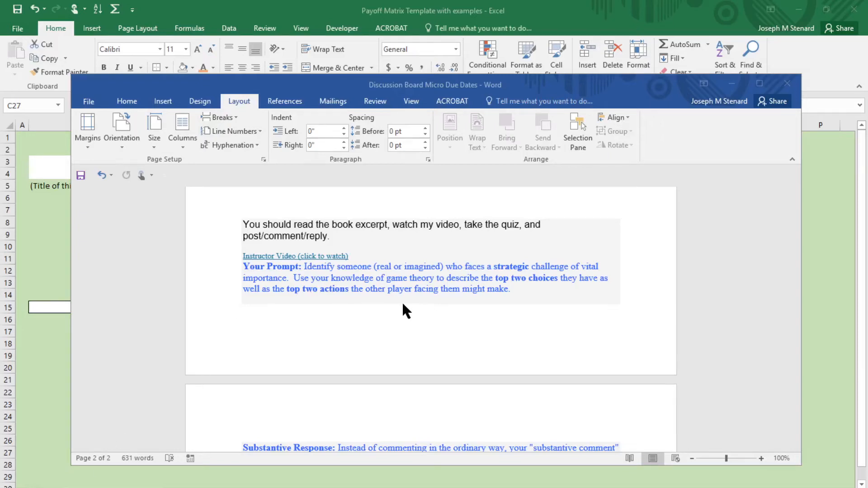
mouse_move(374, 340)
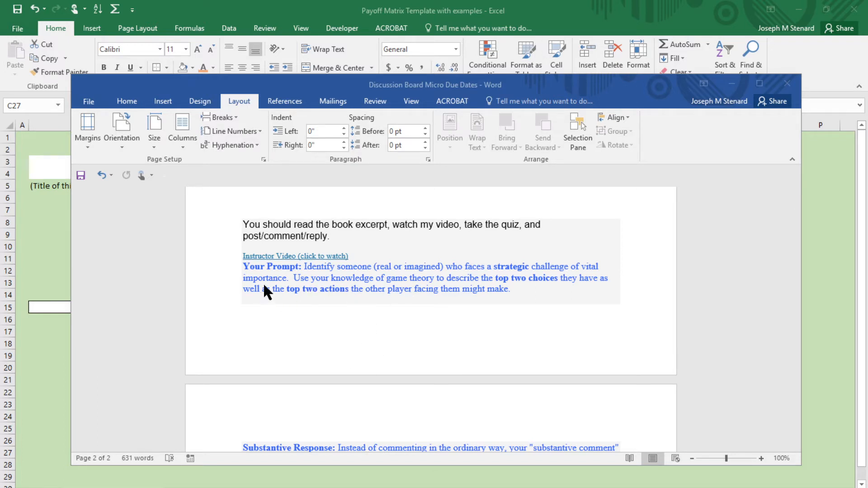
mouse_move(293, 286)
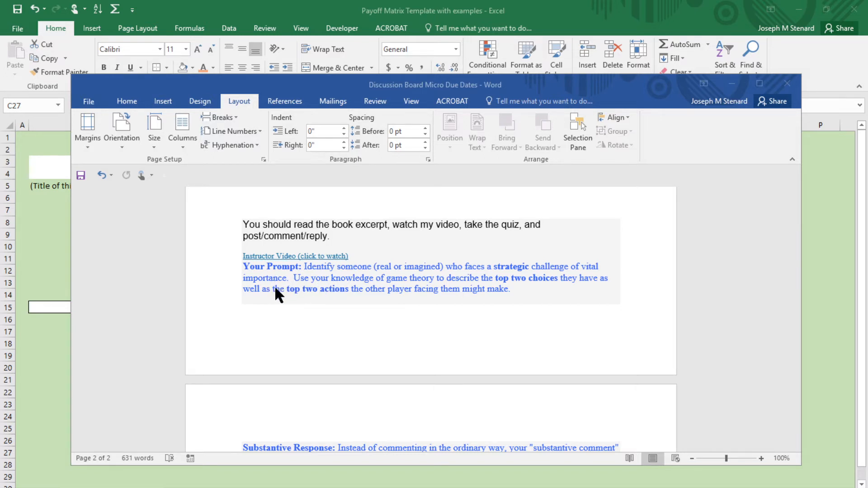
mouse_move(330, 282)
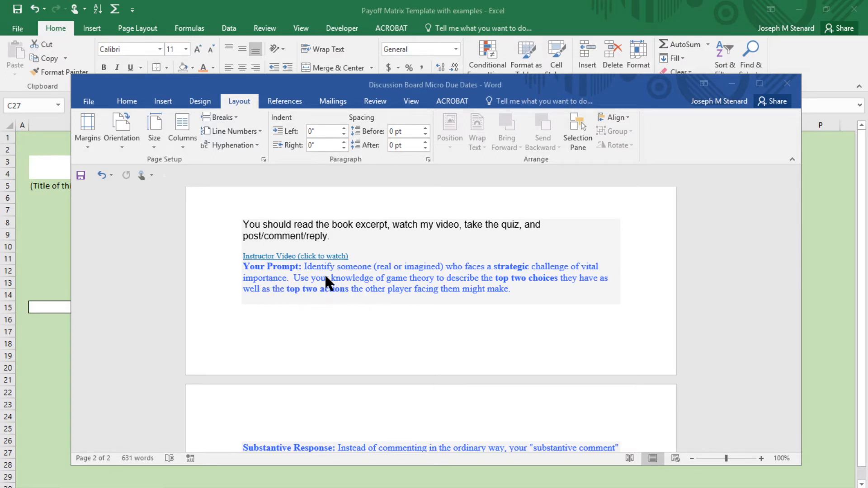
mouse_move(395, 293)
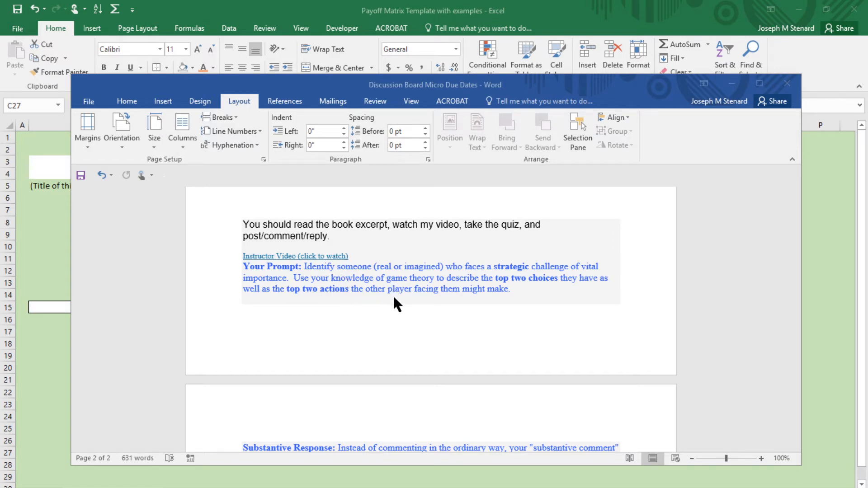
mouse_move(523, 303)
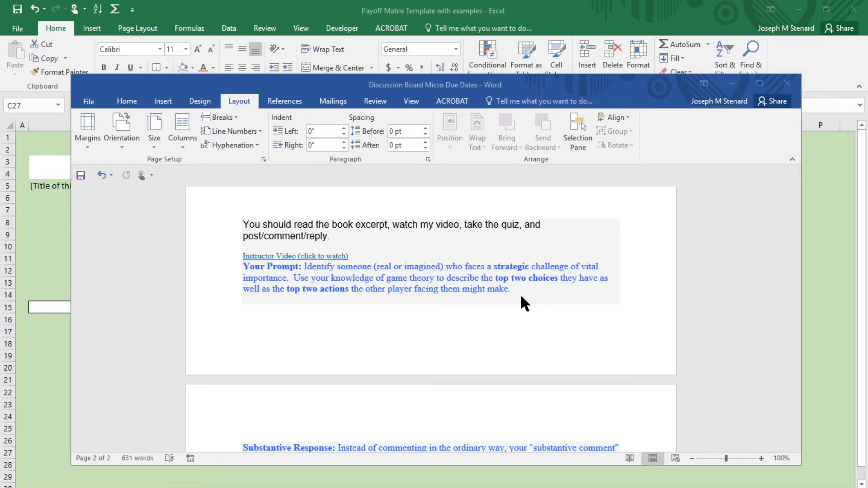
mouse_move(510, 313)
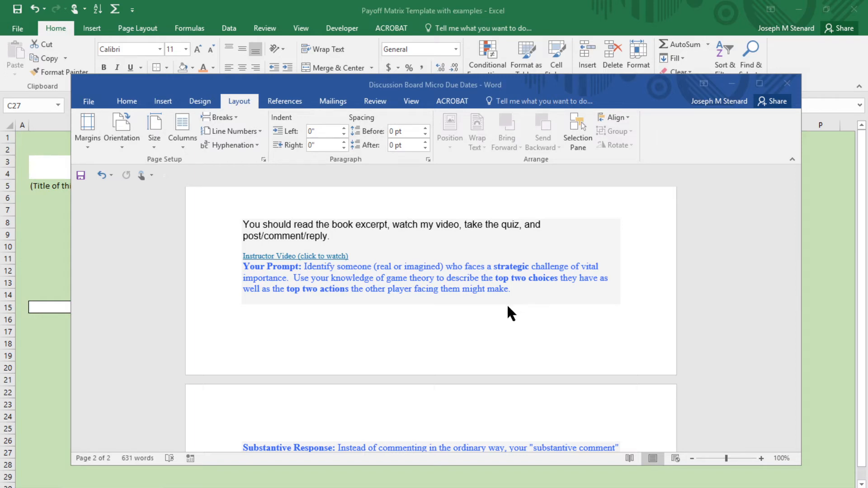
mouse_move(481, 323)
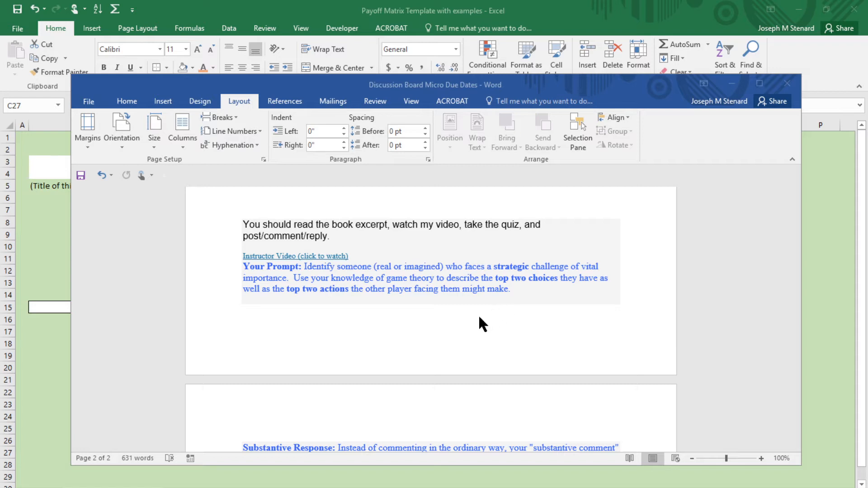
mouse_move(336, 311)
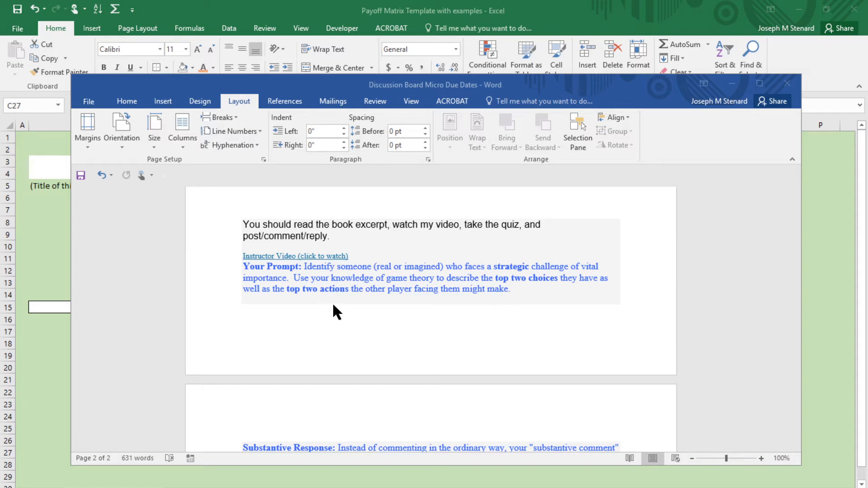
mouse_move(405, 279)
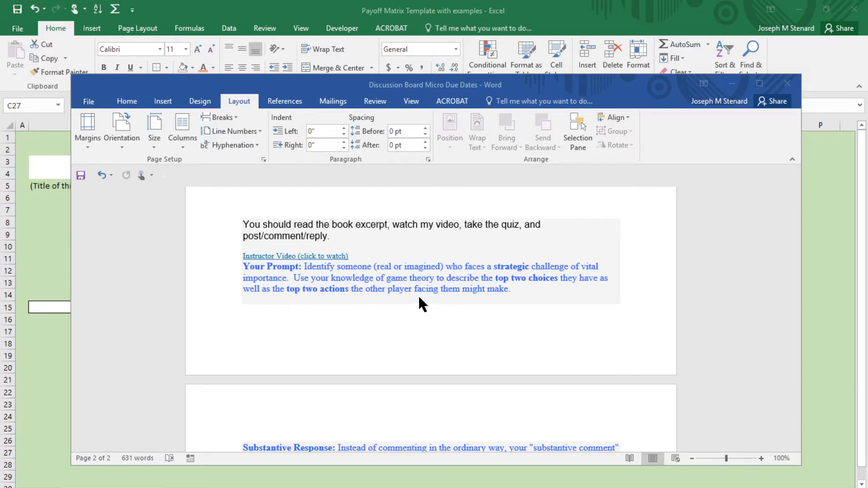
mouse_move(454, 275)
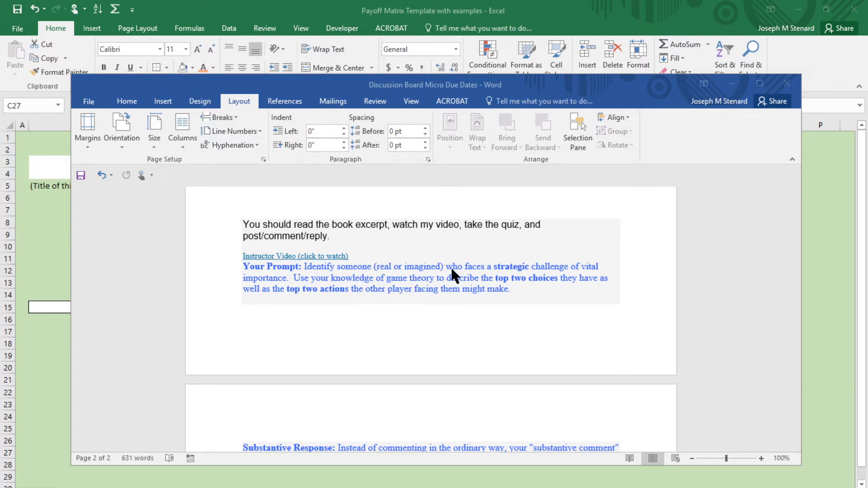
- Scroll through the Word assignment and highlight the phrase 'posts a payoff matrix'
scroll("down", 3)
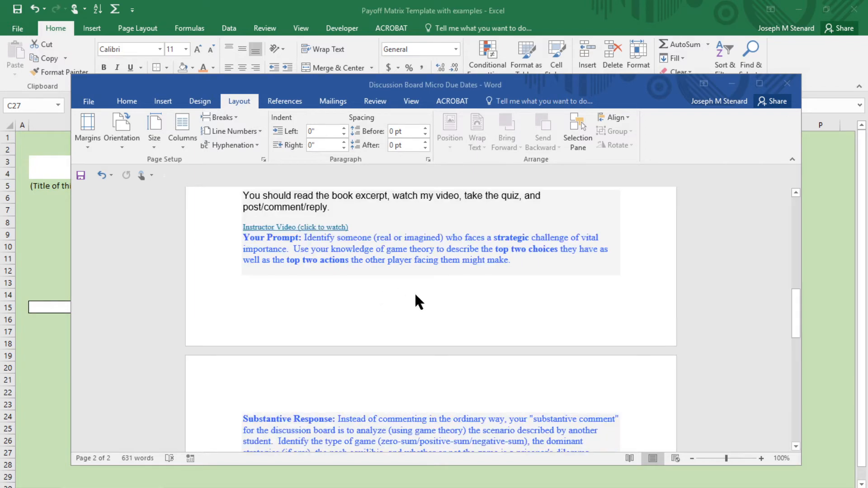
scroll("down", 3)
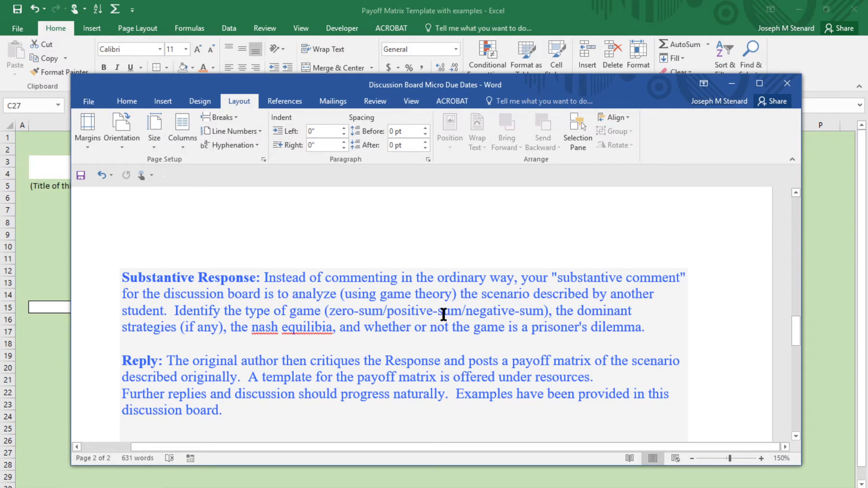
mouse_move(286, 323)
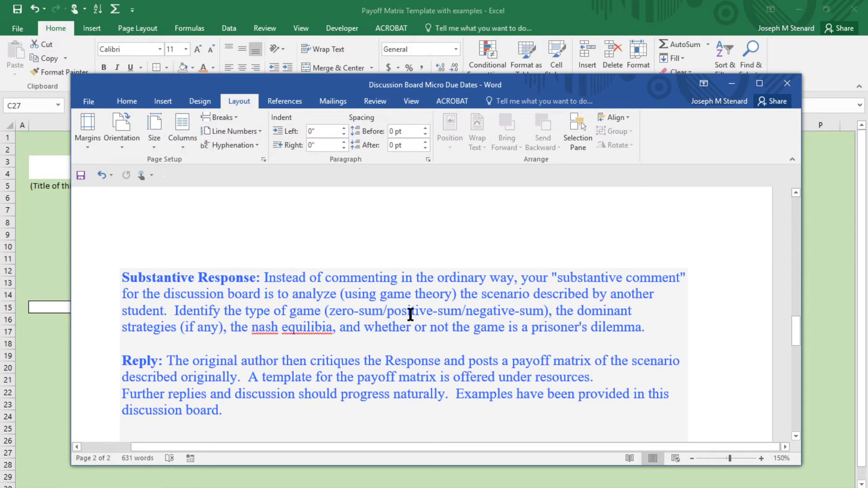
mouse_move(767, 279)
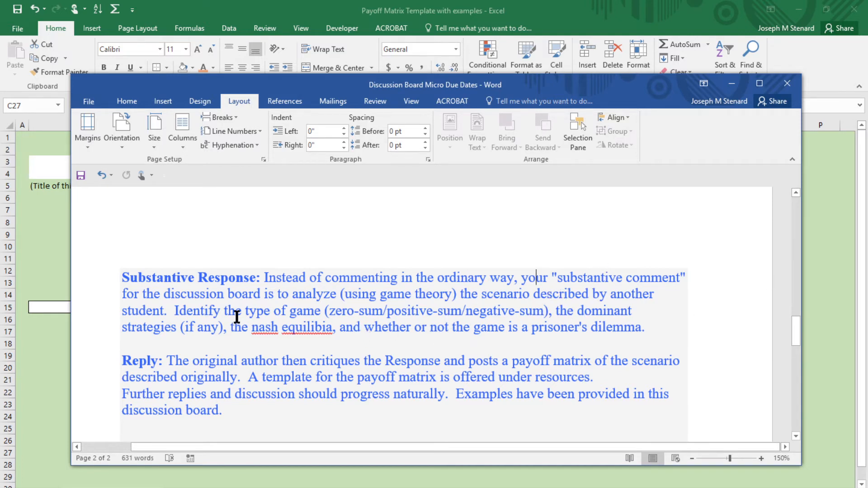
mouse_move(290, 330)
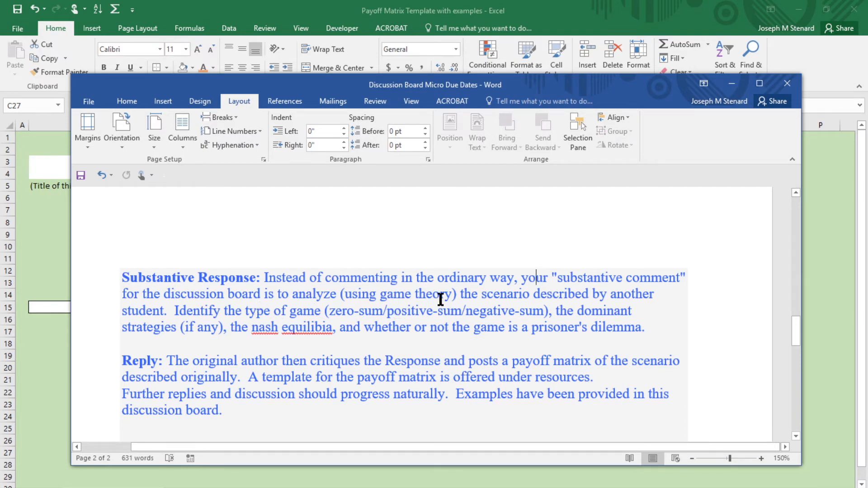
mouse_move(351, 320)
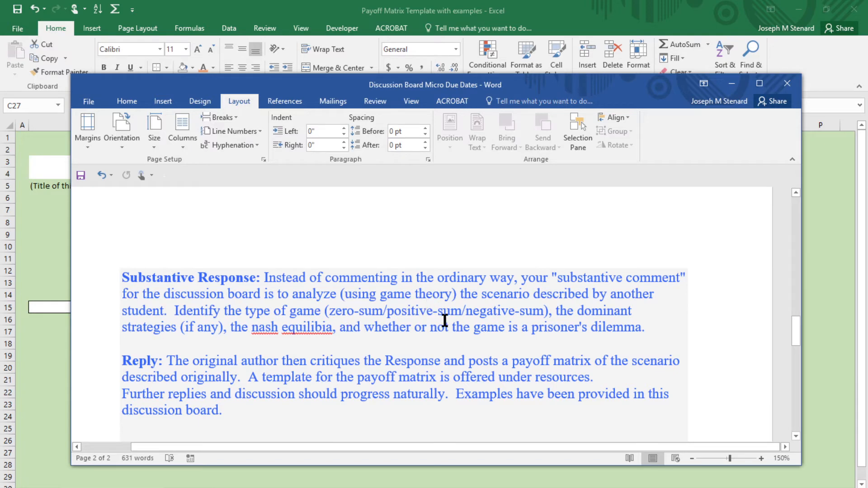
mouse_move(545, 328)
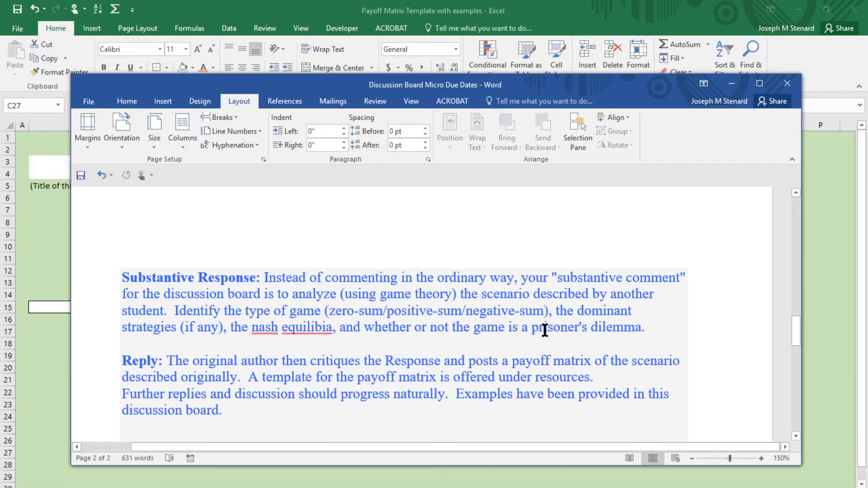
mouse_move(534, 328)
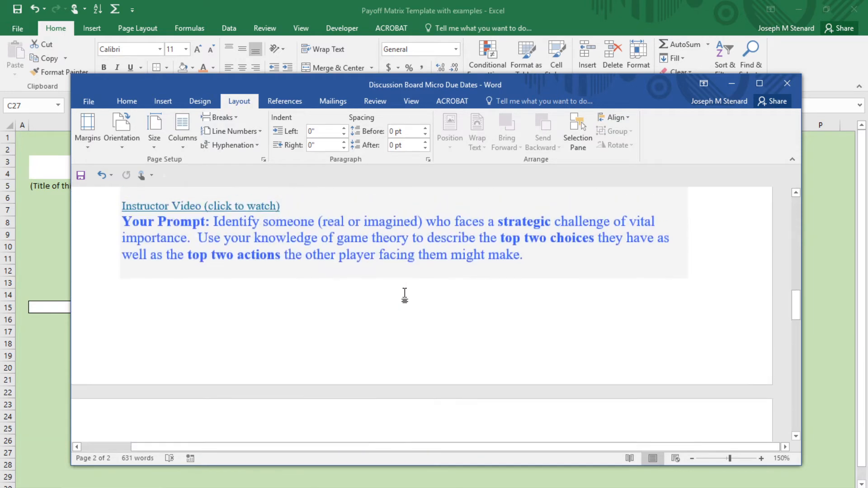
scroll("up", 3)
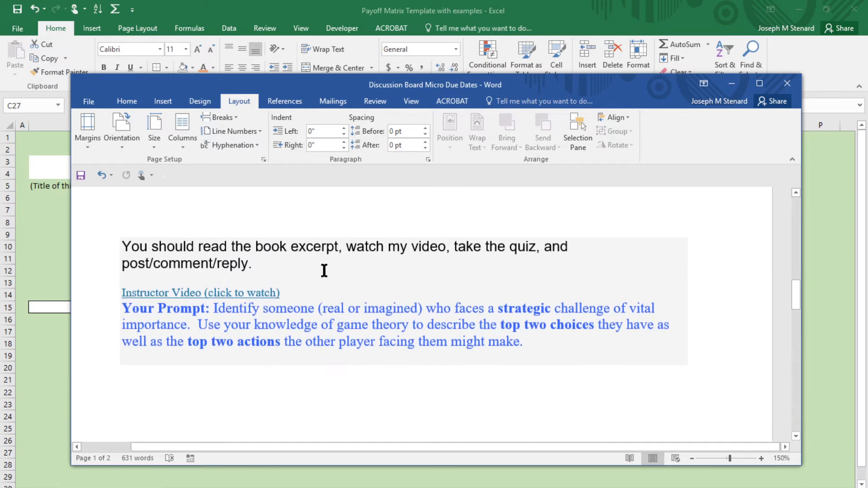
mouse_move(385, 380)
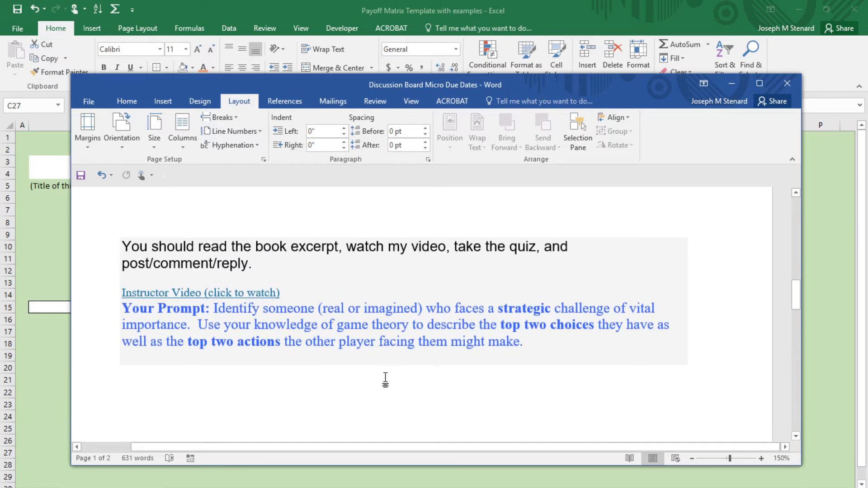
scroll("down", 3)
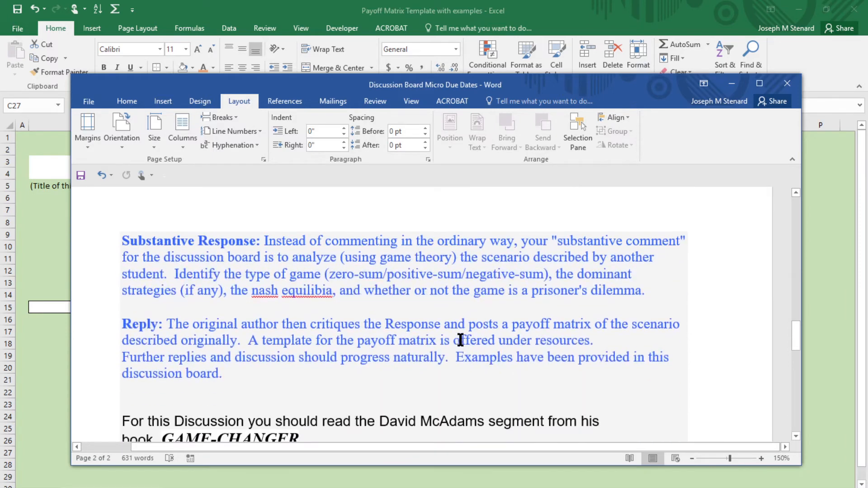
scroll("down", 3)
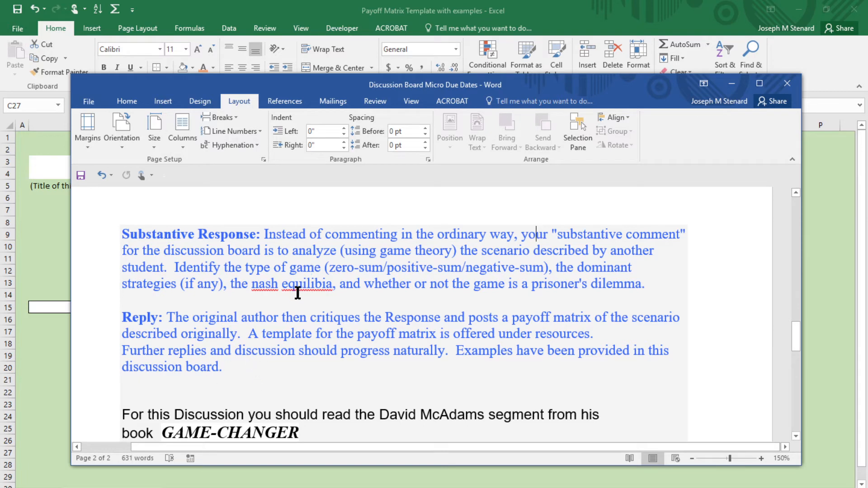
mouse_move(271, 295)
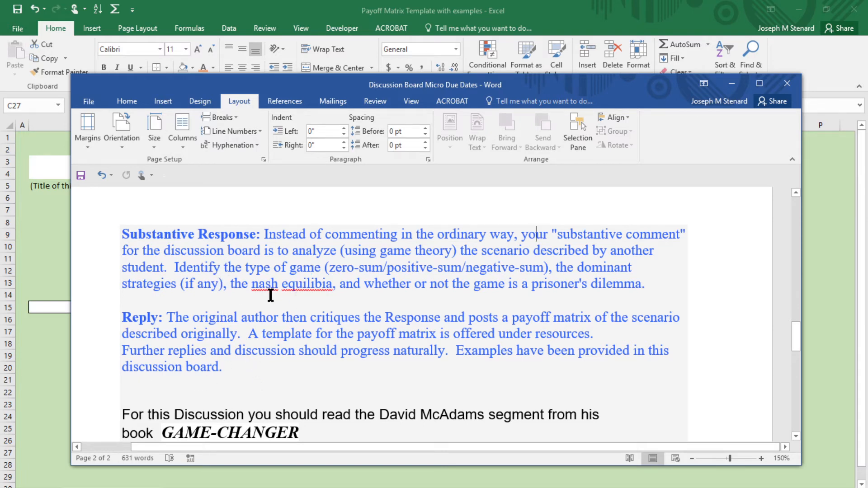
mouse_move(256, 290)
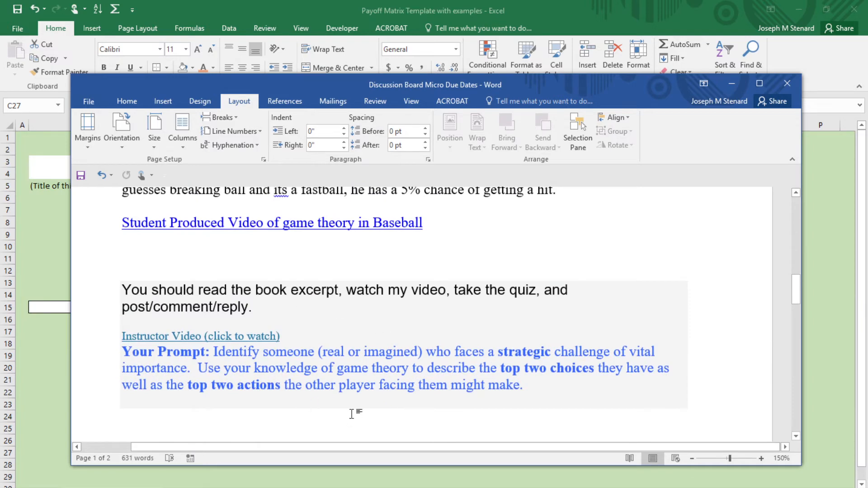
mouse_move(370, 385)
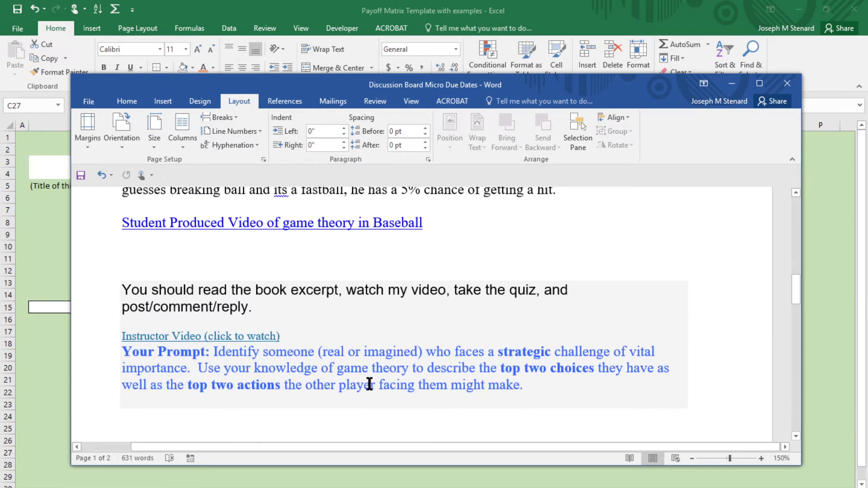
scroll("down", 3)
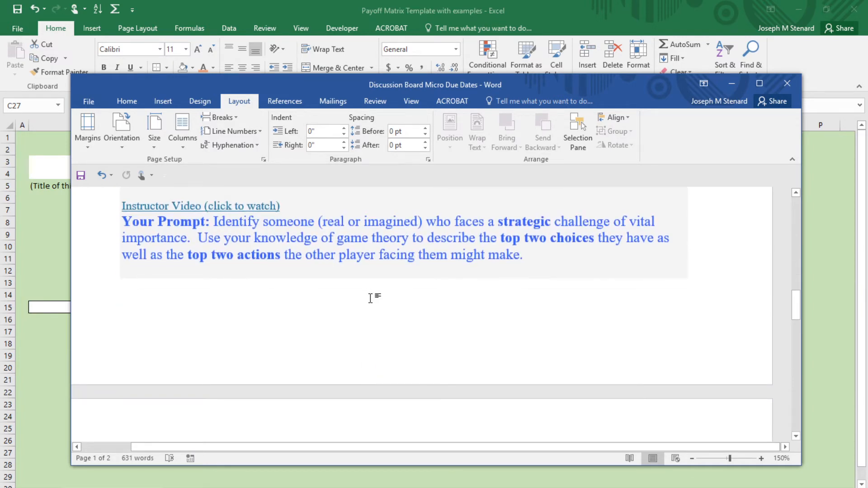
scroll("down", 3)
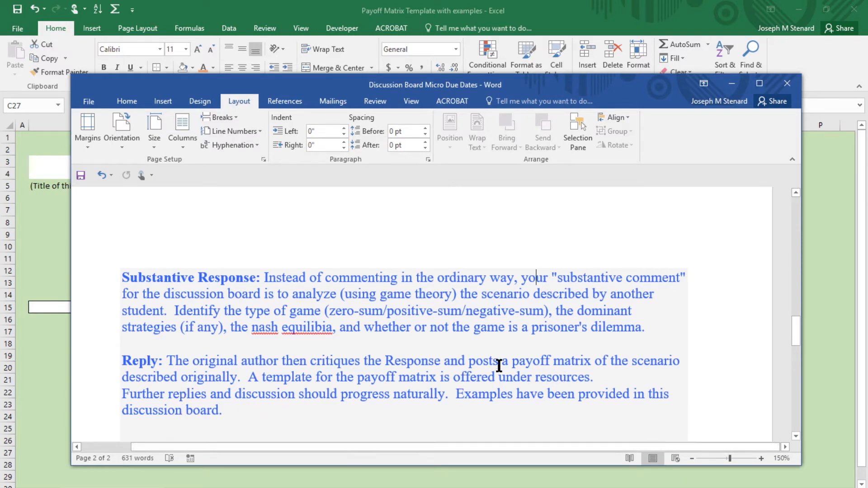
left_click_drag(470, 360, 591, 360)
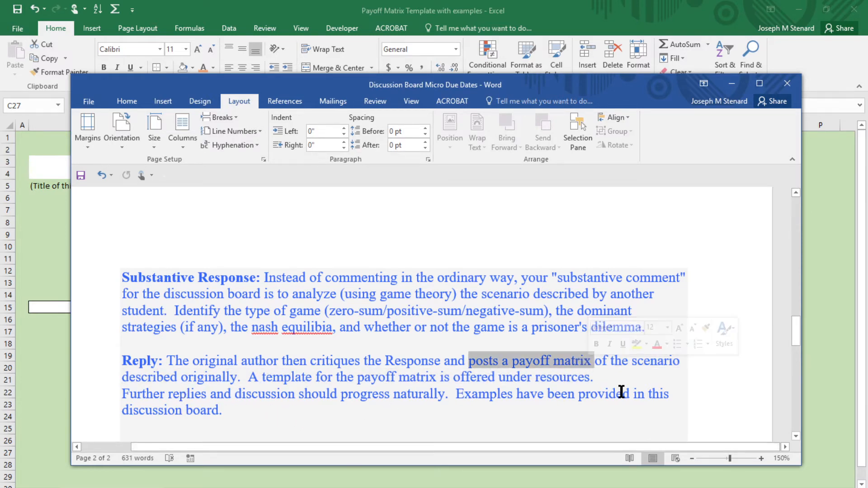
left_click(223, 378)
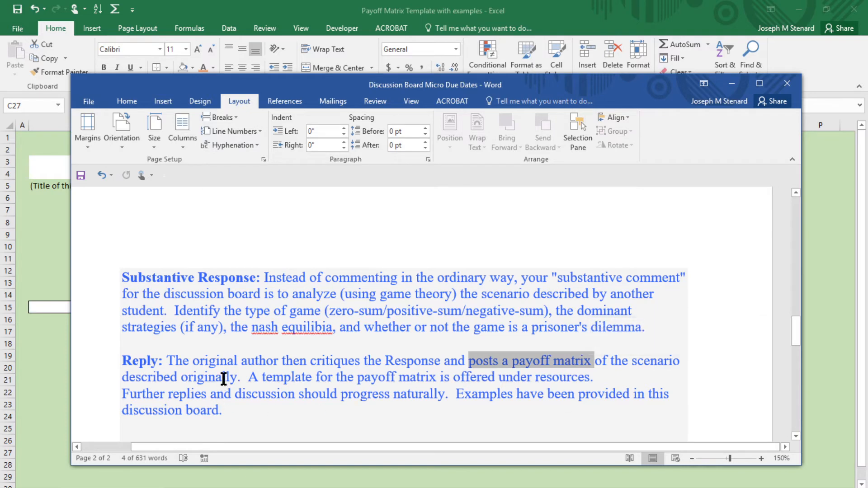
mouse_move(431, 319)
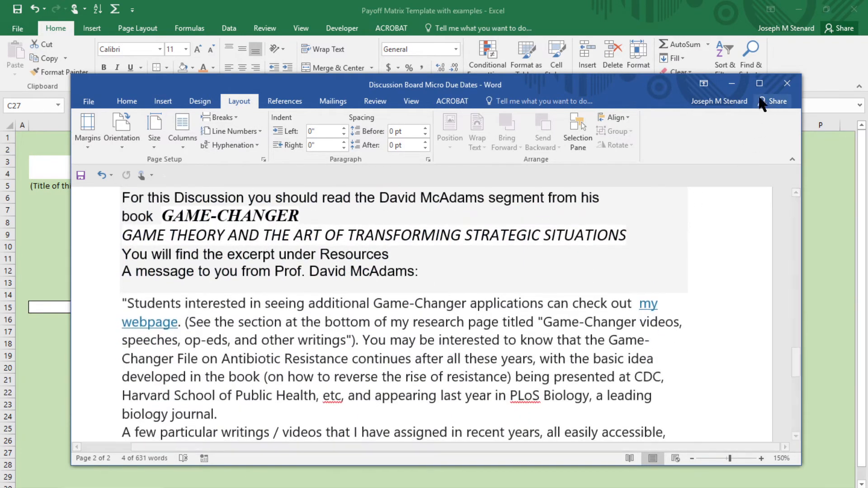
mouse_move(732, 84)
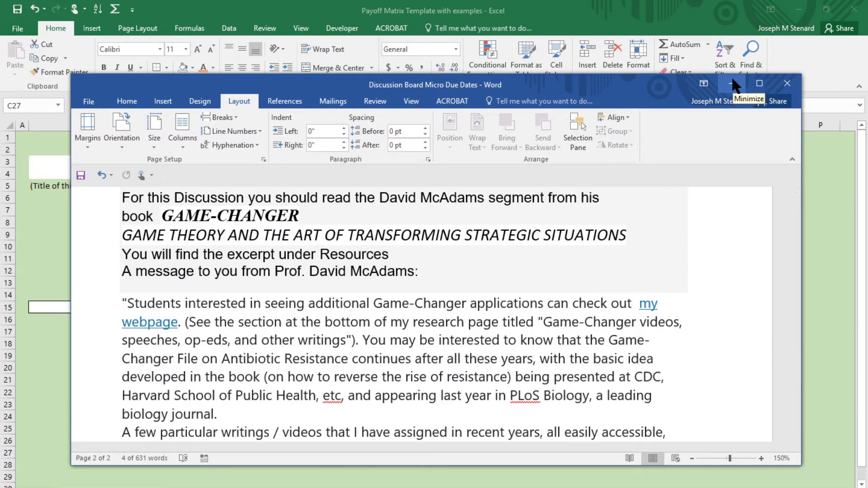
- Hide the instructions and select the scenario title and player name boxes
left_click(748, 83)
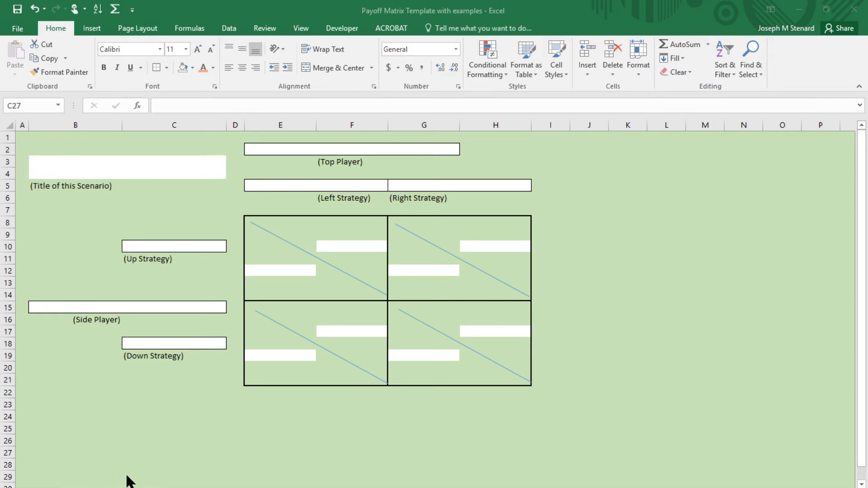
mouse_move(575, 170)
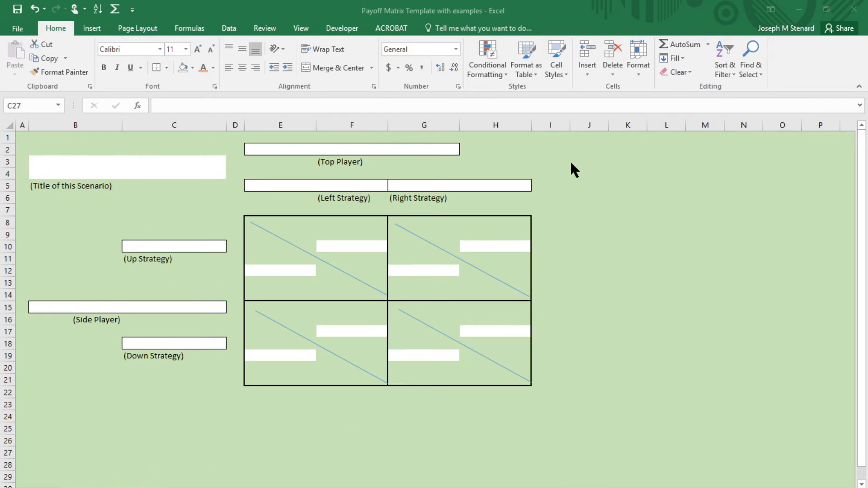
mouse_move(634, 362)
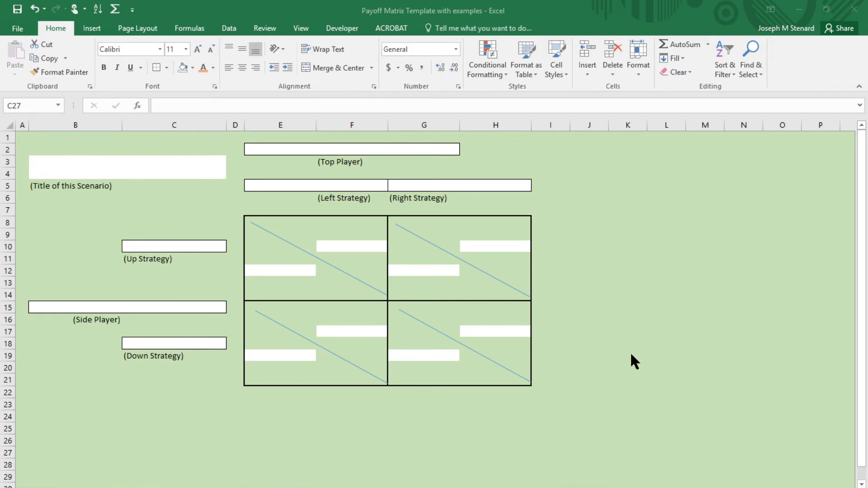
mouse_move(156, 231)
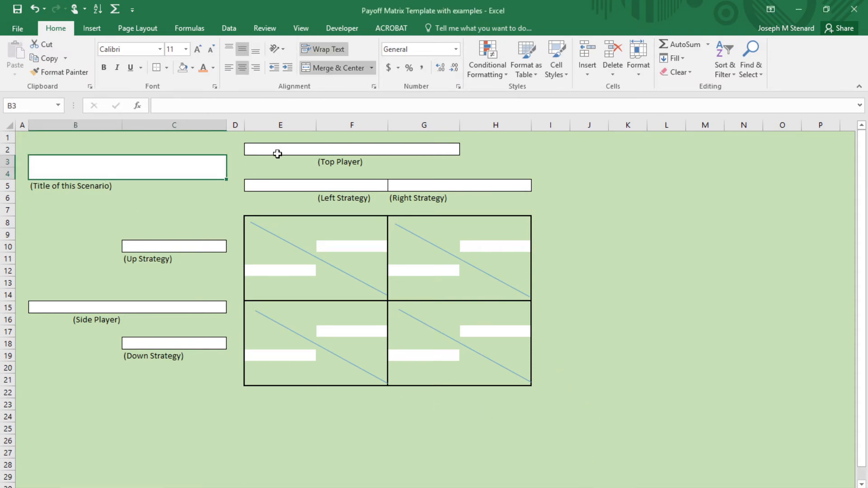
left_click(126, 306)
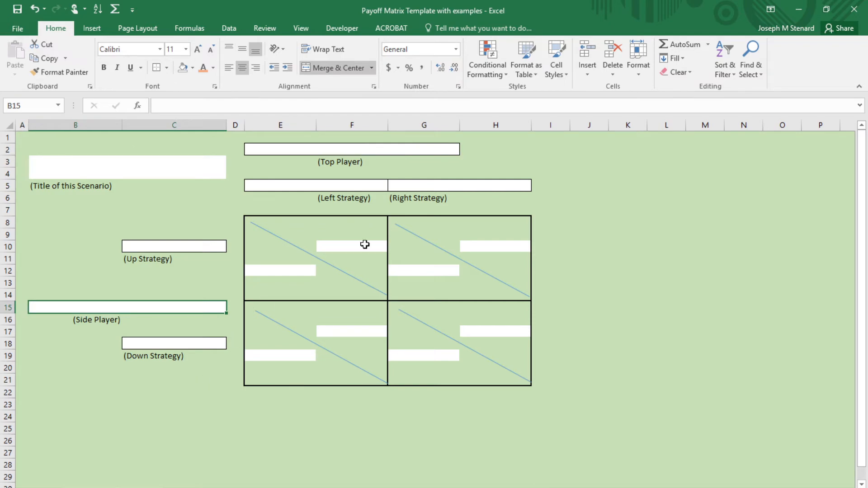
left_click(351, 148)
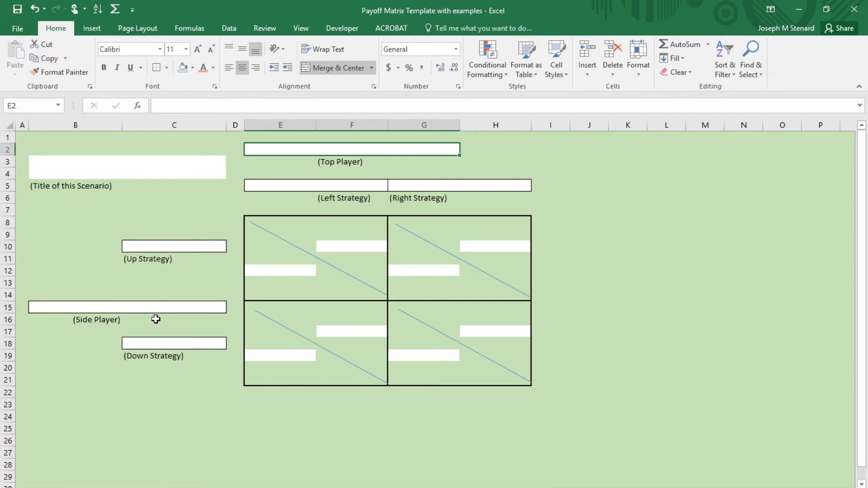
left_click(127, 307)
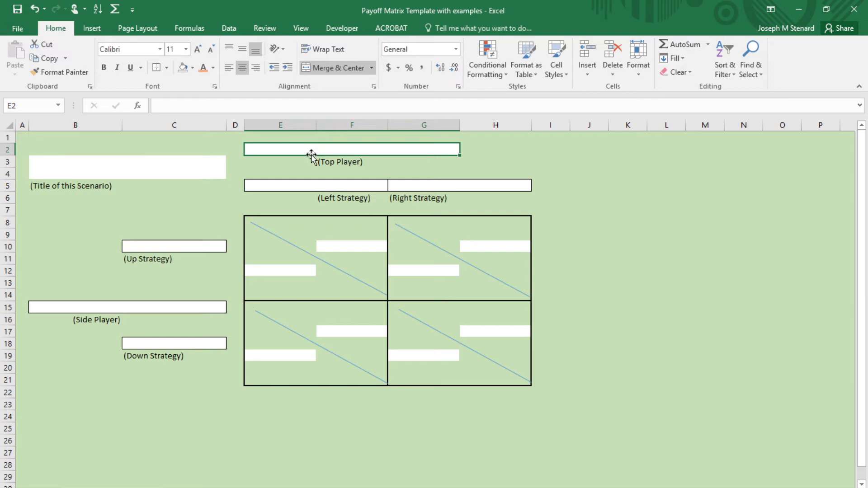
mouse_move(170, 261)
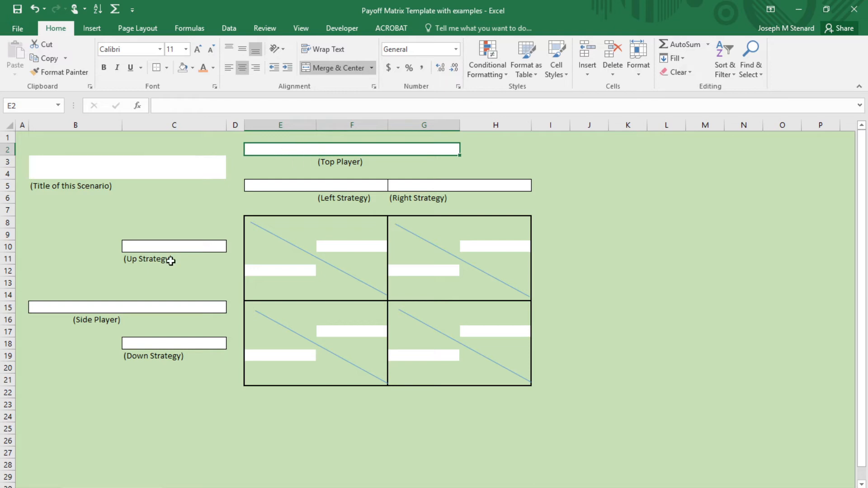
left_click(129, 307)
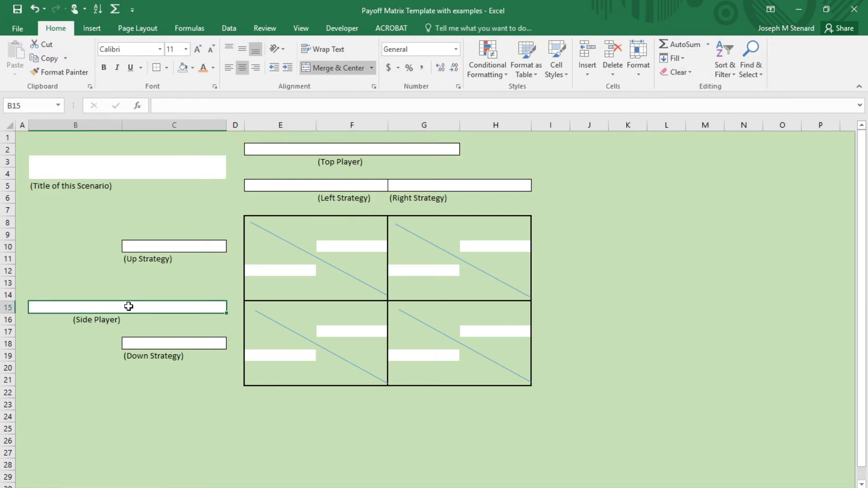
mouse_move(390, 161)
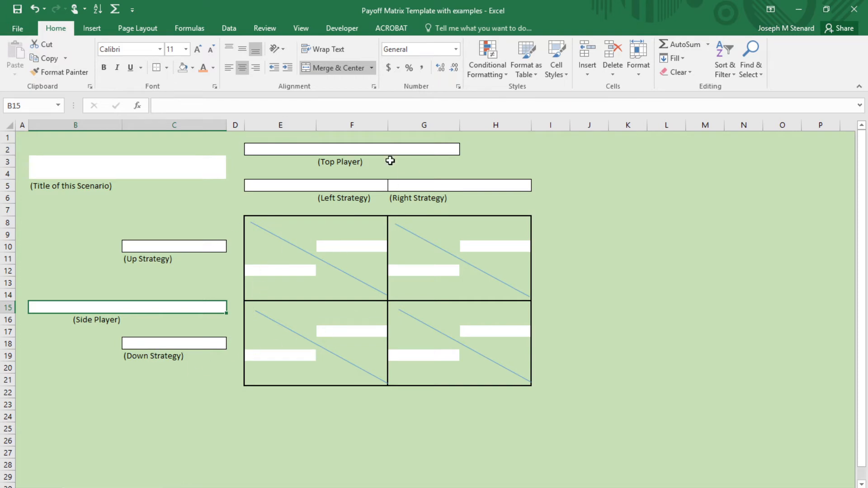
mouse_move(99, 326)
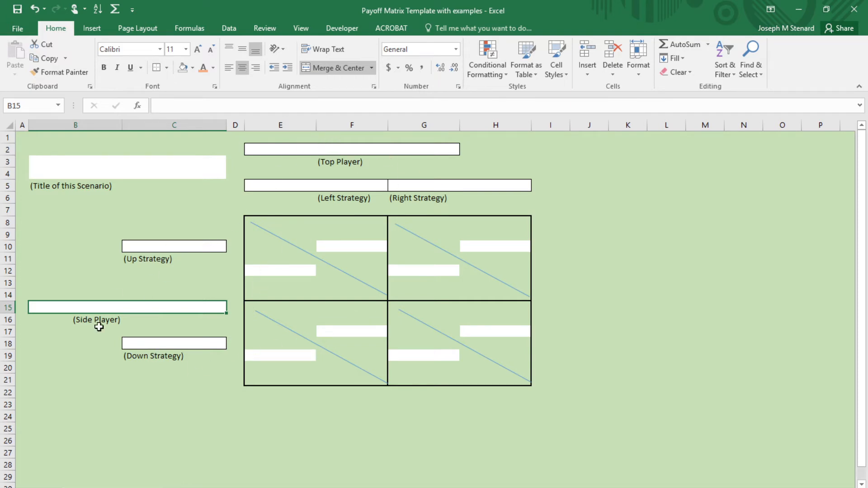
mouse_move(319, 192)
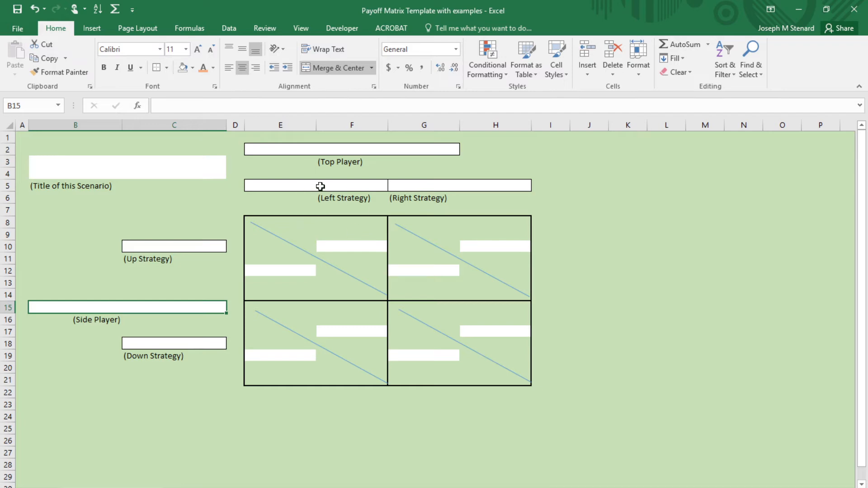
mouse_move(314, 189)
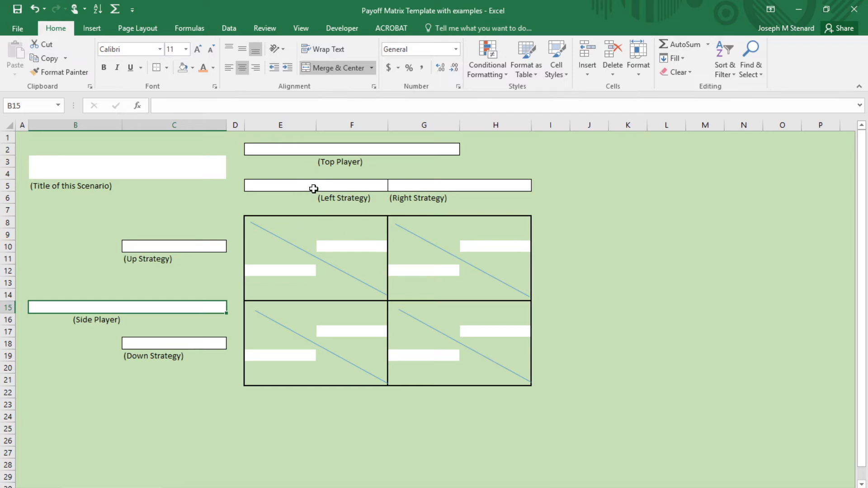
mouse_move(304, 183)
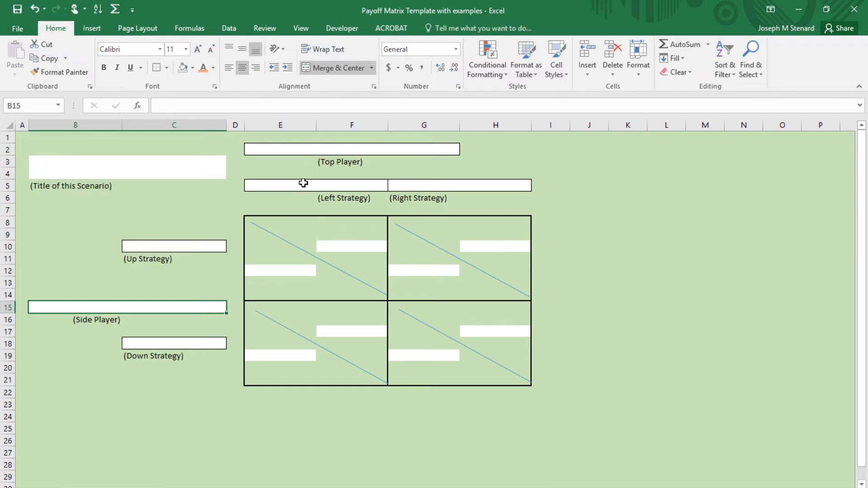
- Select the strategy name and payoff boxes, then scroll to the batter-versus-pitcher hit percentages
left_click(315, 185)
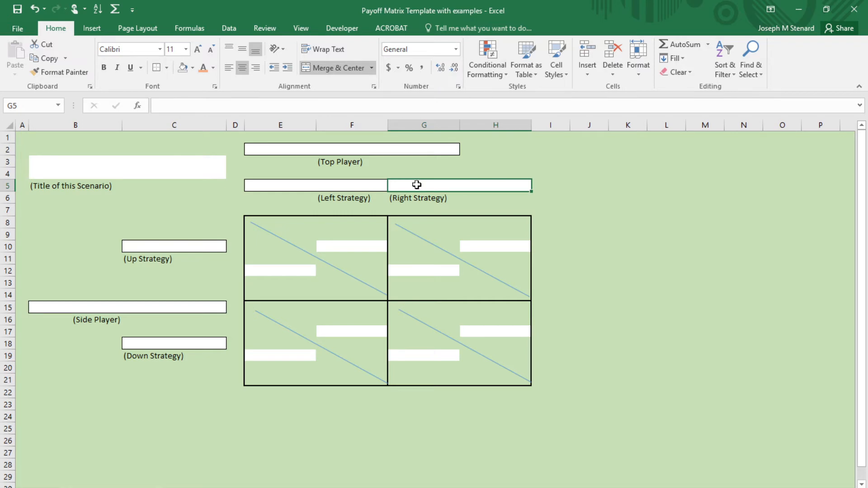
mouse_move(166, 232)
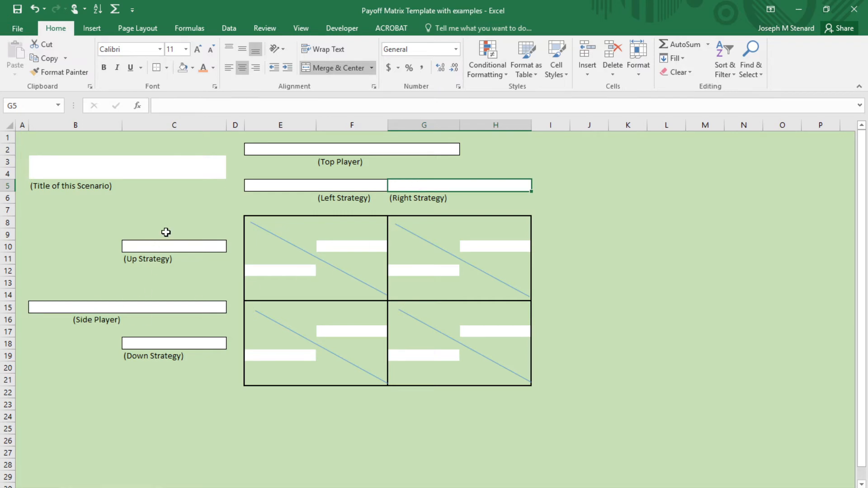
left_click(174, 246)
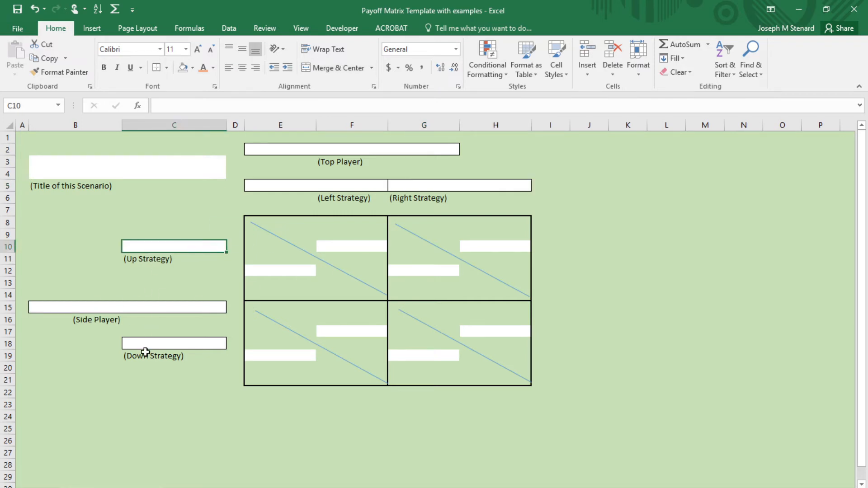
left_click(173, 343)
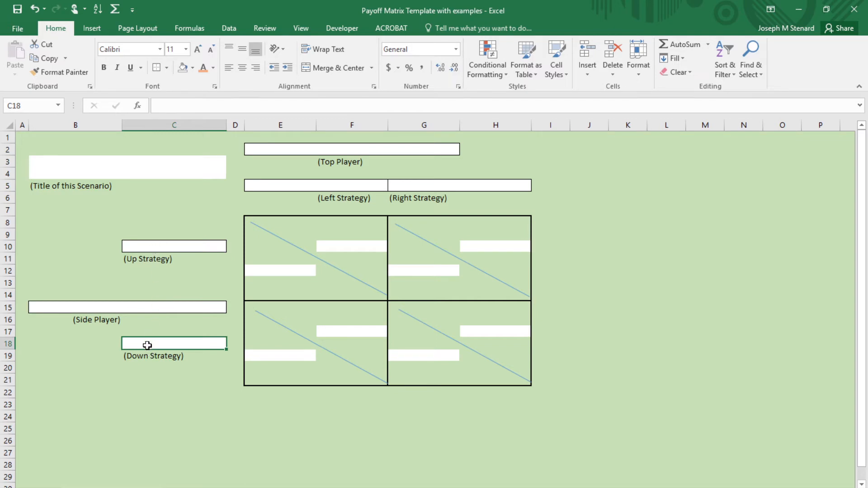
mouse_move(193, 278)
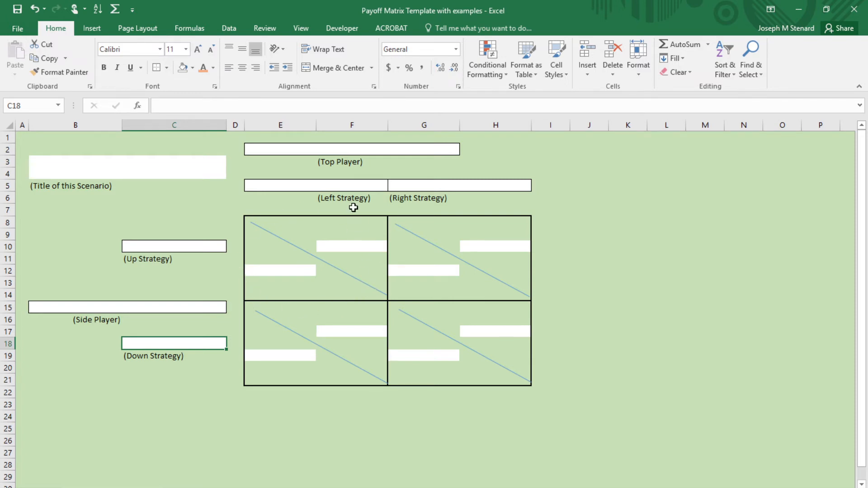
mouse_move(219, 257)
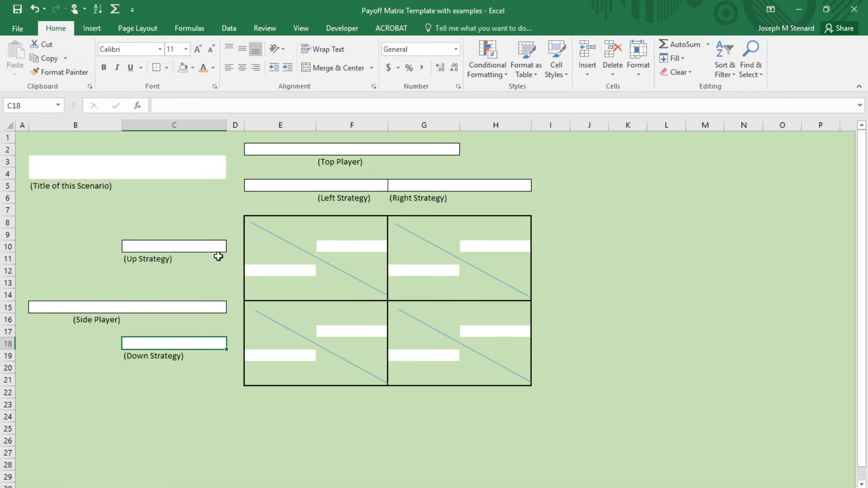
mouse_move(333, 248)
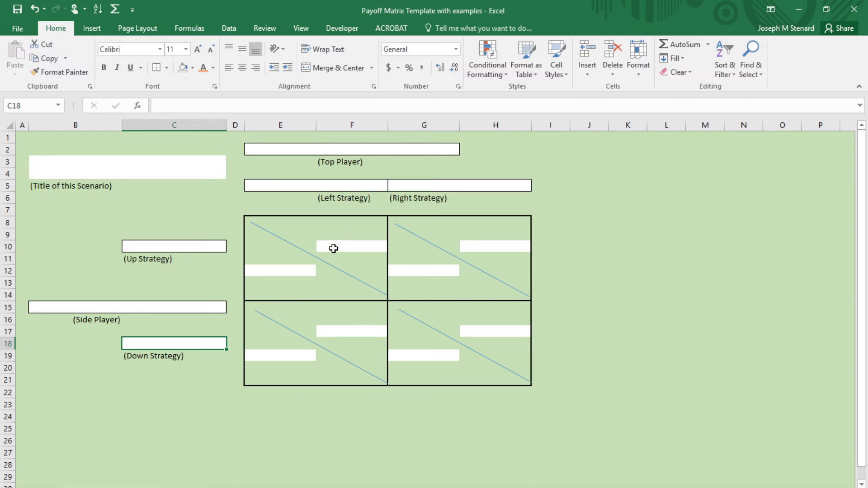
left_click(351, 246)
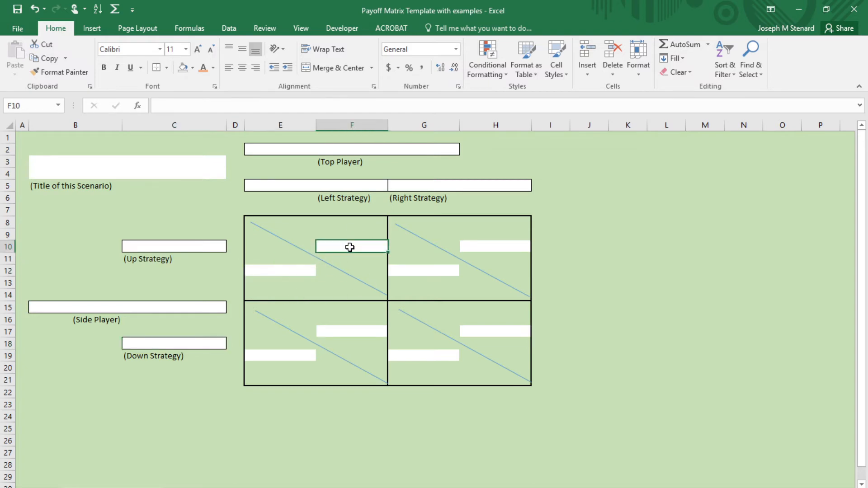
mouse_move(281, 267)
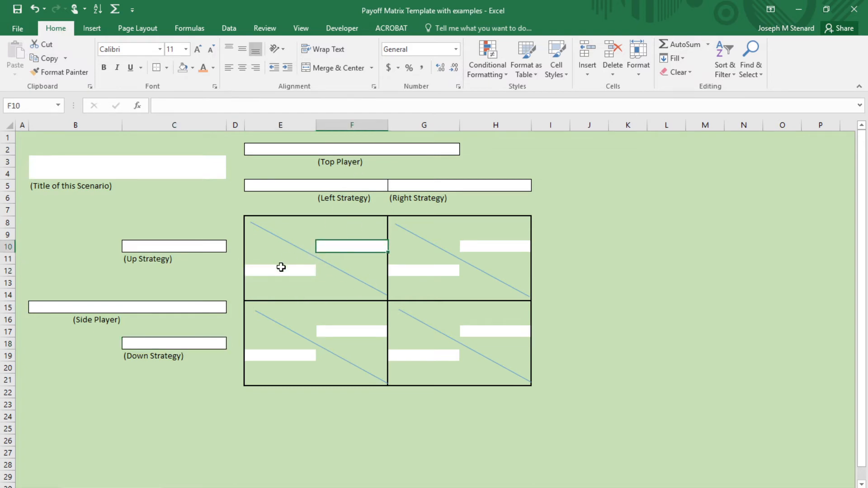
left_click(279, 270)
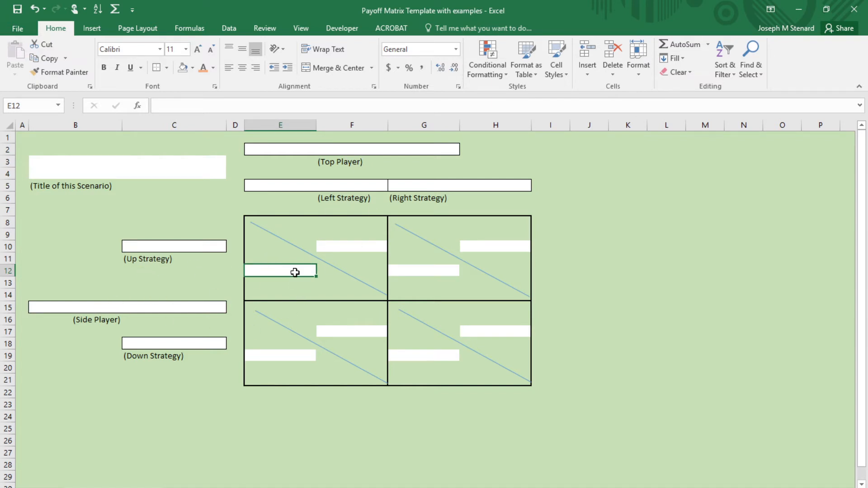
left_click(424, 271)
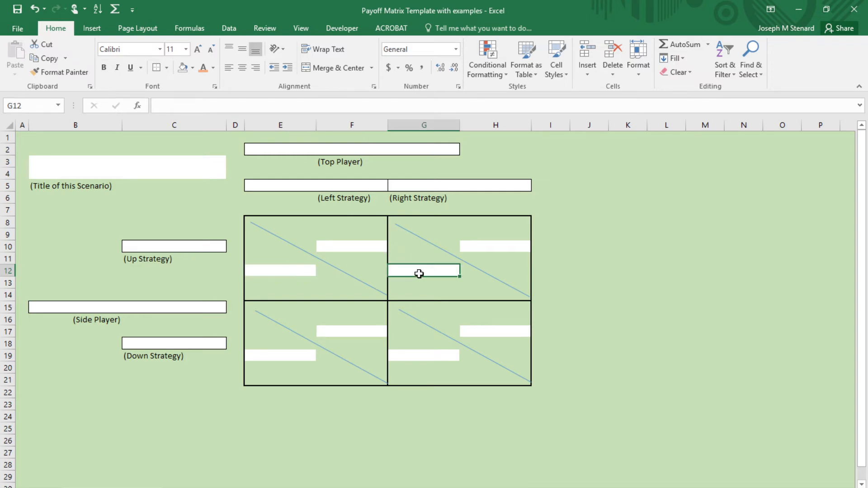
mouse_move(436, 277)
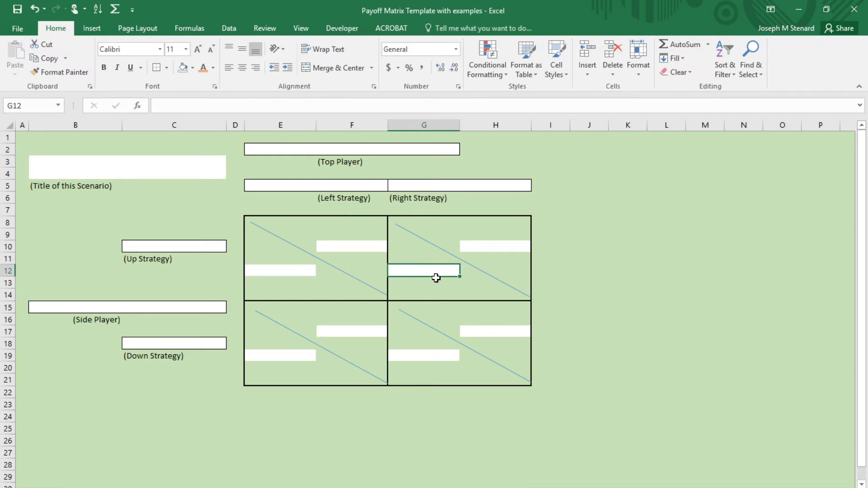
mouse_move(169, 296)
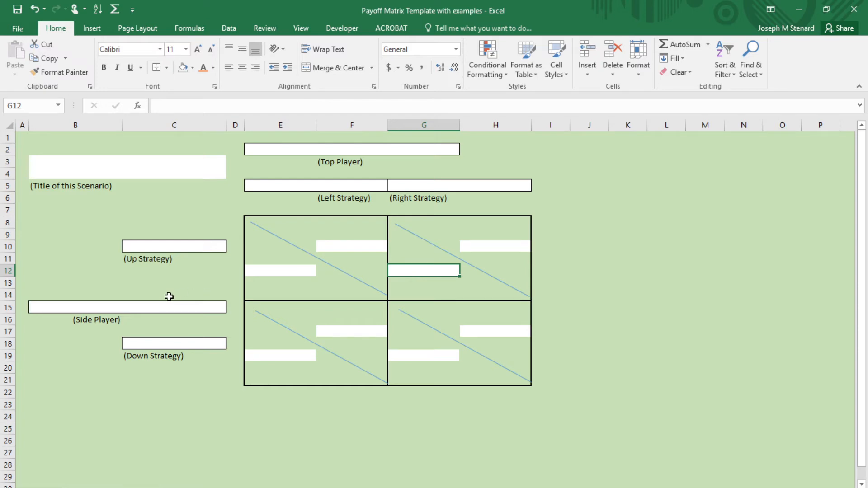
mouse_move(414, 269)
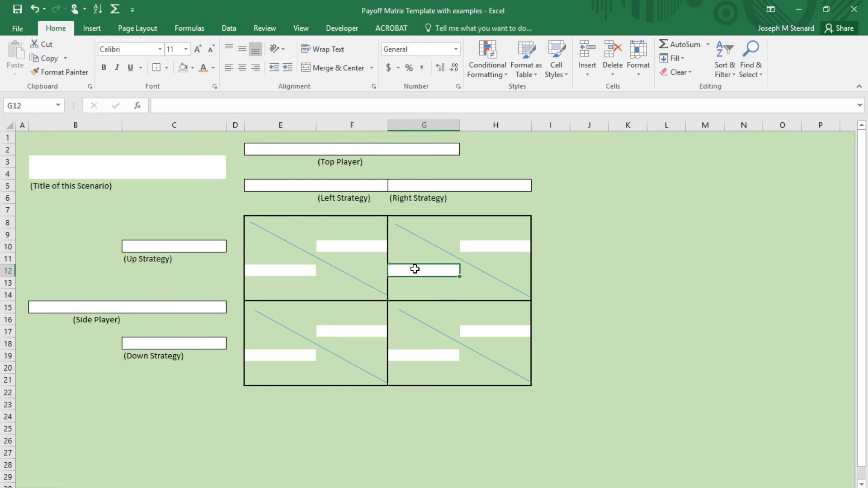
mouse_move(473, 262)
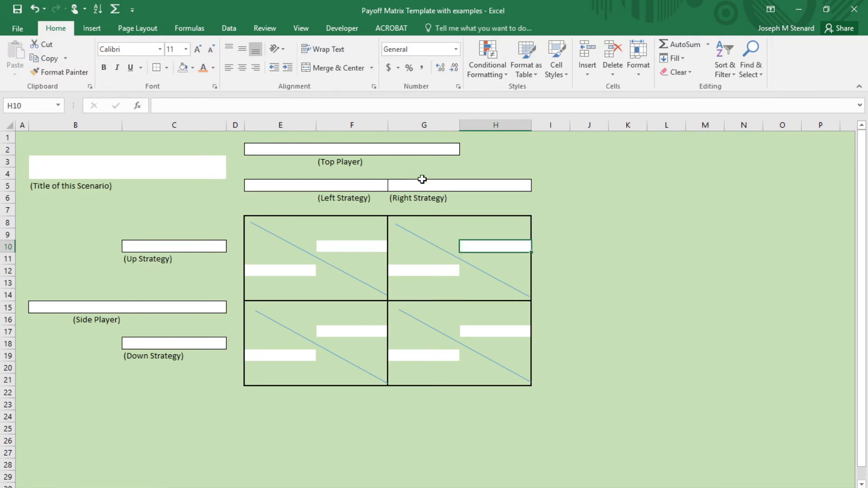
mouse_move(494, 254)
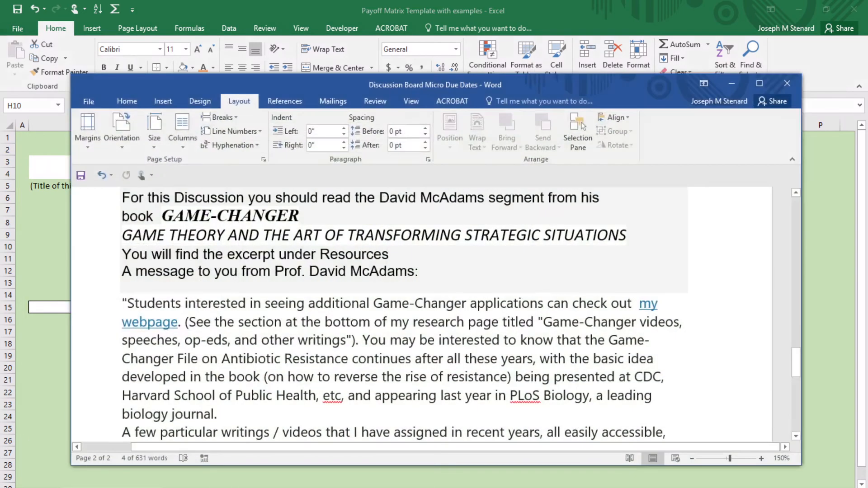
scroll("down", 3)
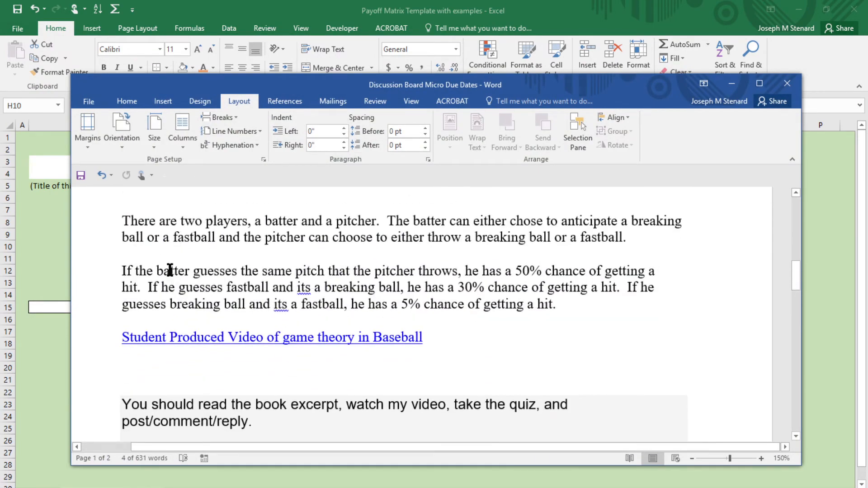
mouse_move(180, 251)
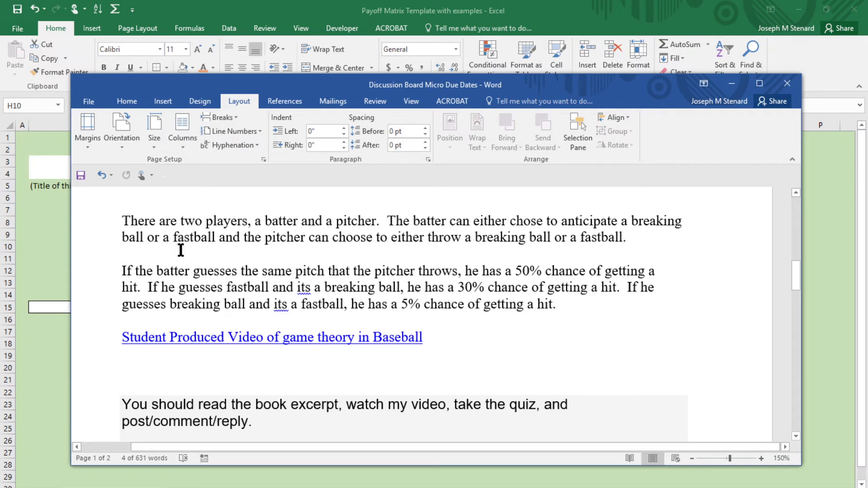
mouse_move(216, 249)
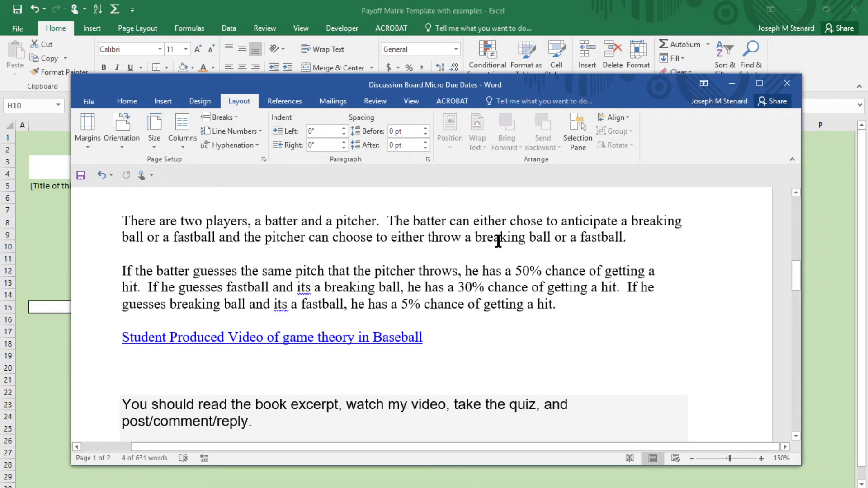
mouse_move(555, 276)
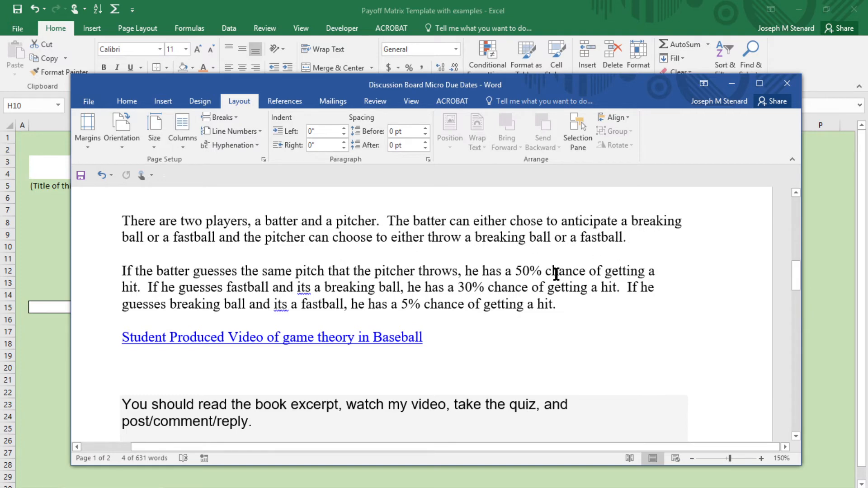
mouse_move(329, 266)
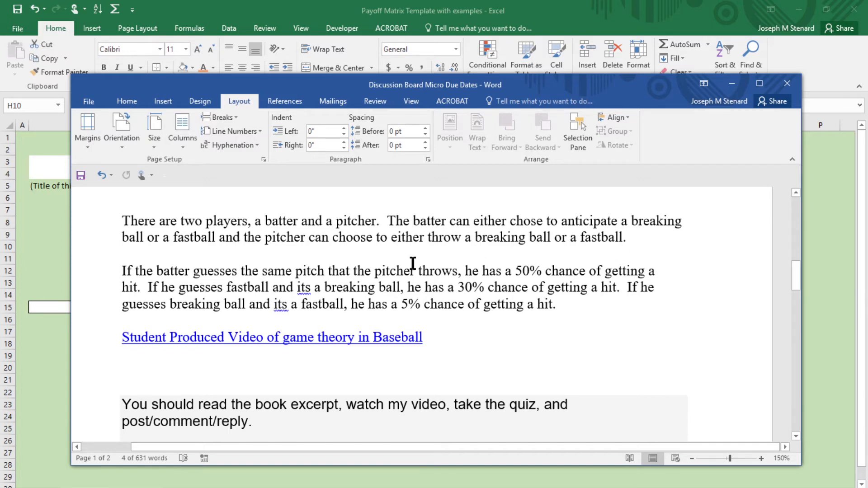
mouse_move(410, 298)
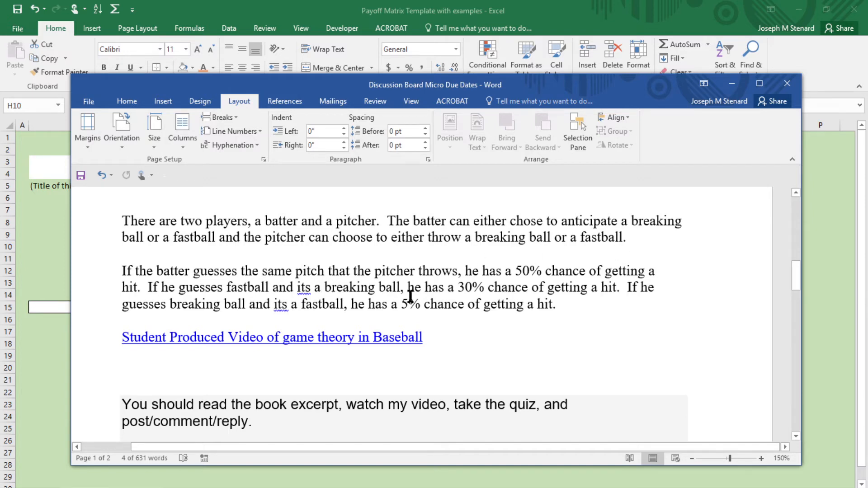
mouse_move(667, 283)
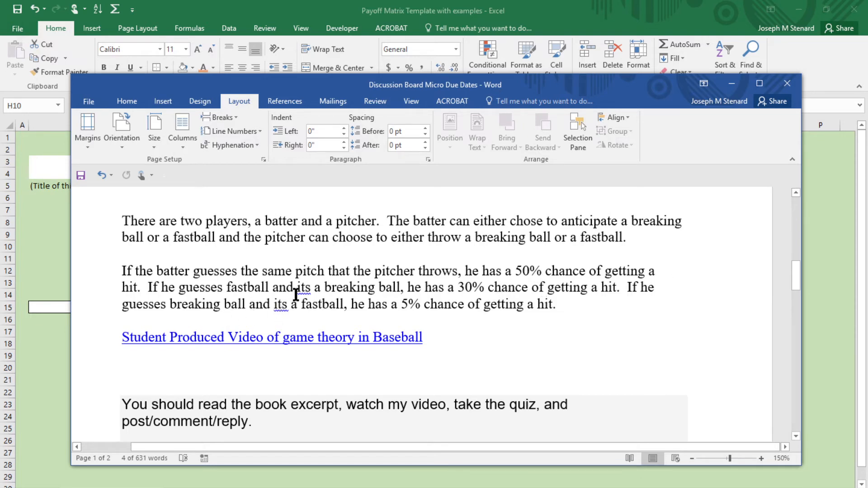
mouse_move(466, 286)
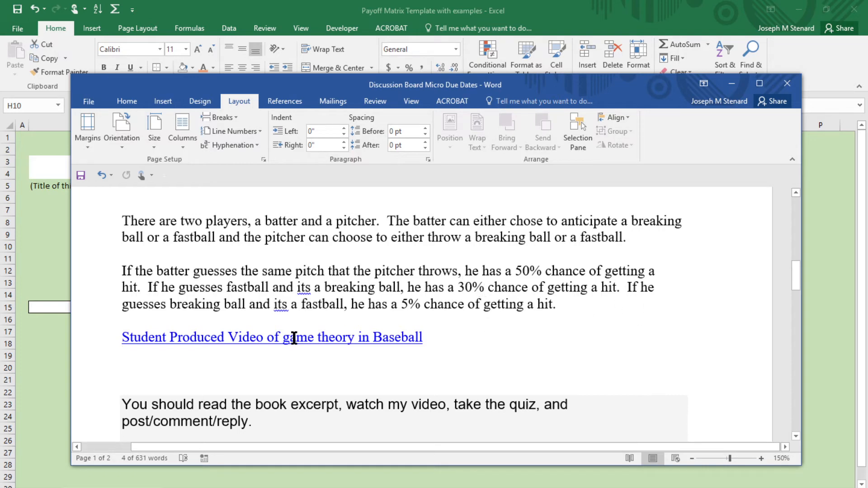
mouse_move(313, 343)
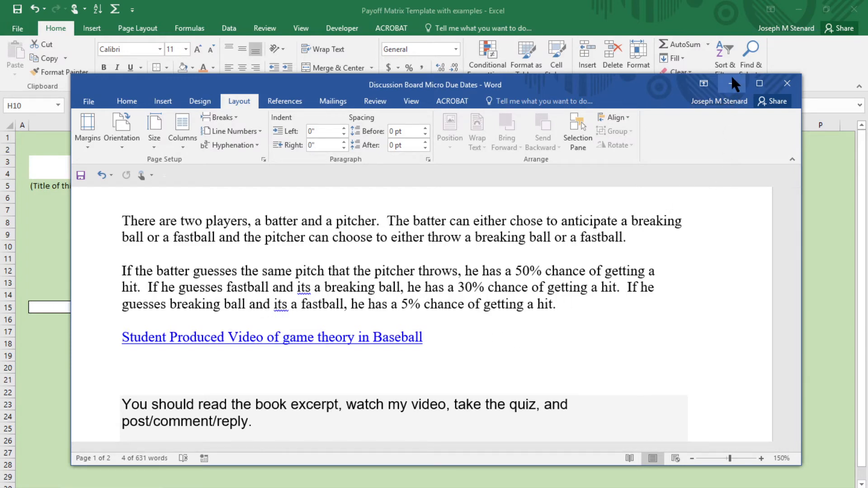
- Return to Excel and enter Hitter as the top player
left_click(786, 83)
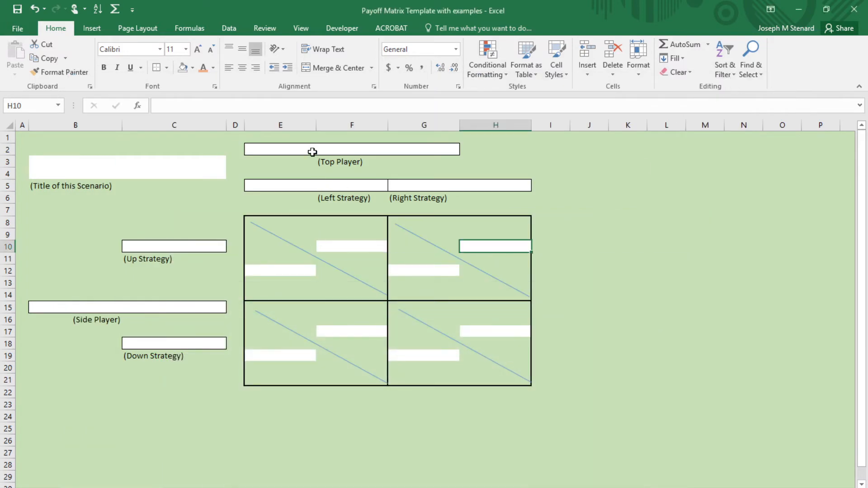
type("H")
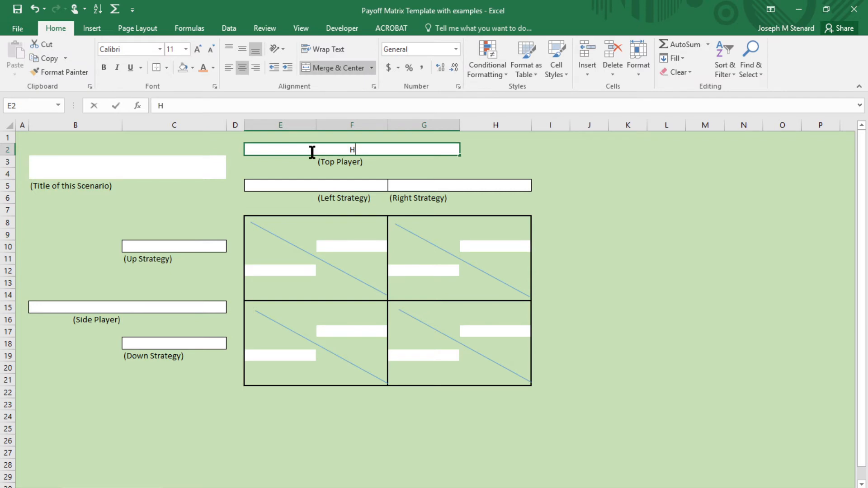
type("itter")
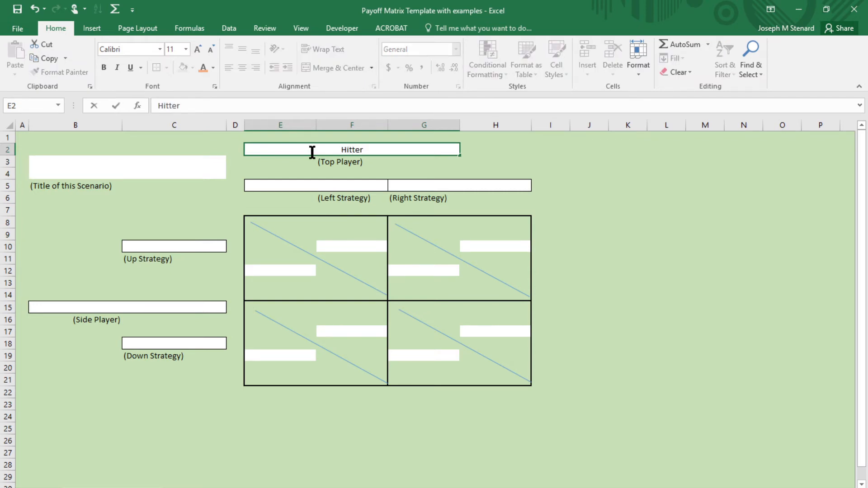
left_click(127, 166)
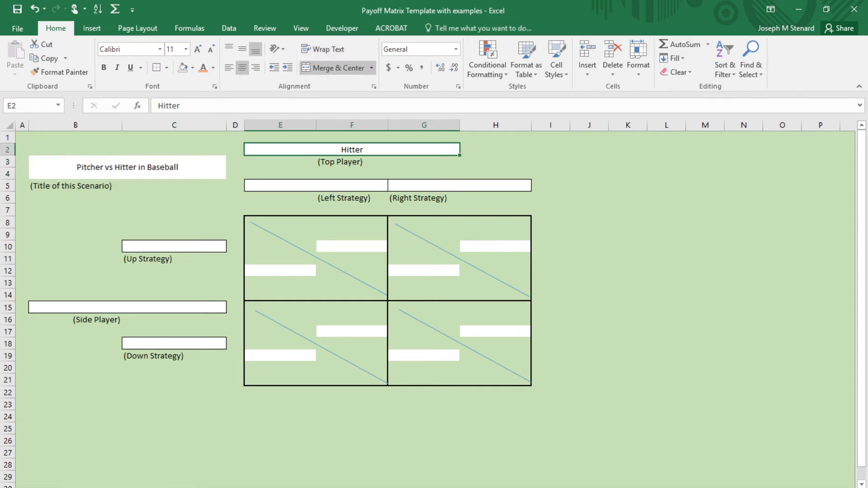
- Name the hitter's strategies Anticipate Fastball and Anticipate Breaking
left_click(126, 167)
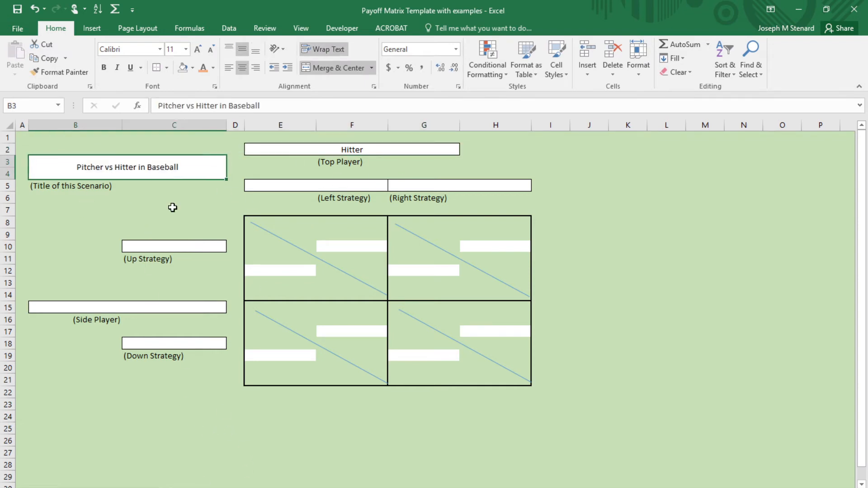
mouse_move(251, 264)
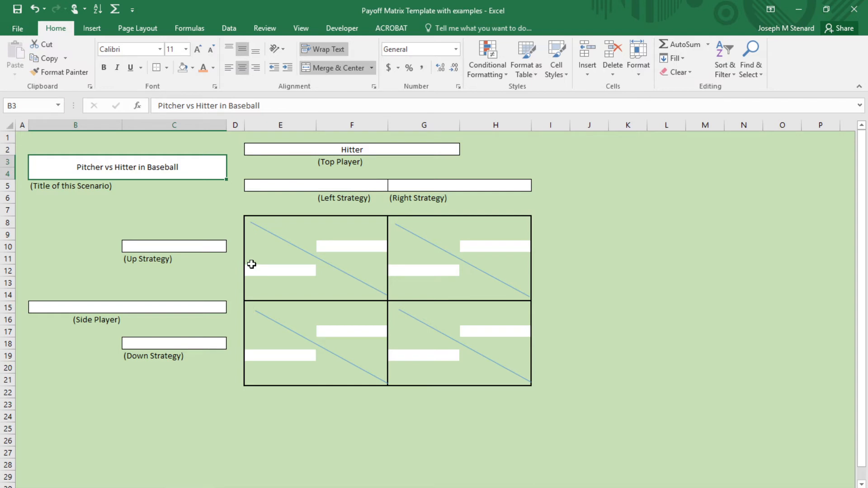
left_click(316, 185)
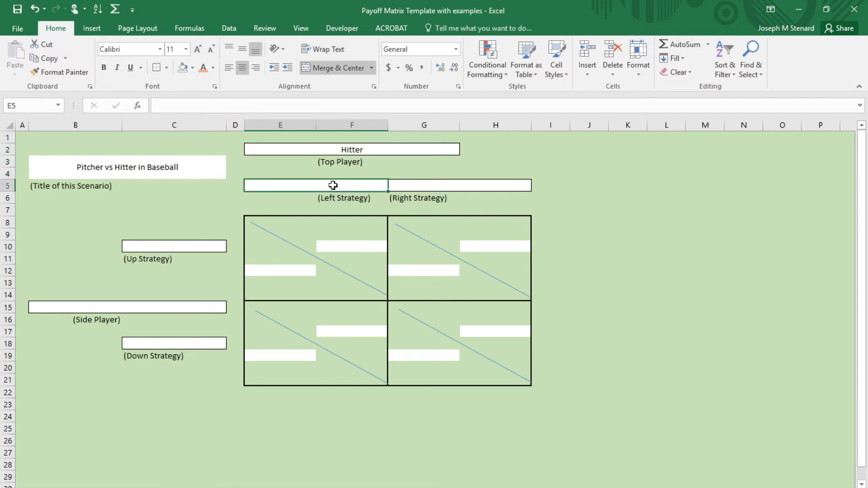
type("Fast")
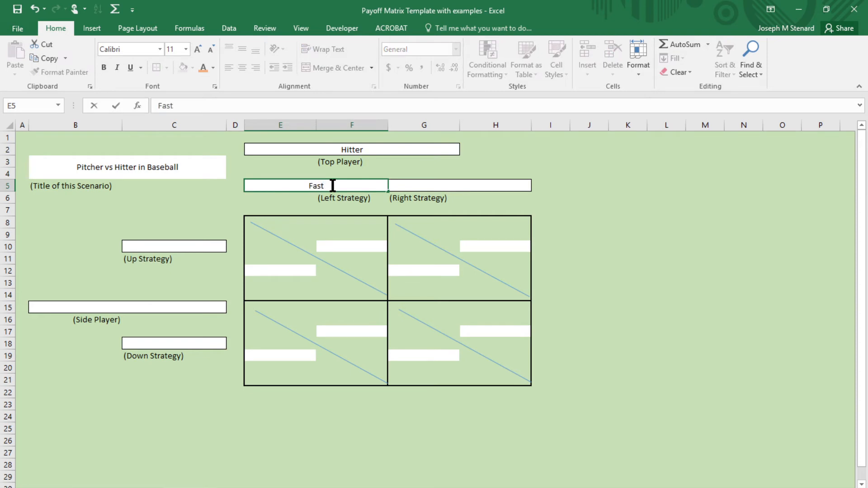
type("ball")
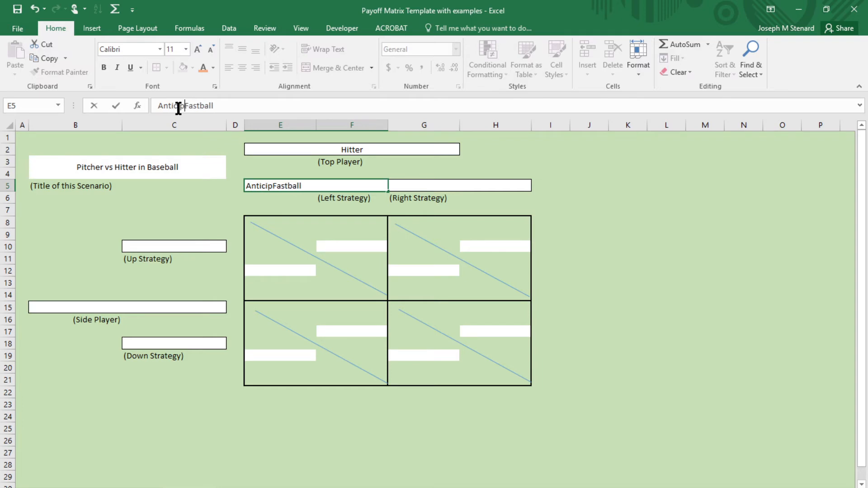
type("Anticipate Fastball")
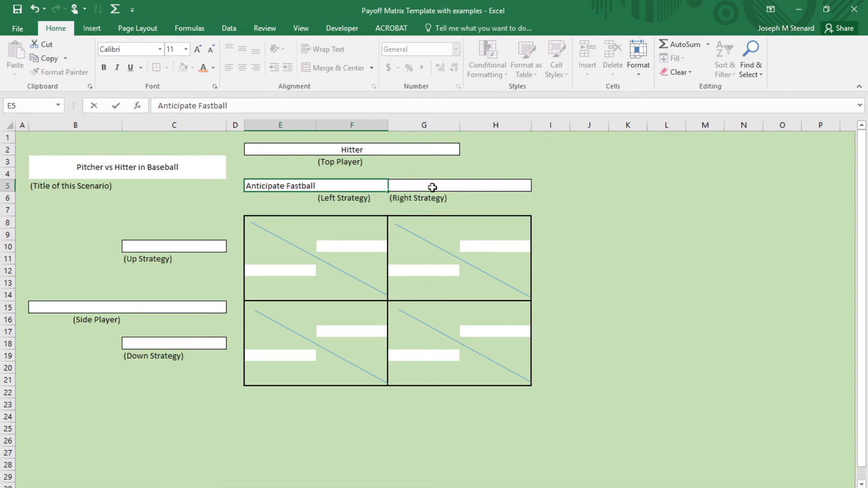
type("Anticipate")
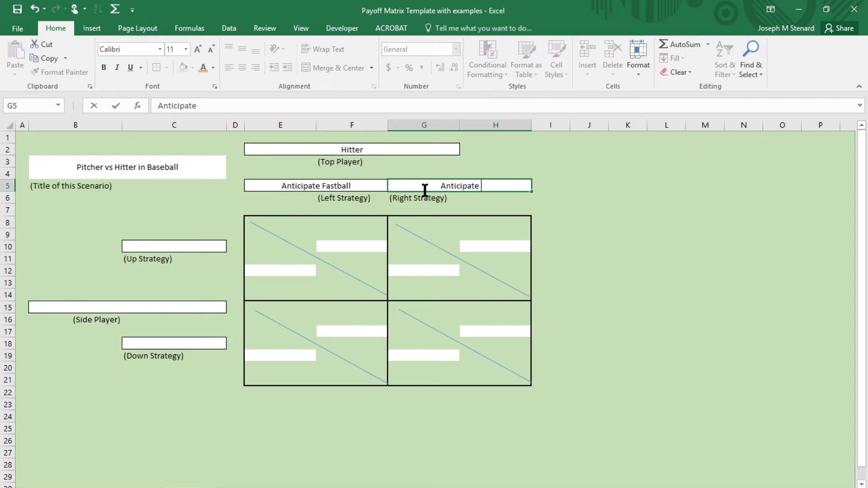
type("Breaking")
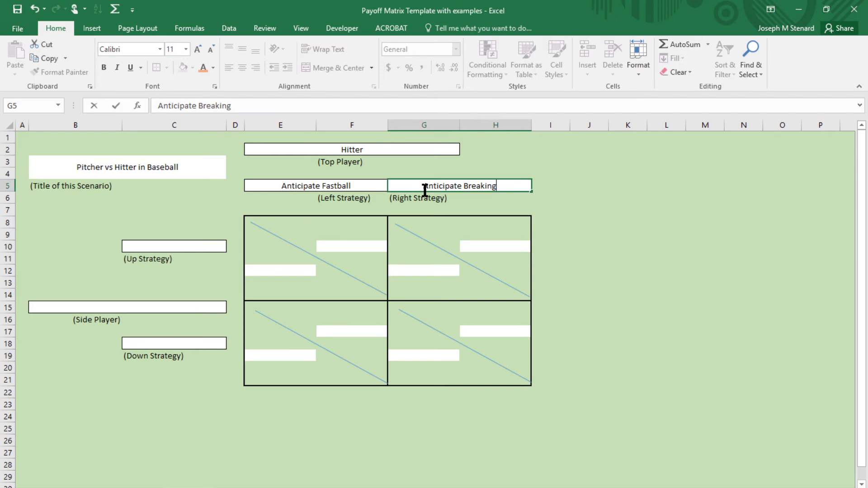
left_click(174, 245)
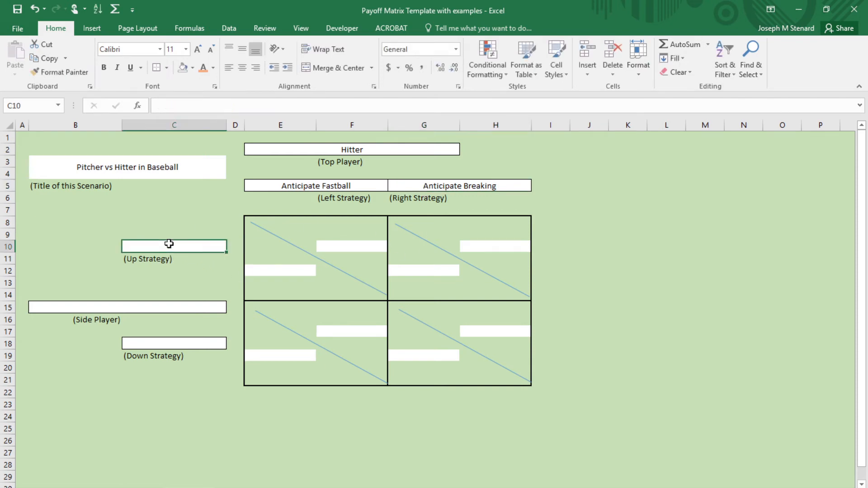
- Enter Pitcher as side player with strategies Throw Fastball and Throw Breaking
right_click(173, 245)
type("P")
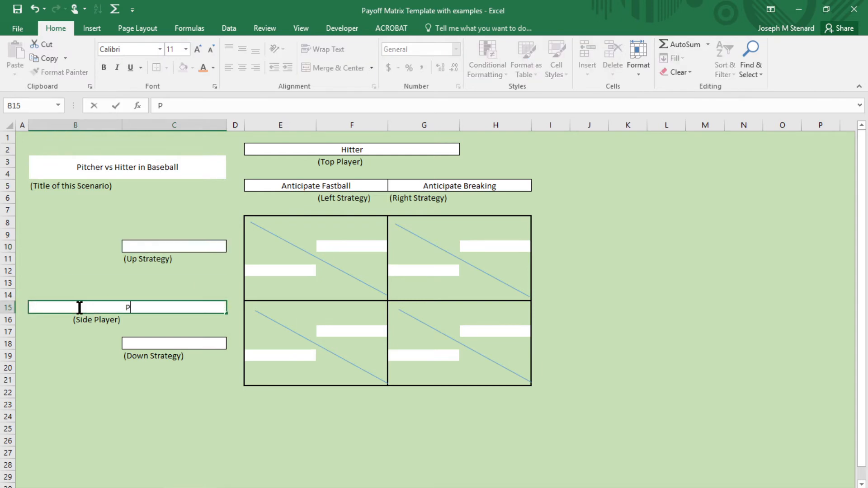
type("itcher")
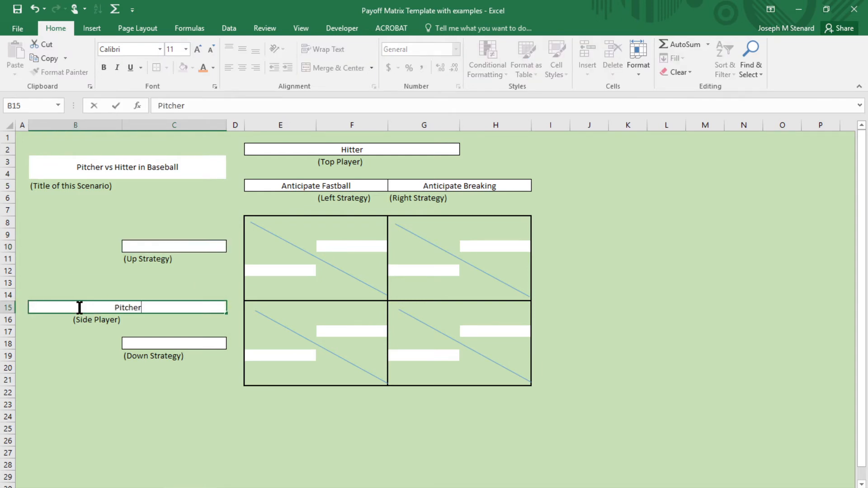
left_click(173, 246)
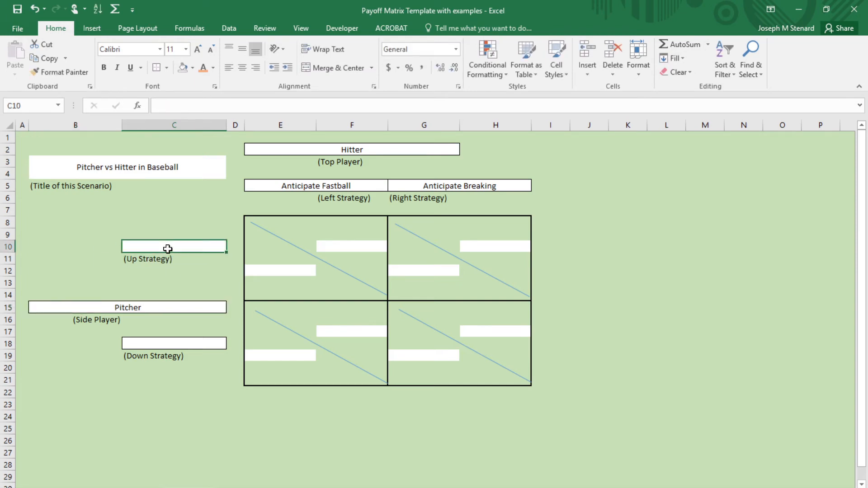
type("Throw Fas")
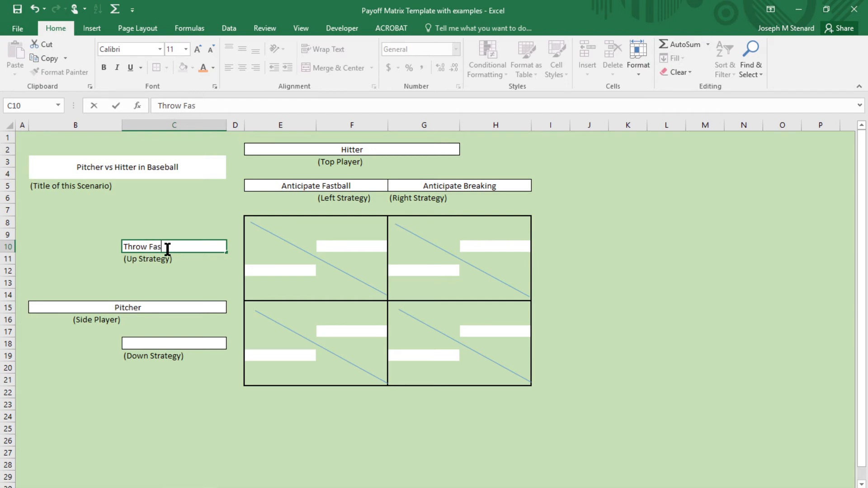
type("tball")
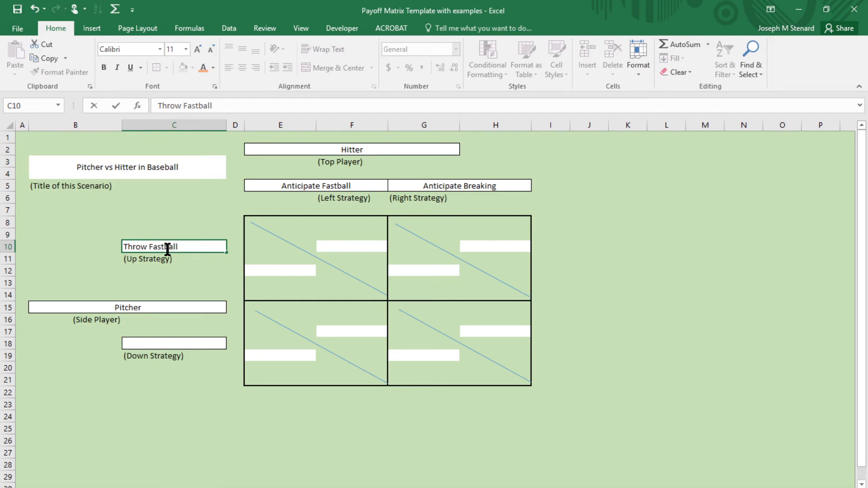
left_click(174, 343)
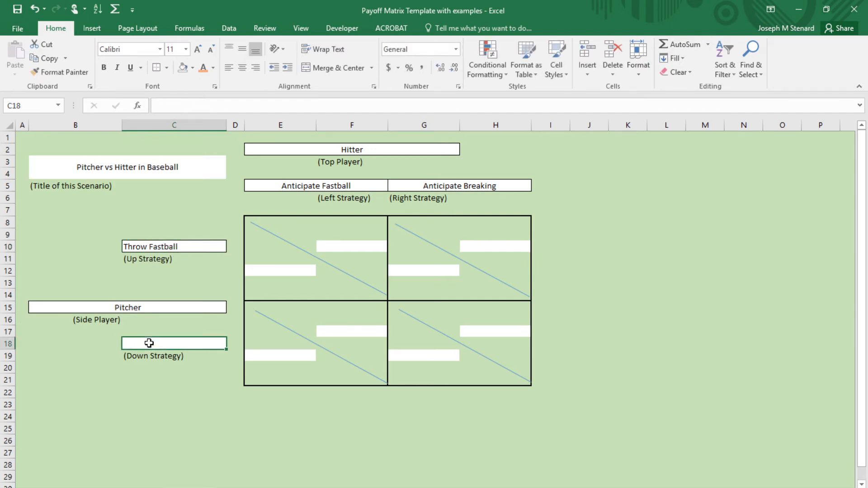
type("Throw Breaking")
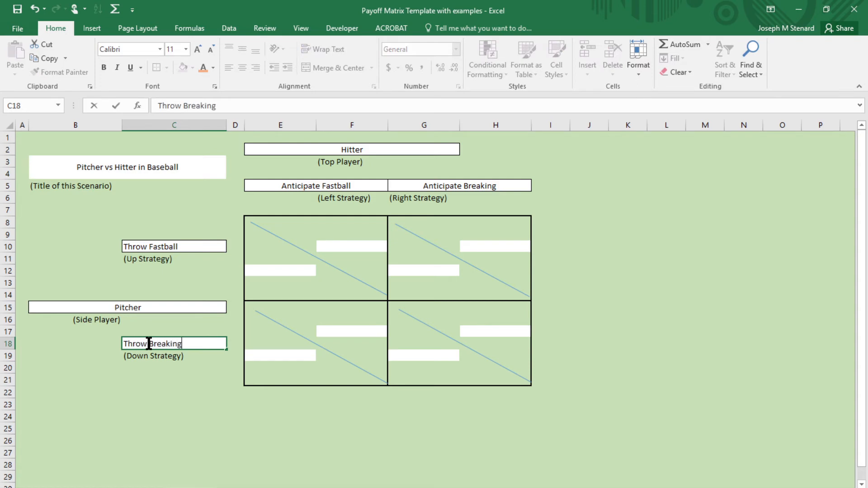
- Give both players 50% for fastball versus anticipated fastball
left_click(352, 294)
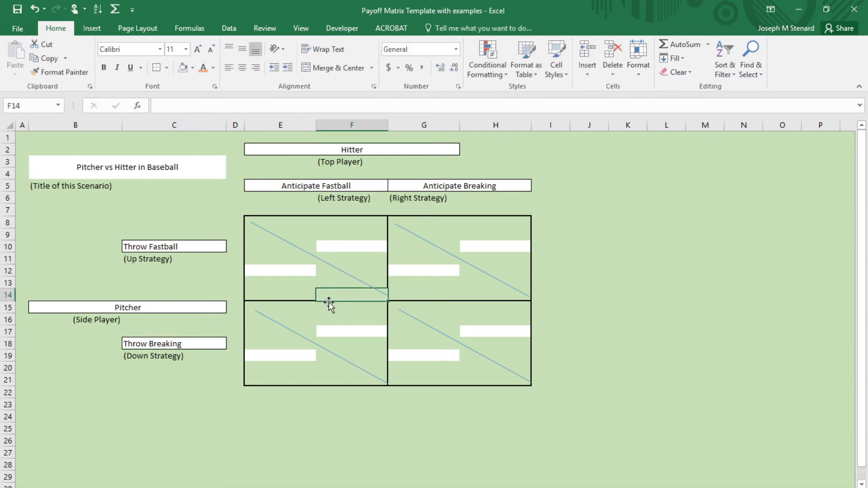
mouse_move(359, 247)
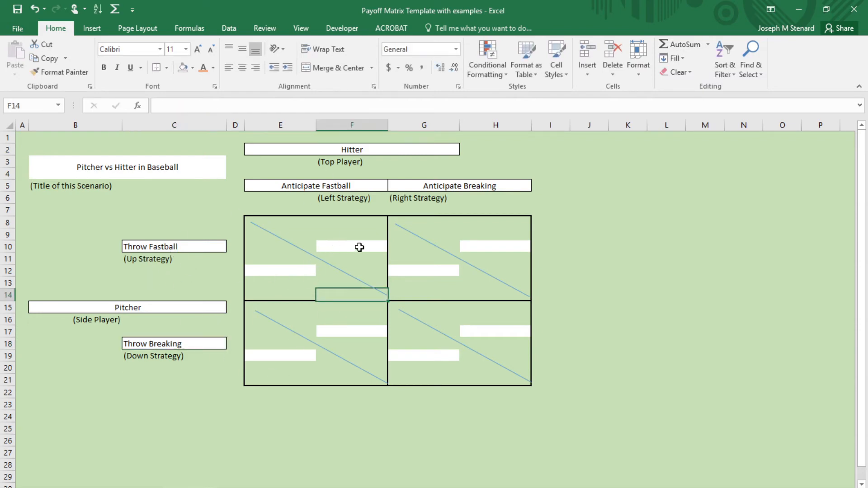
left_click(351, 247)
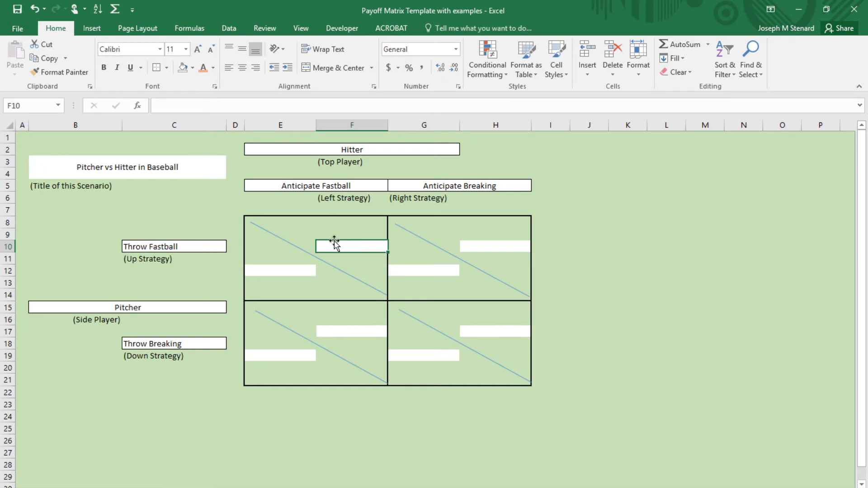
mouse_move(249, 275)
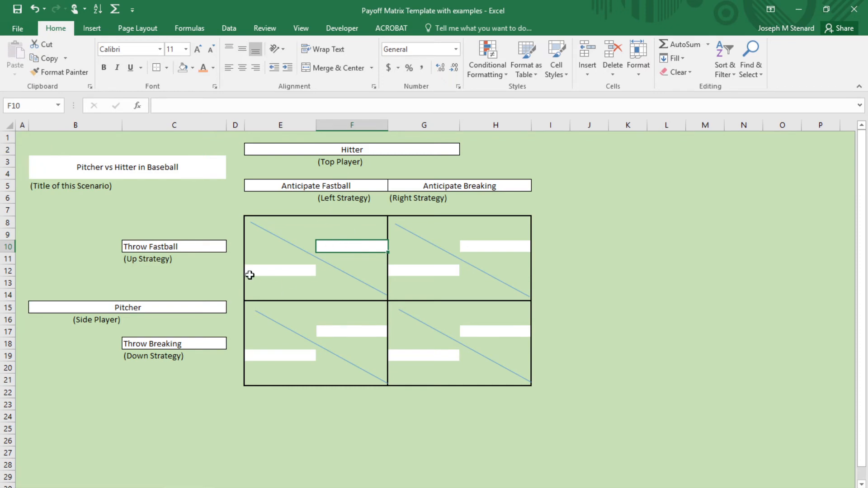
mouse_move(157, 321)
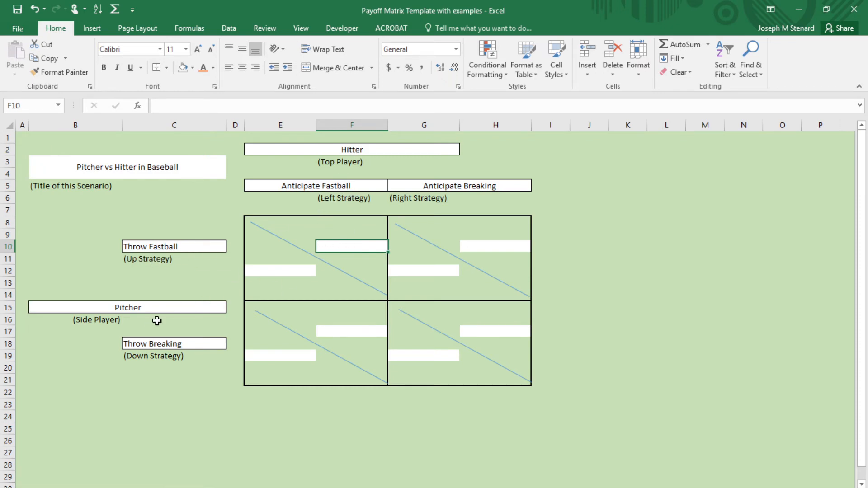
mouse_move(253, 254)
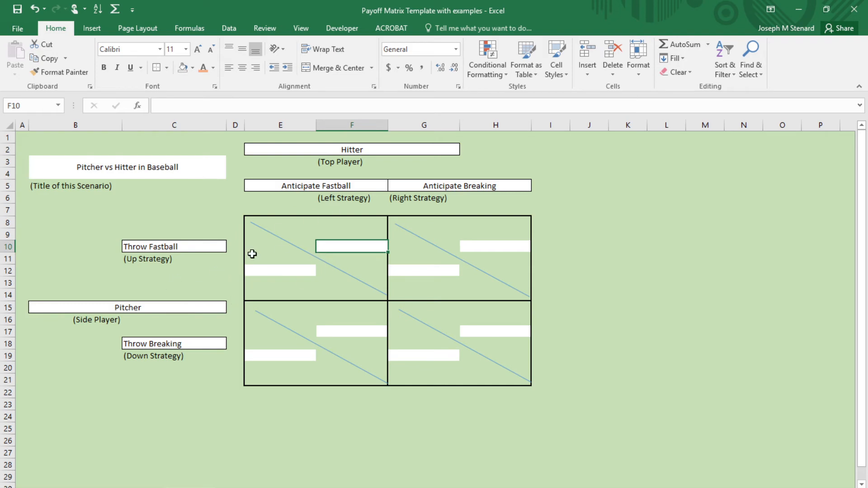
mouse_move(419, 403)
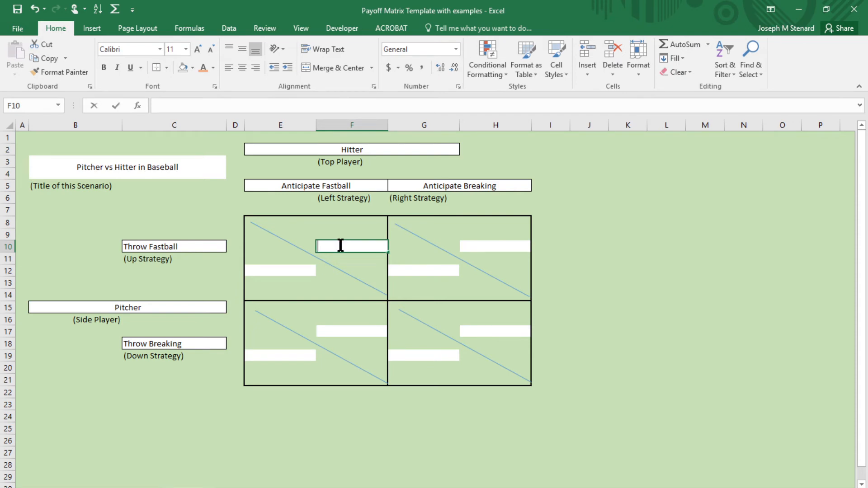
type(".50")
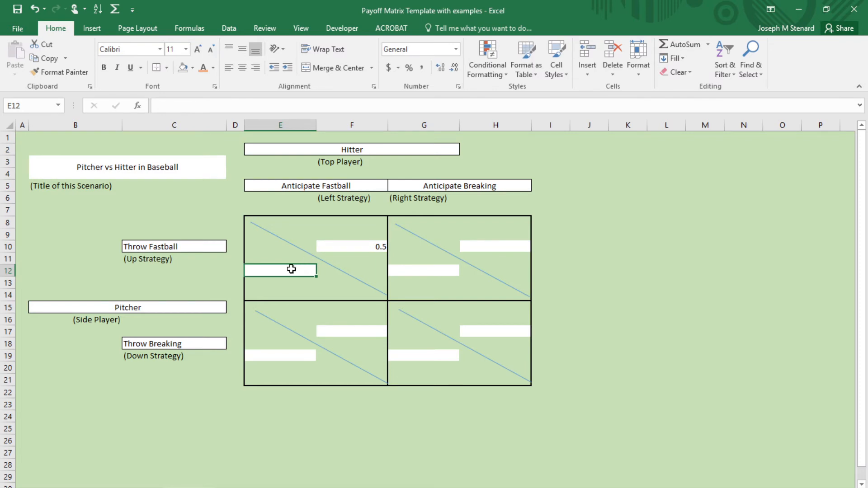
type("50%")
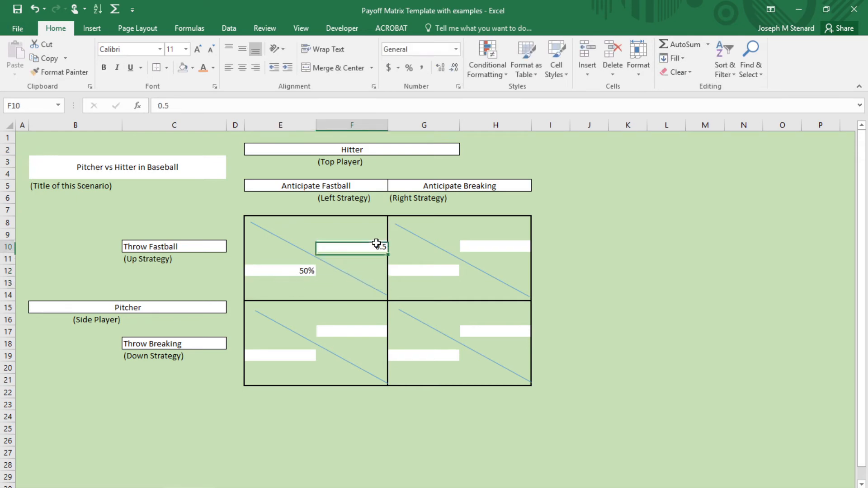
type("50%")
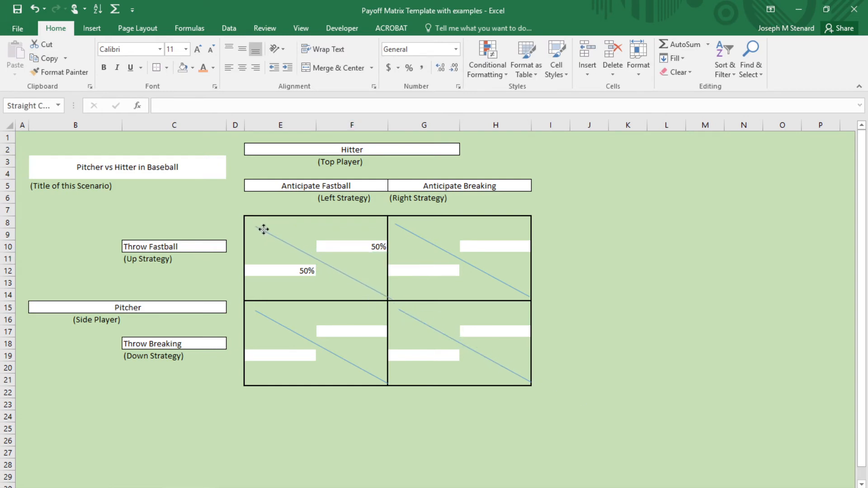
left_click(288, 227)
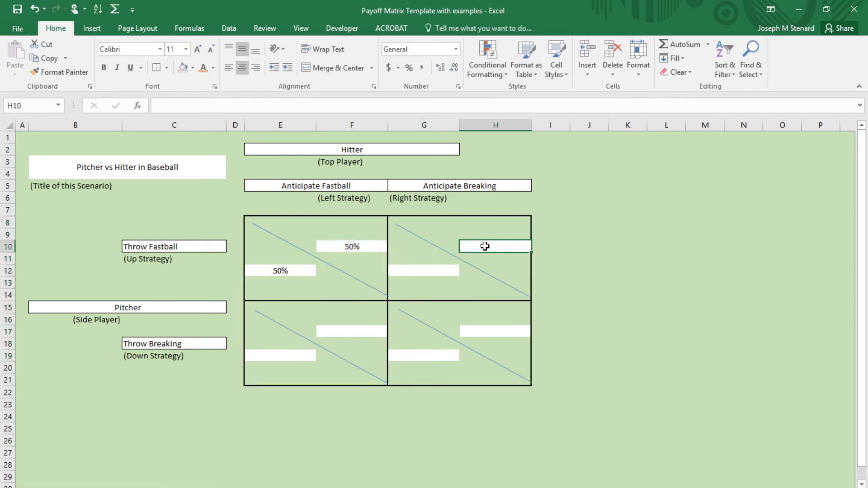
mouse_move(434, 313)
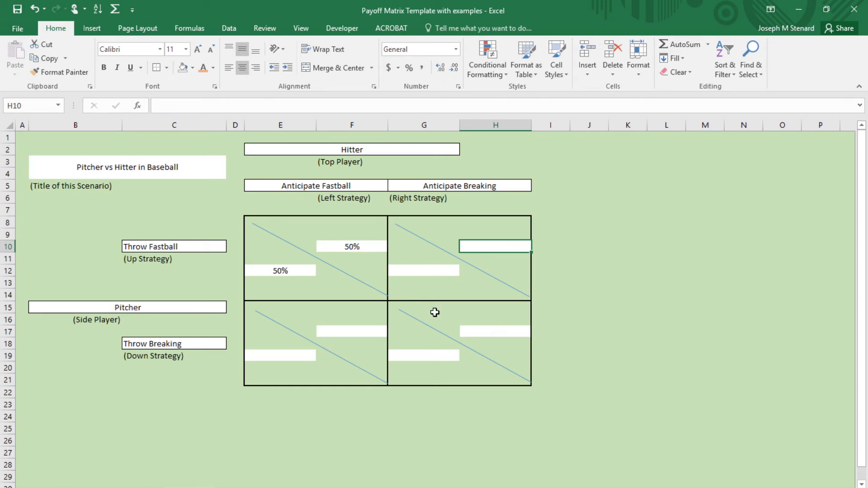
- Give both players 50% for breaking versus anticipated breaking
left_click(495, 330)
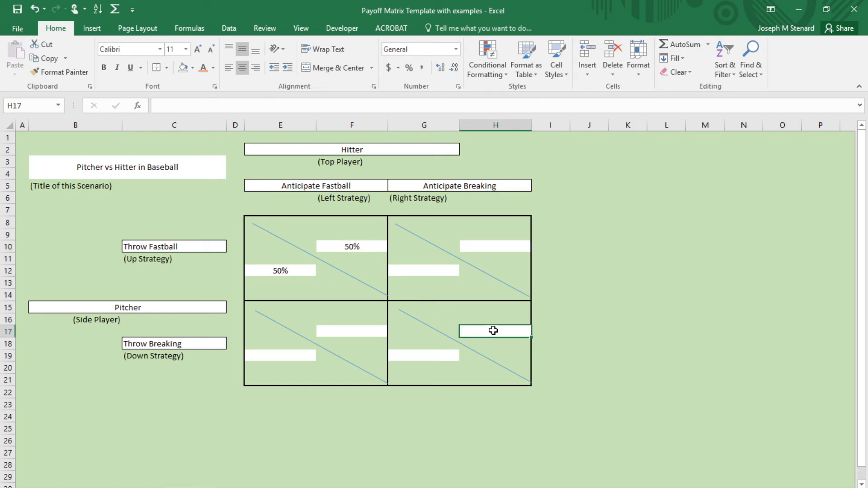
type("%50")
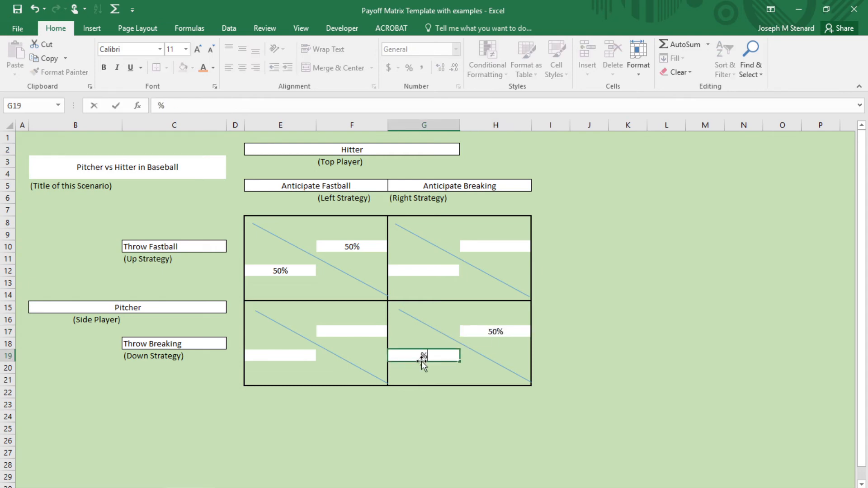
type("50")
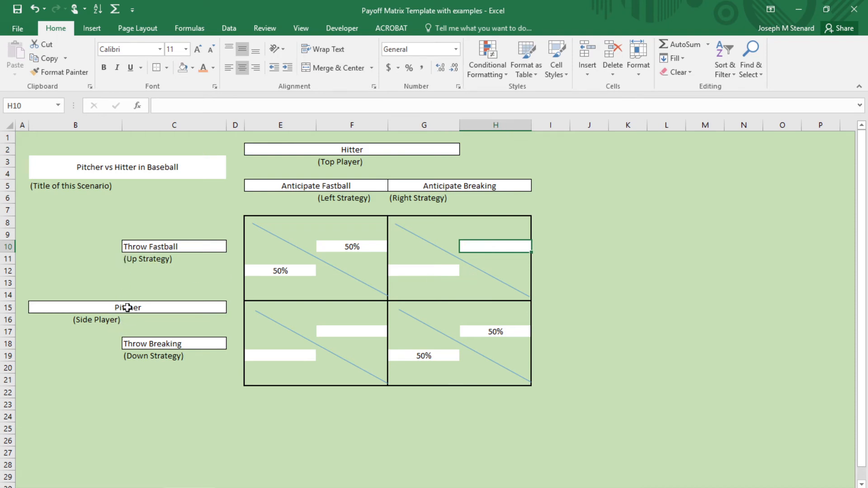
mouse_move(413, 165)
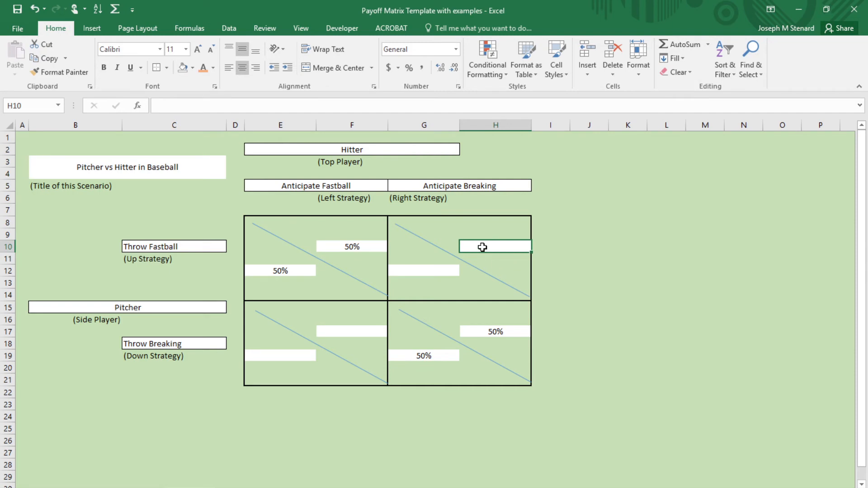
- Enter 30%/70% for fastball vs anticipated breaking and 5%/95% for the reverse
type("30%")
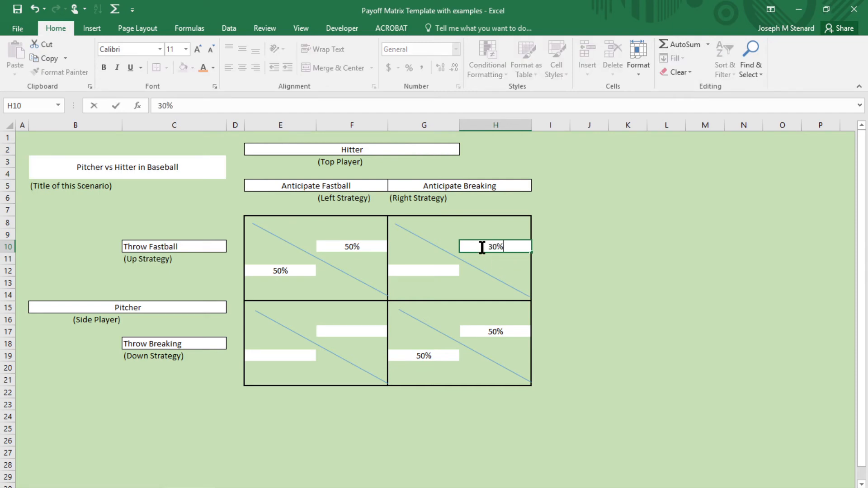
left_click(423, 270)
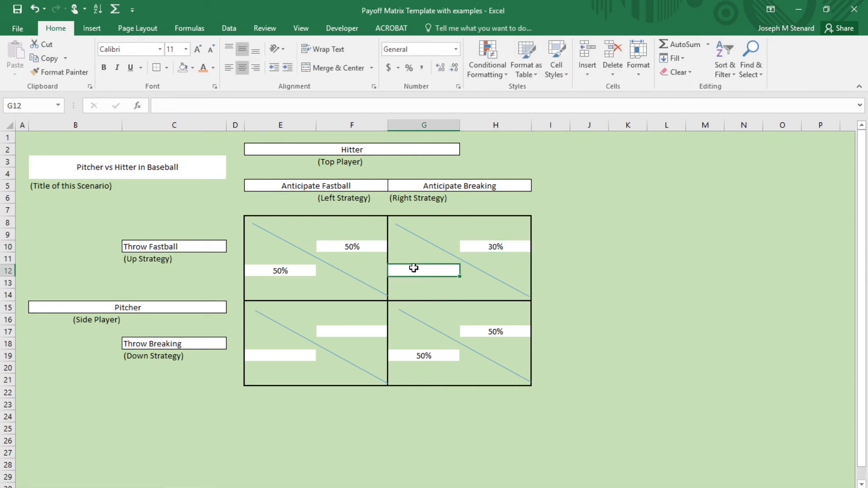
type("70%")
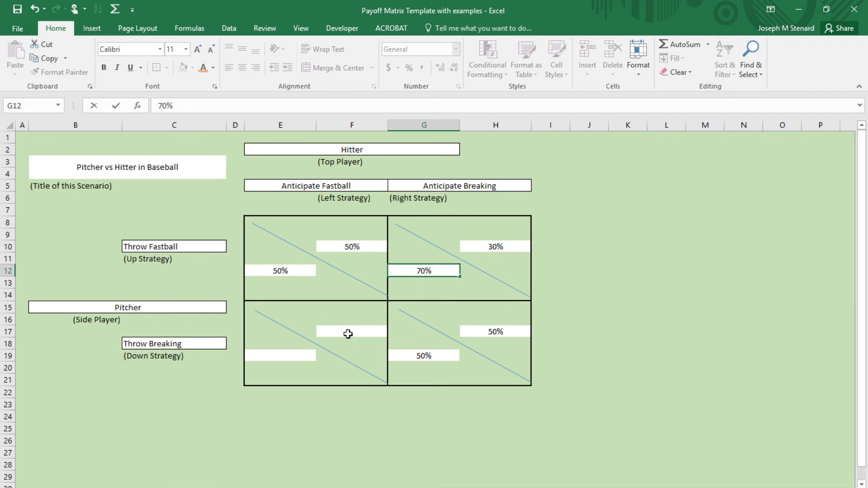
left_click(351, 334)
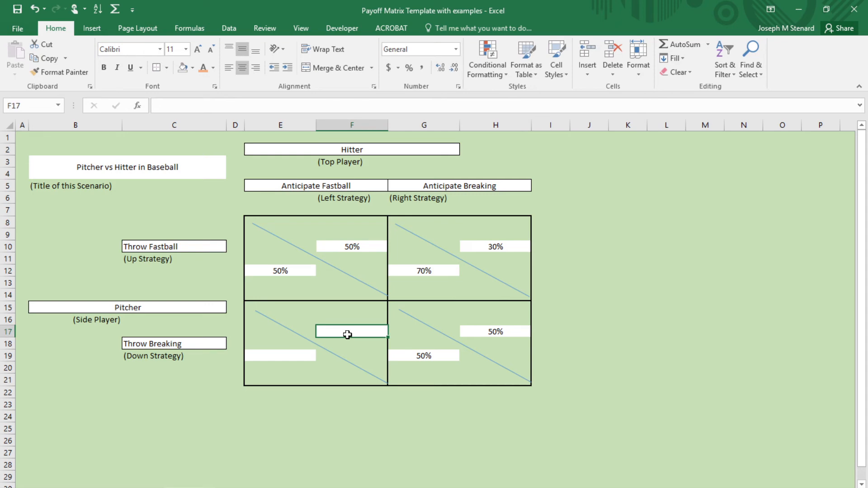
type("5")
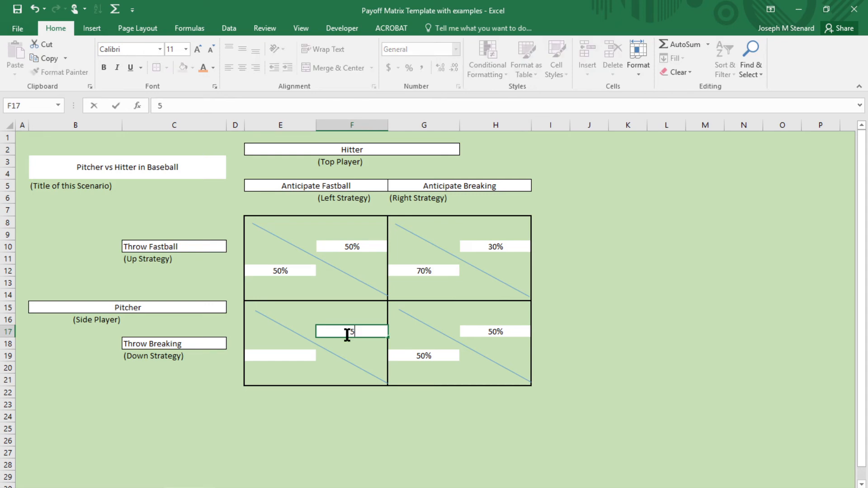
type("%")
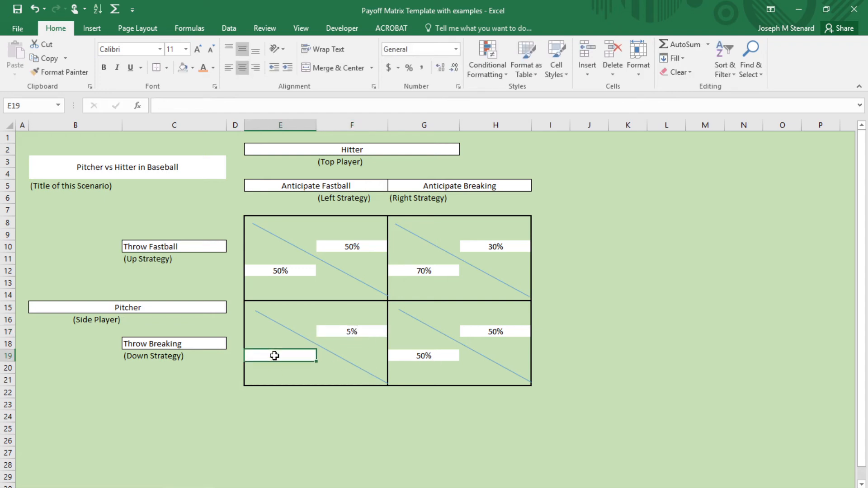
type("95%")
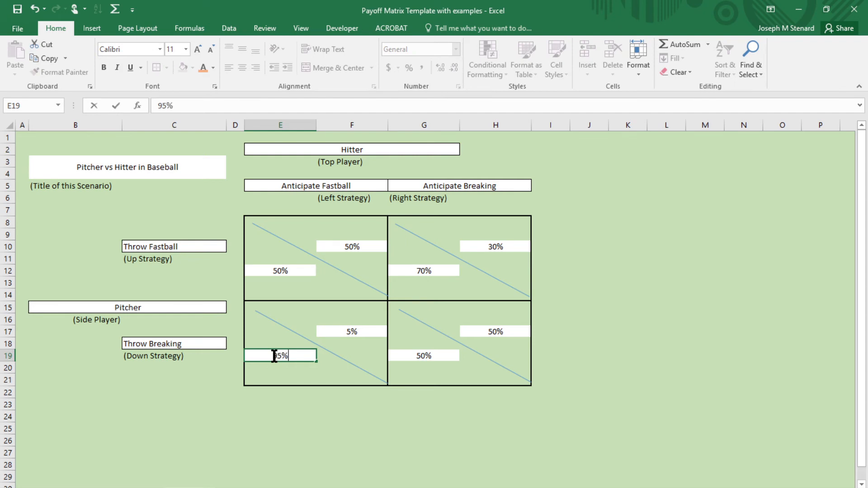
left_click(589, 307)
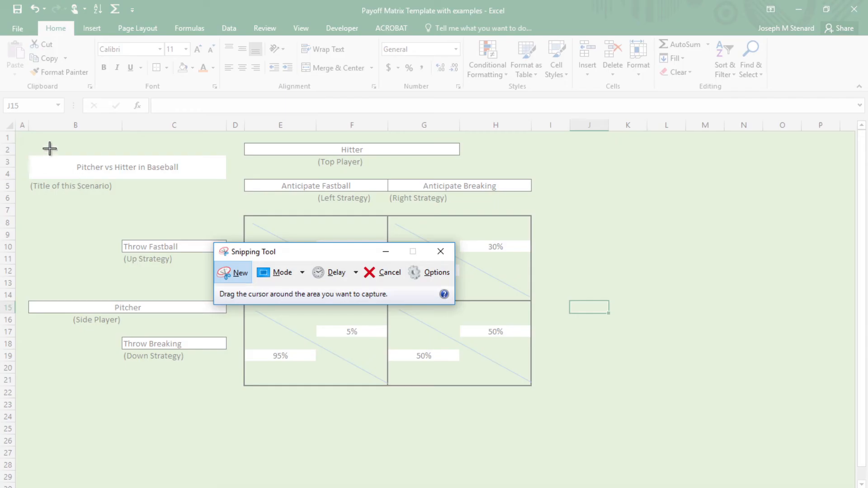
- Snip the payoff matrix and save it as PNG 'Game Theoru Pic 1'
left_click_drag(50, 148, 519, 398)
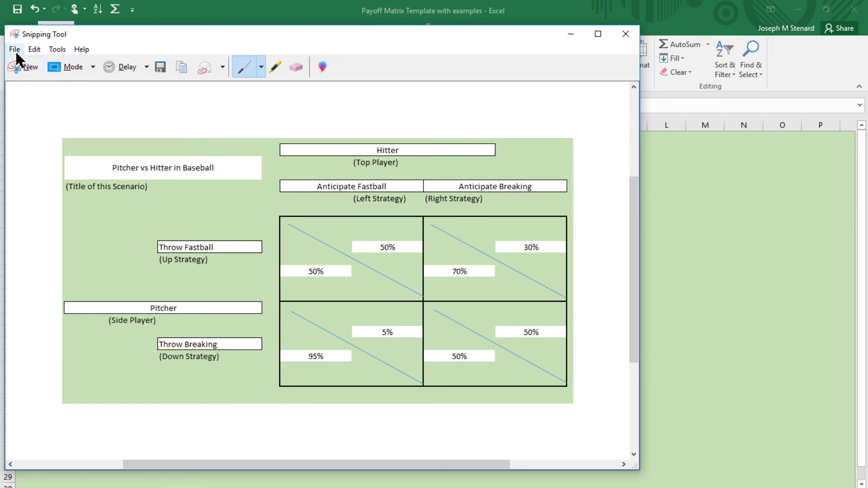
left_click(15, 49)
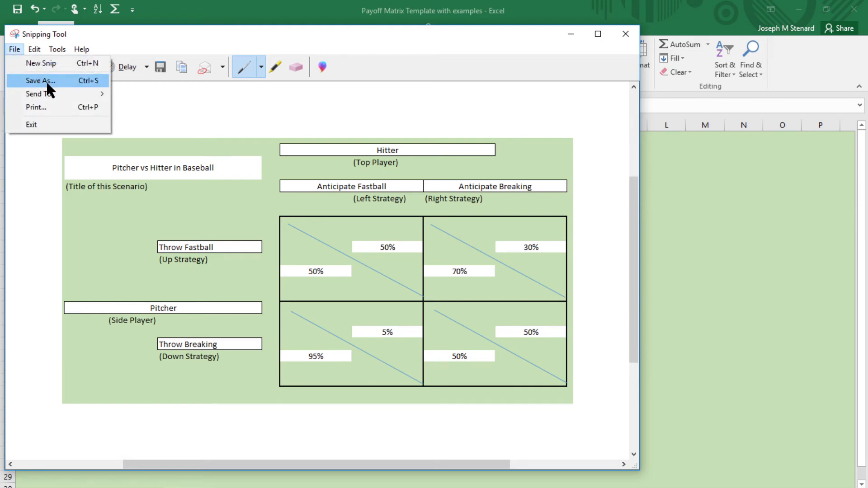
left_click(40, 80)
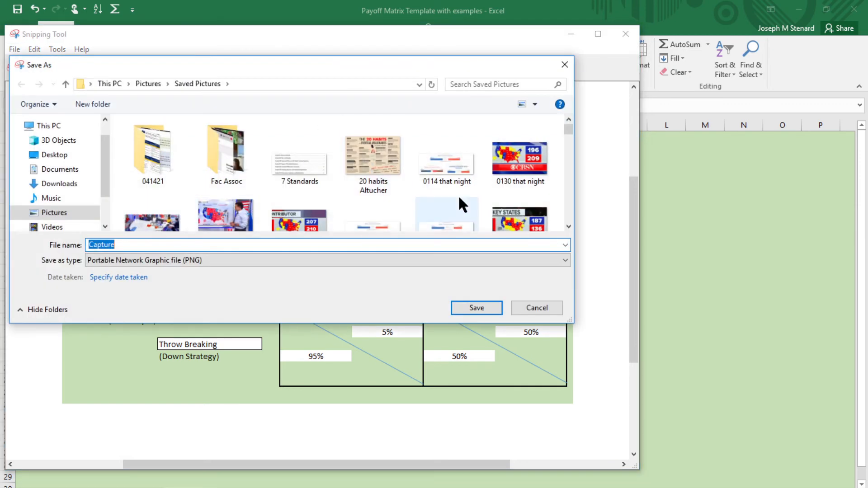
left_click(373, 155)
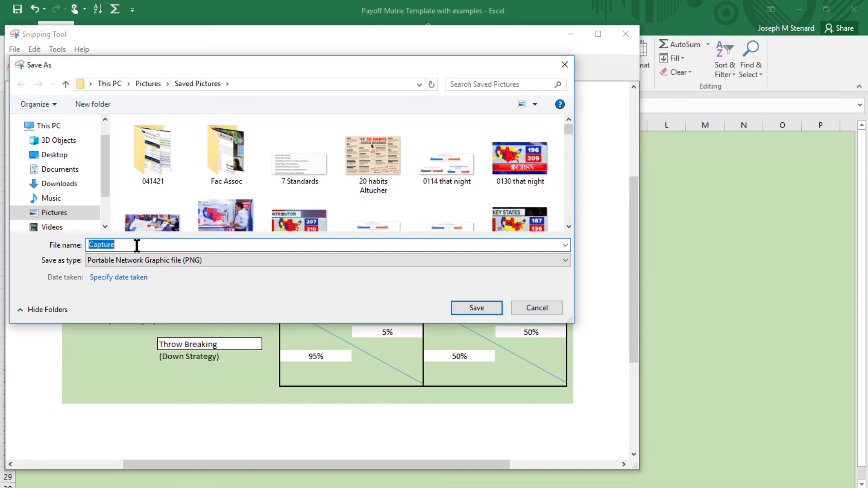
type("Game Th")
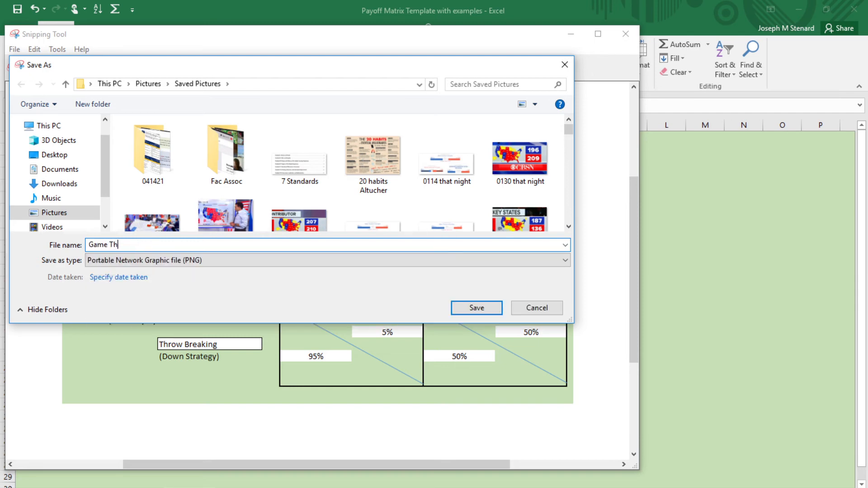
type("eoru")
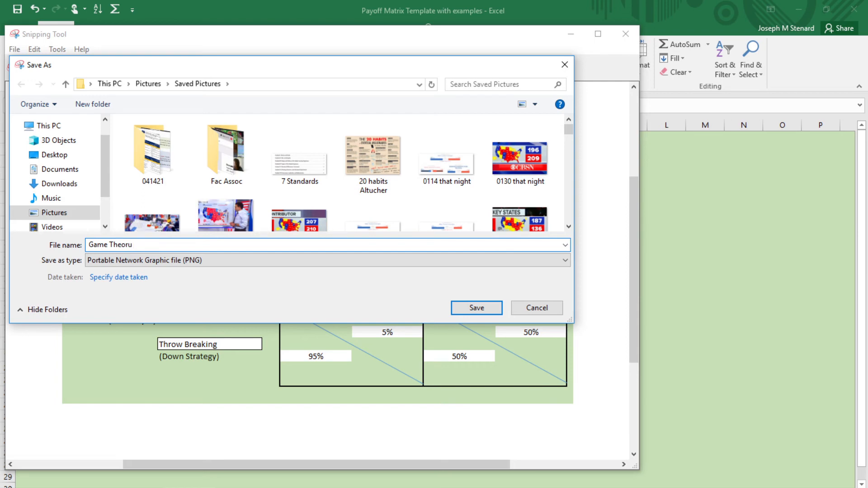
type("Pic 1")
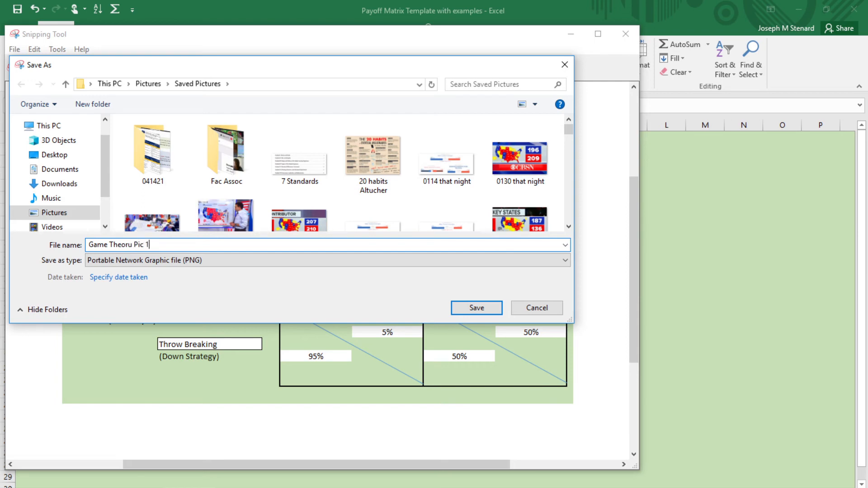
left_click(475, 308)
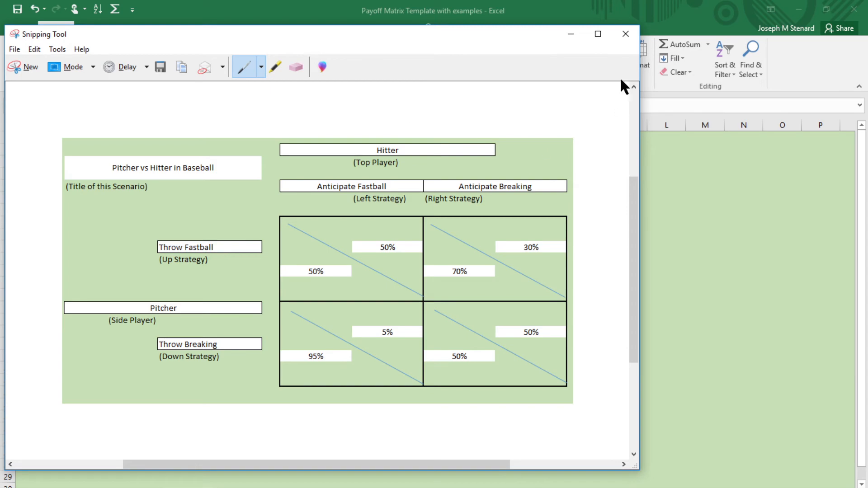
- Bring the completed Excel payoff matrix worksheet back to the front
left_click(625, 34)
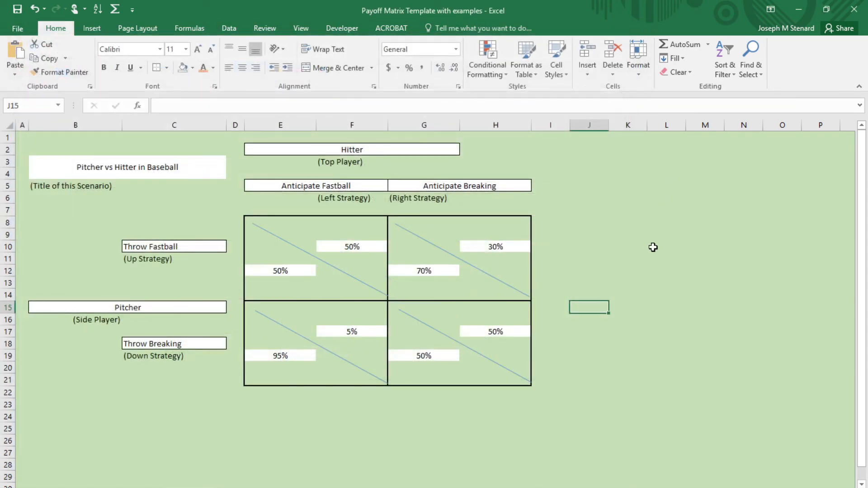
mouse_move(298, 431)
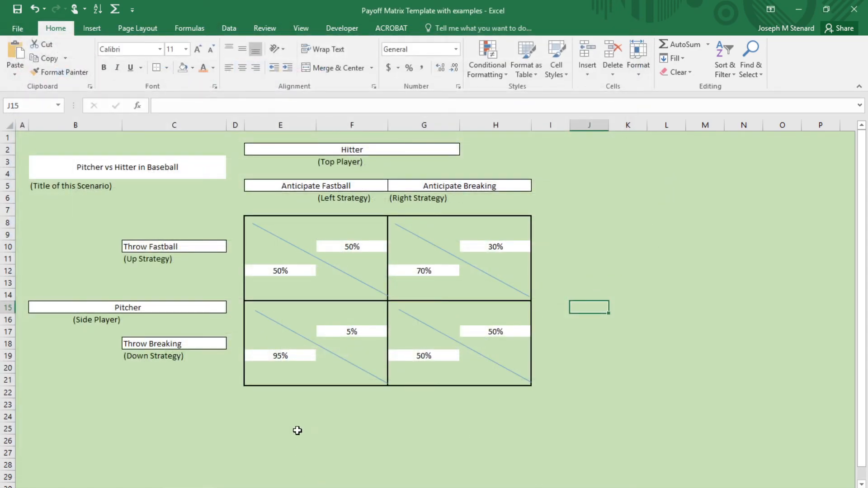
mouse_move(284, 415)
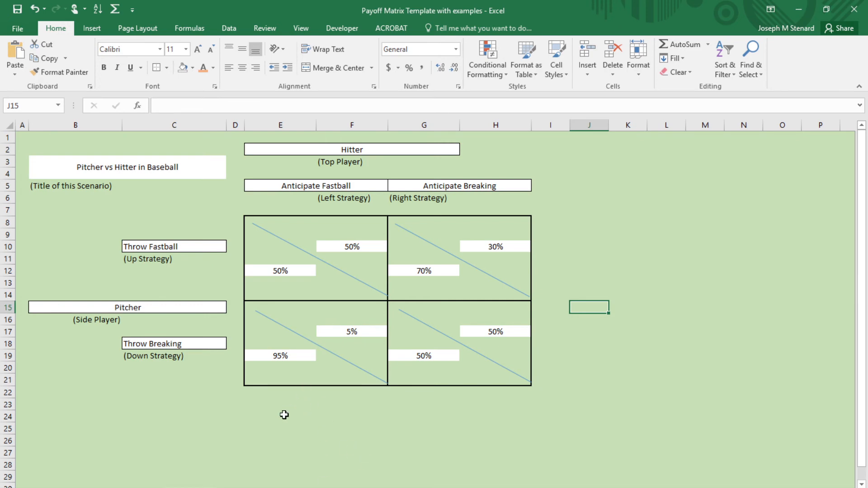
mouse_move(449, 411)
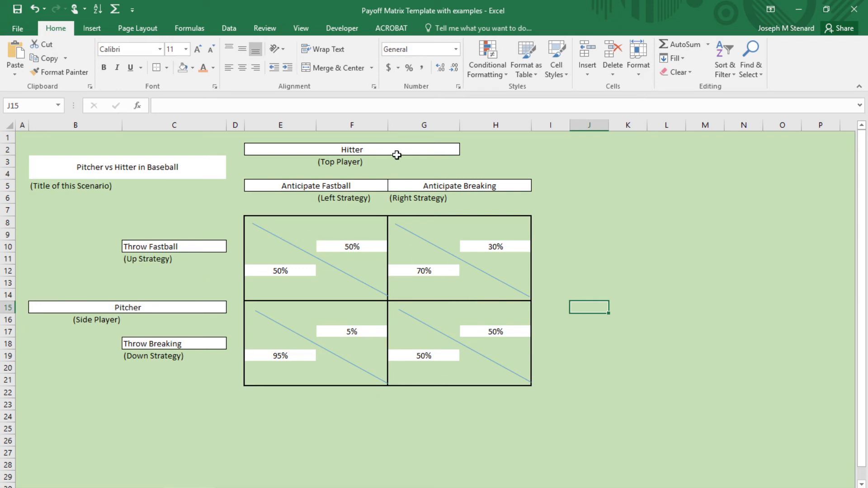
mouse_move(552, 192)
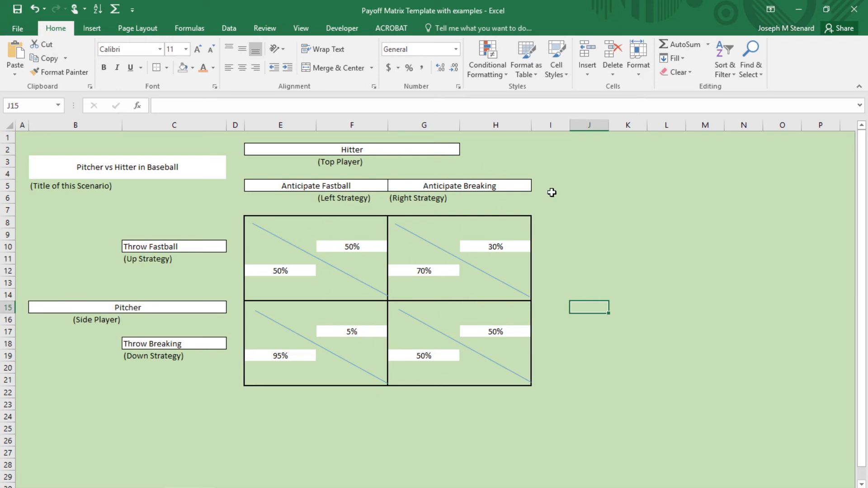
mouse_move(235, 338)
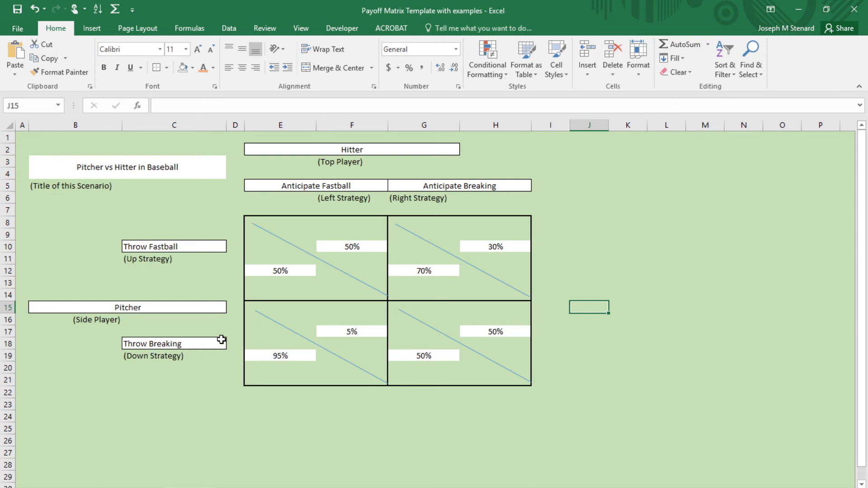
mouse_move(243, 367)
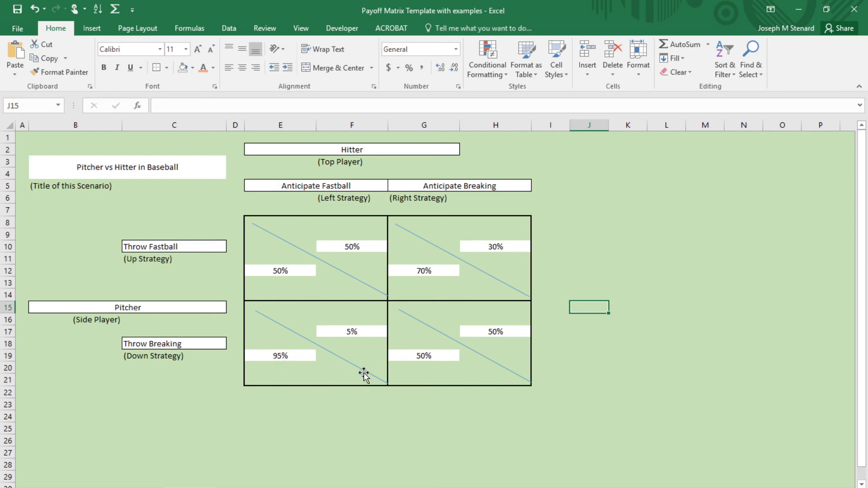
mouse_move(173, 335)
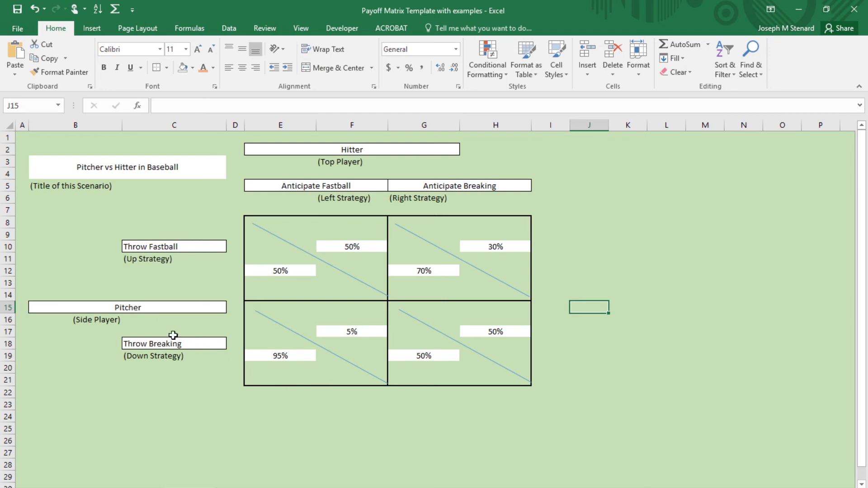
mouse_move(289, 360)
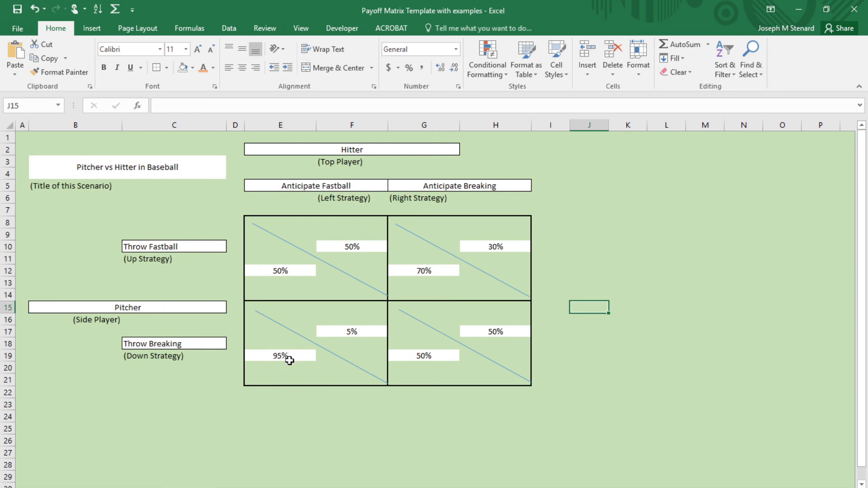
mouse_move(284, 361)
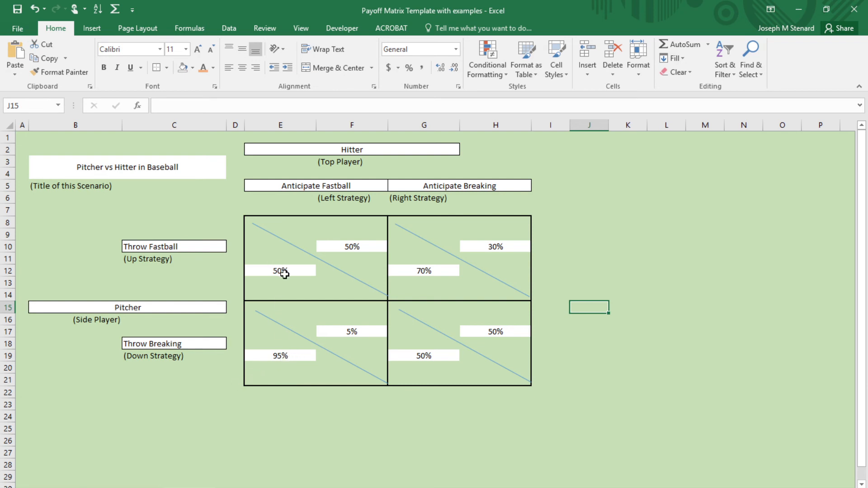
mouse_move(426, 357)
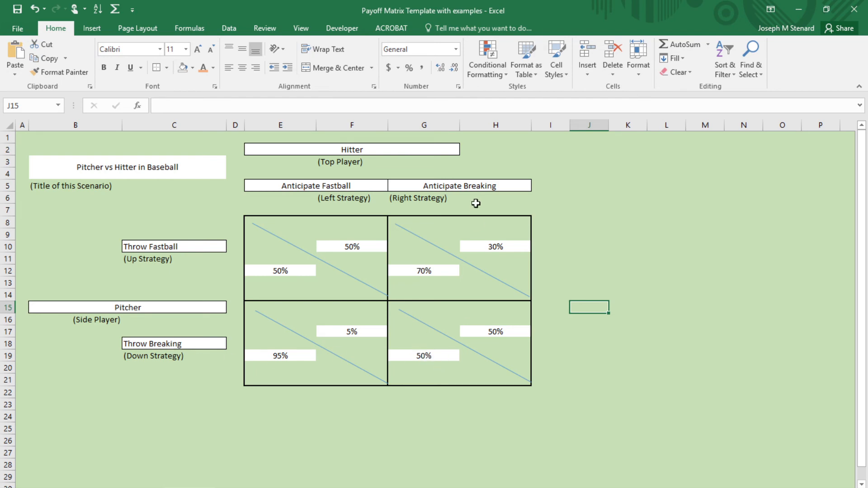
mouse_move(433, 359)
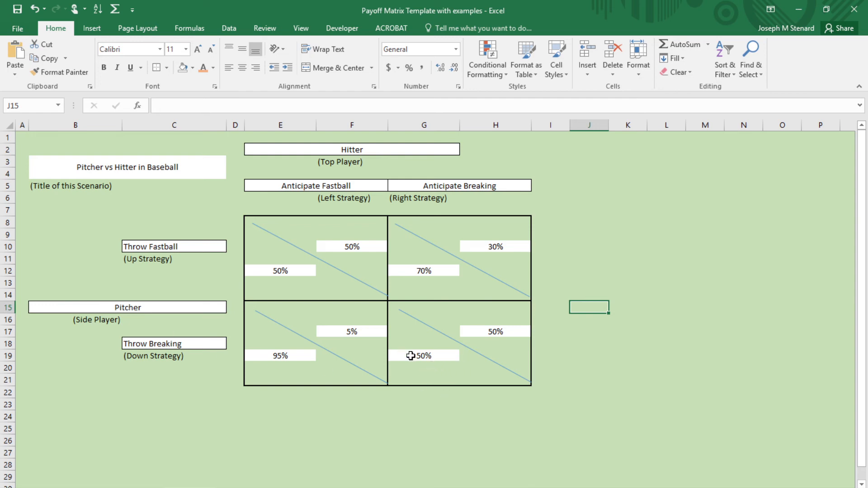
mouse_move(429, 356)
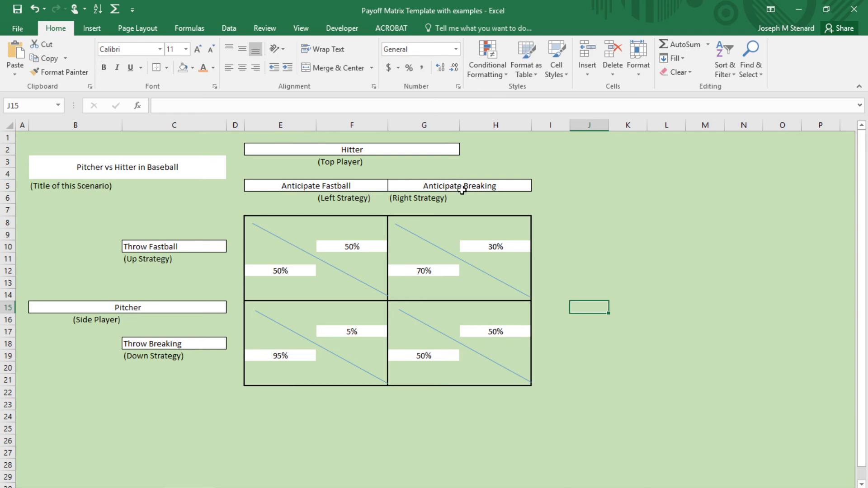
mouse_move(454, 374)
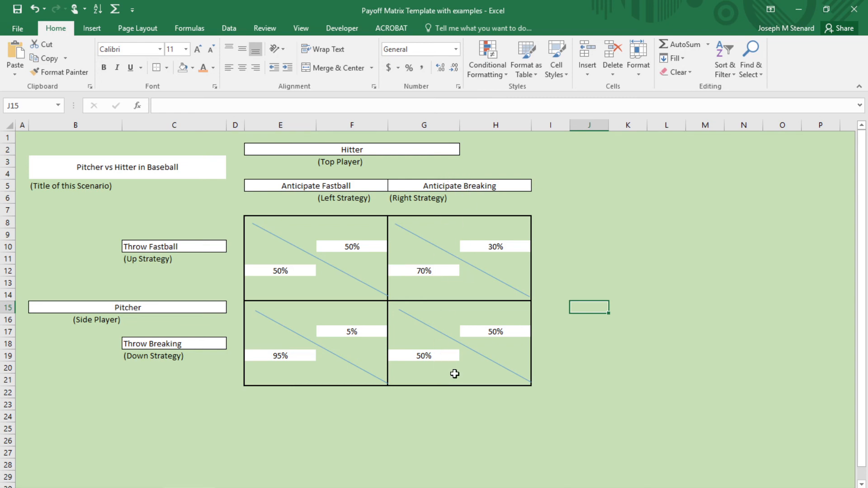
mouse_move(501, 328)
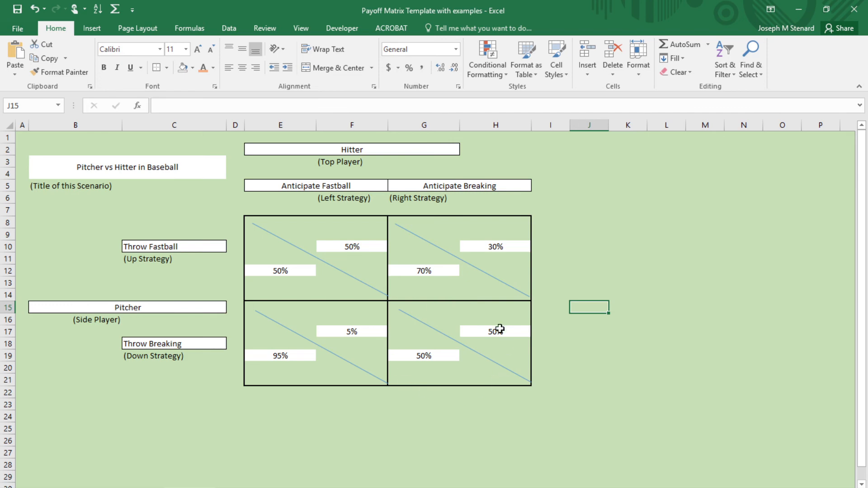
mouse_move(481, 312)
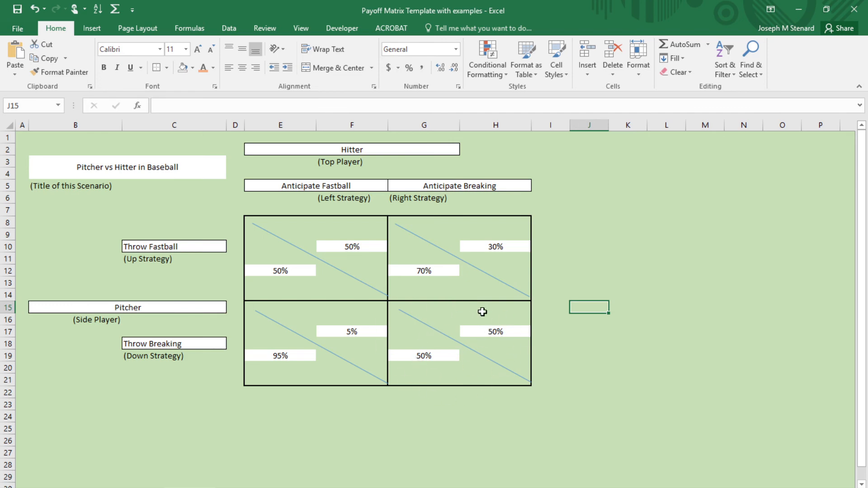
mouse_move(393, 368)
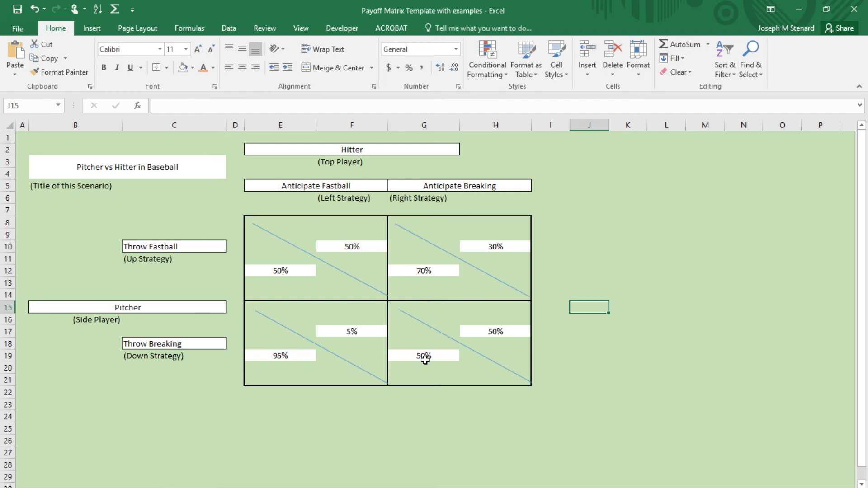
mouse_move(425, 360)
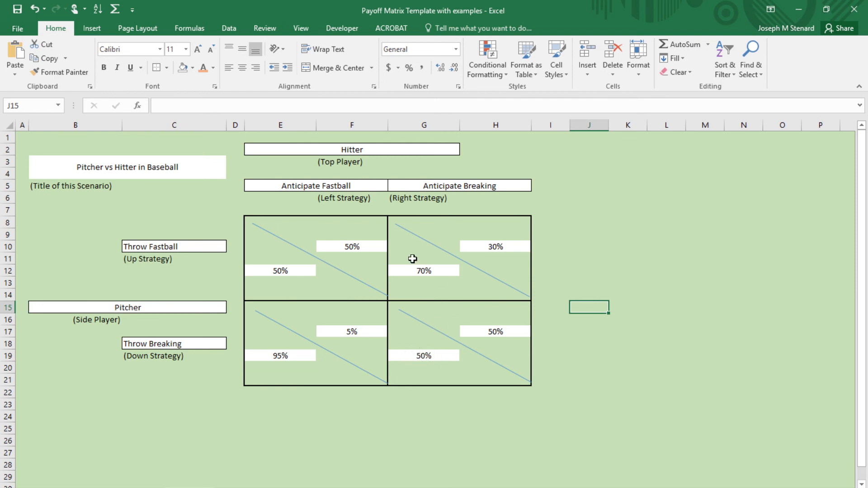
mouse_move(421, 374)
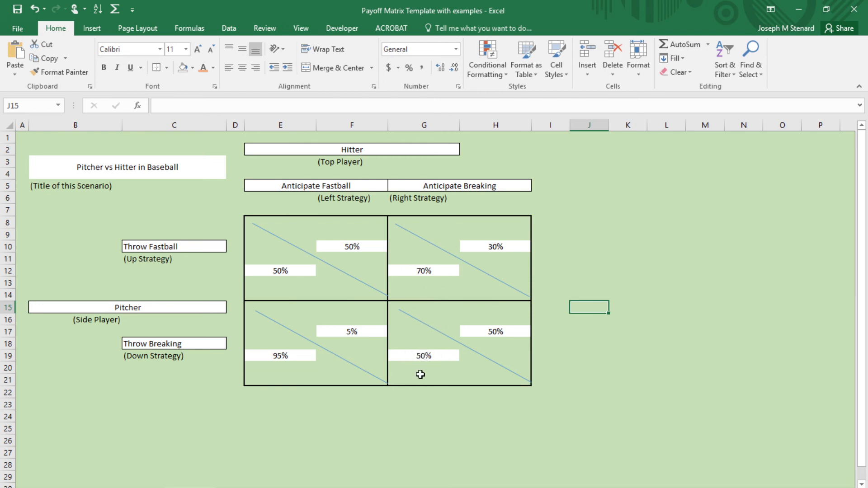
mouse_move(407, 392)
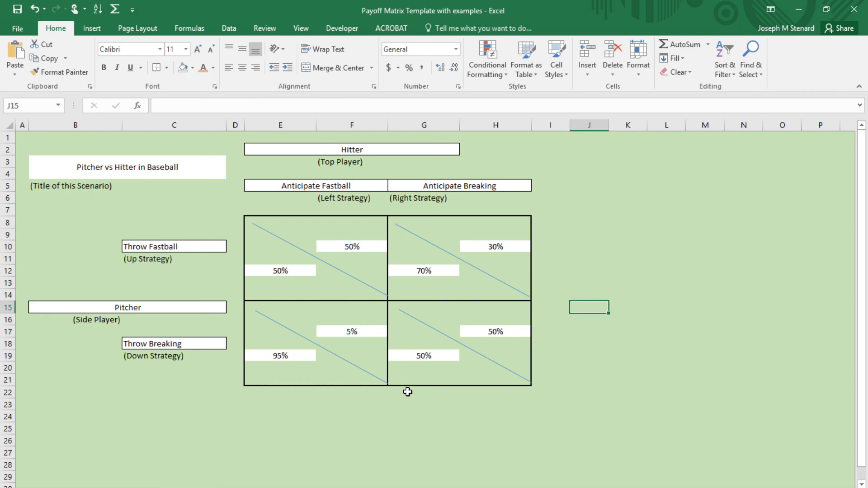
mouse_move(520, 377)
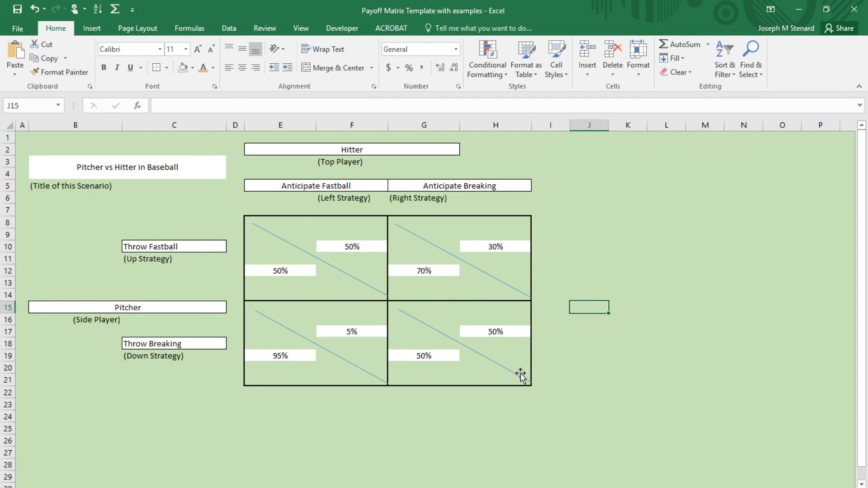
mouse_move(466, 232)
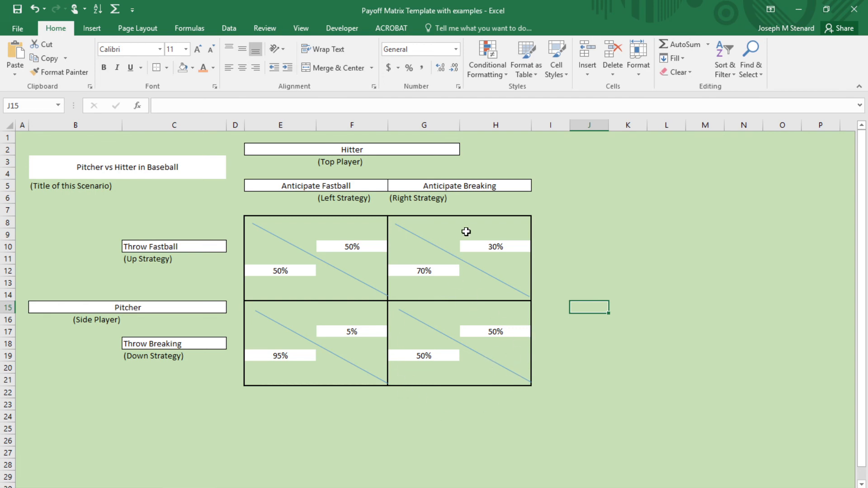
mouse_move(522, 271)
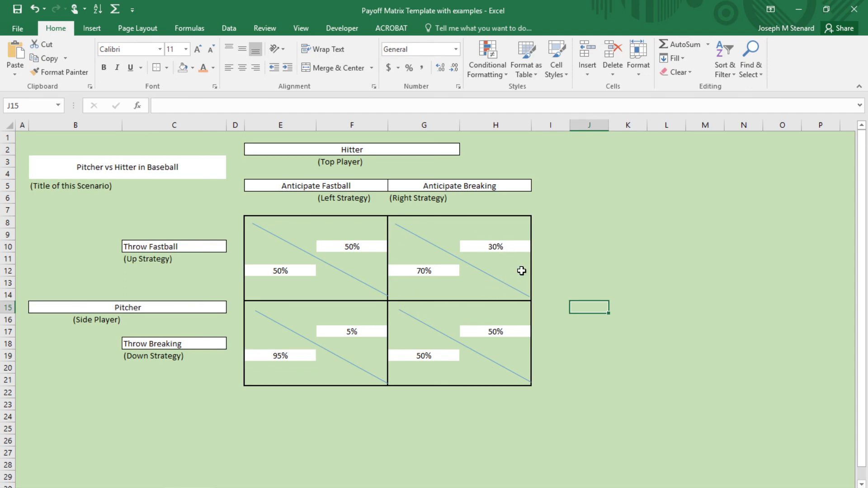
mouse_move(489, 274)
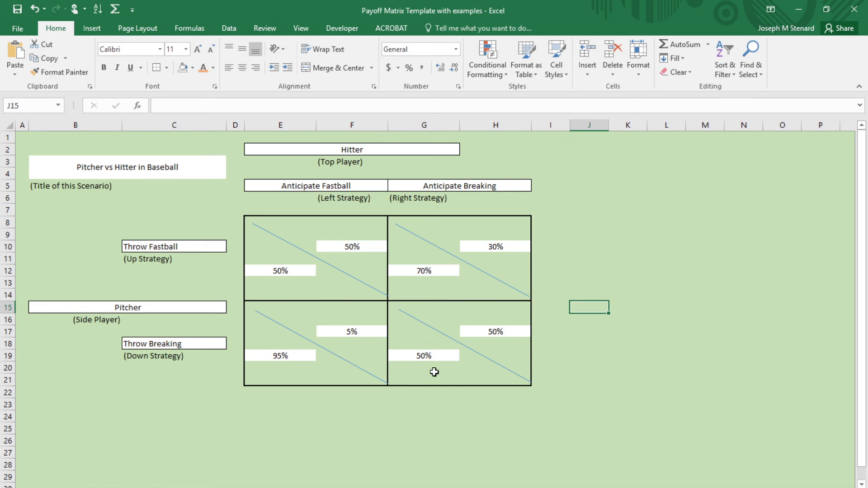
mouse_move(429, 268)
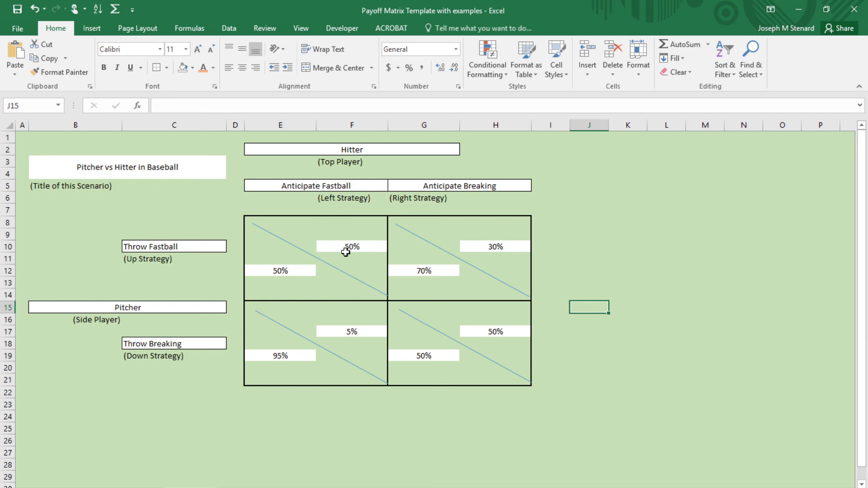
mouse_move(432, 279)
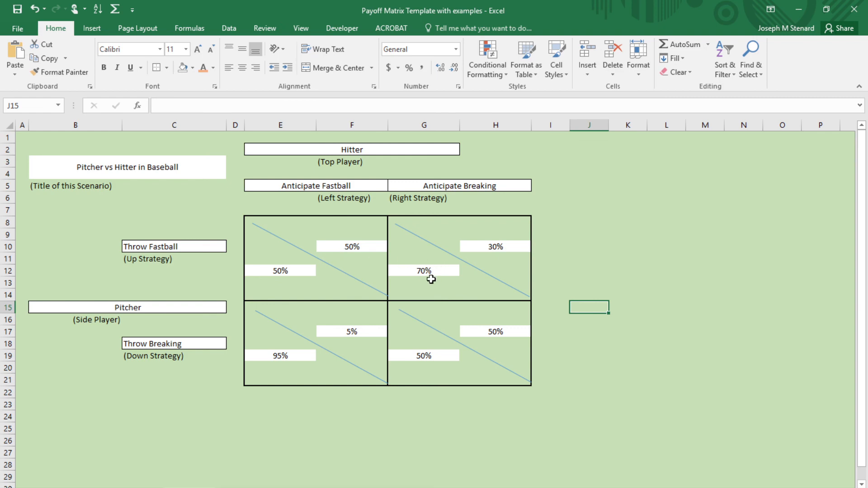
mouse_move(332, 242)
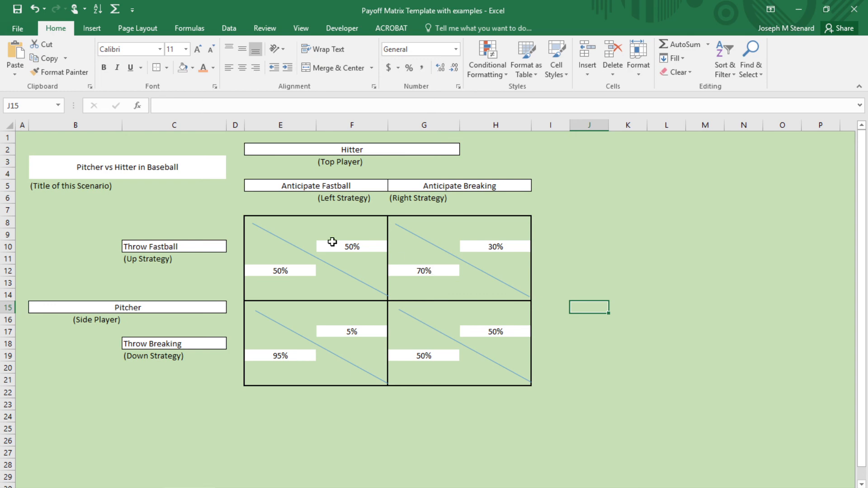
mouse_move(355, 248)
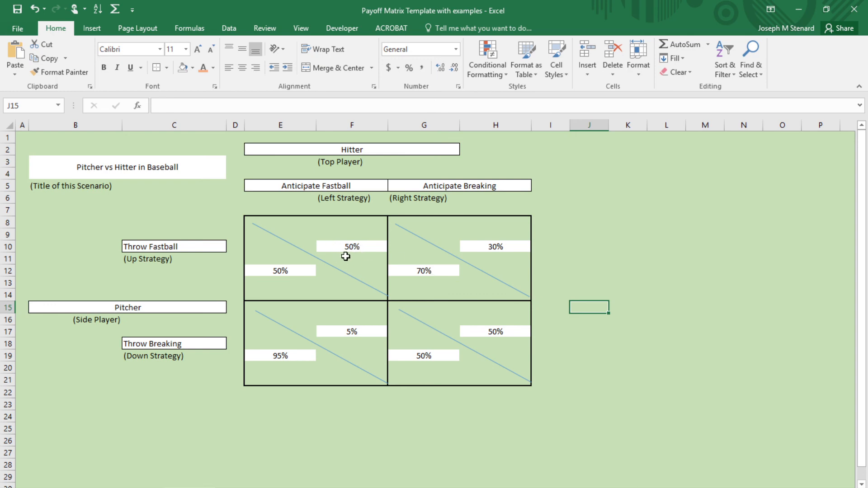
mouse_move(354, 251)
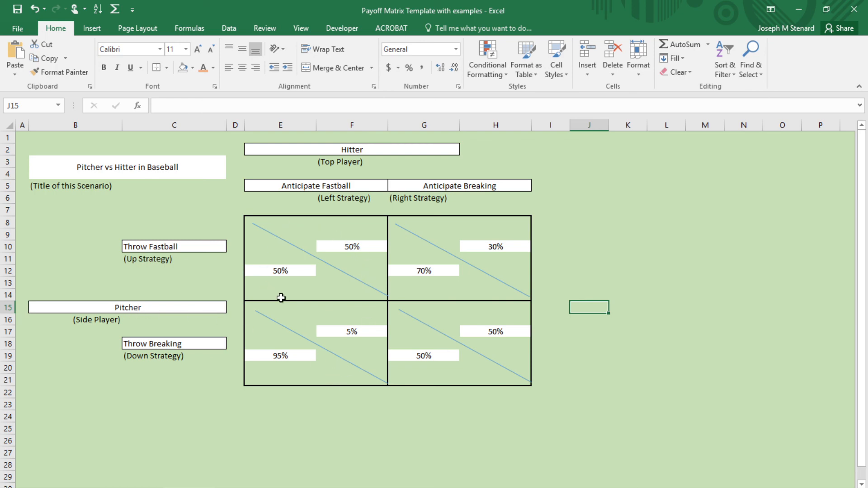
mouse_move(371, 261)
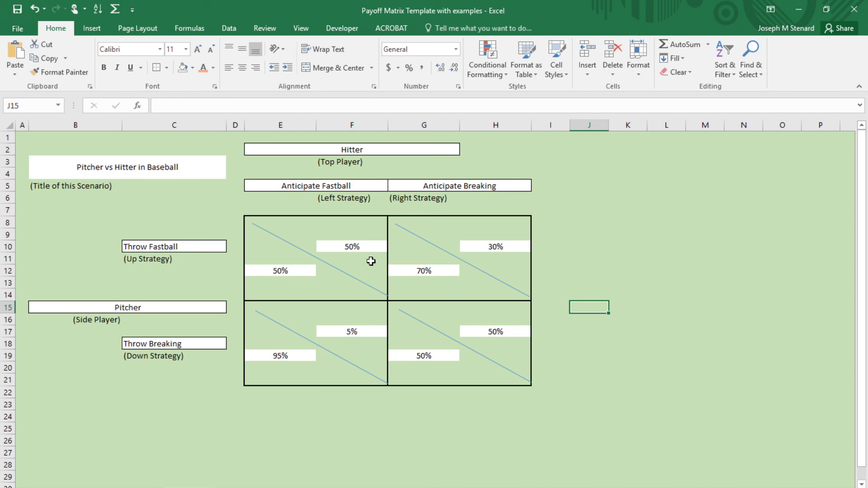
mouse_move(273, 368)
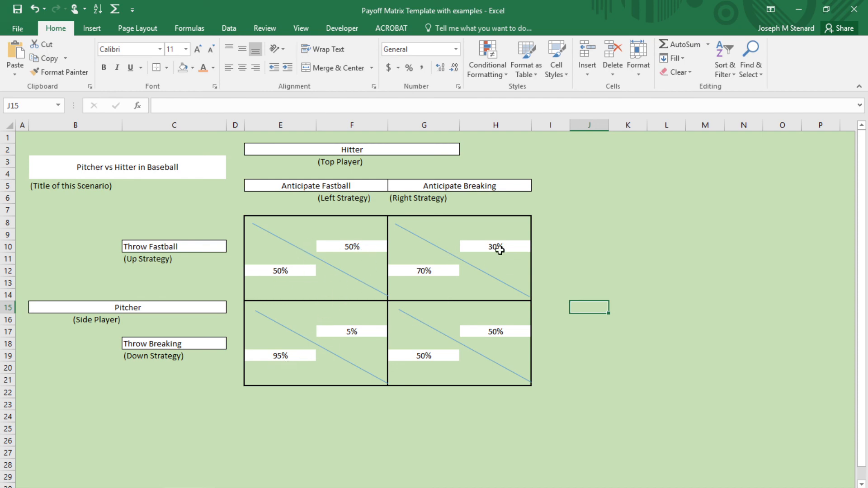
mouse_move(497, 285)
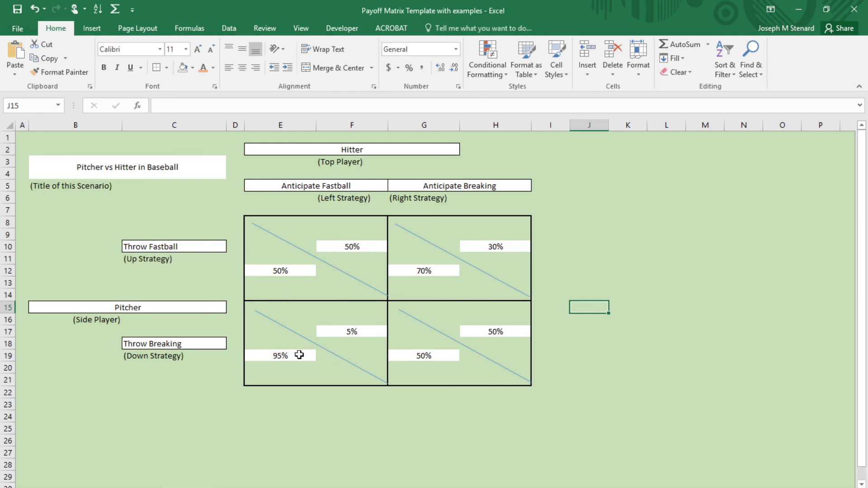
mouse_move(325, 354)
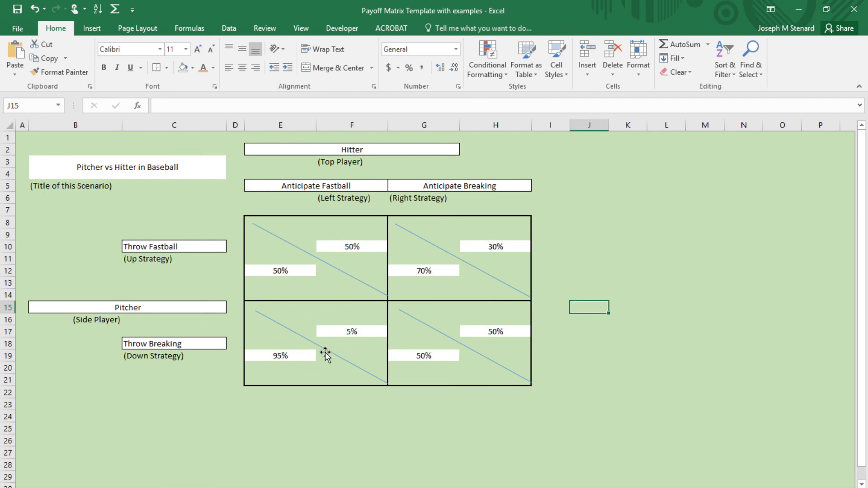
mouse_move(334, 355)
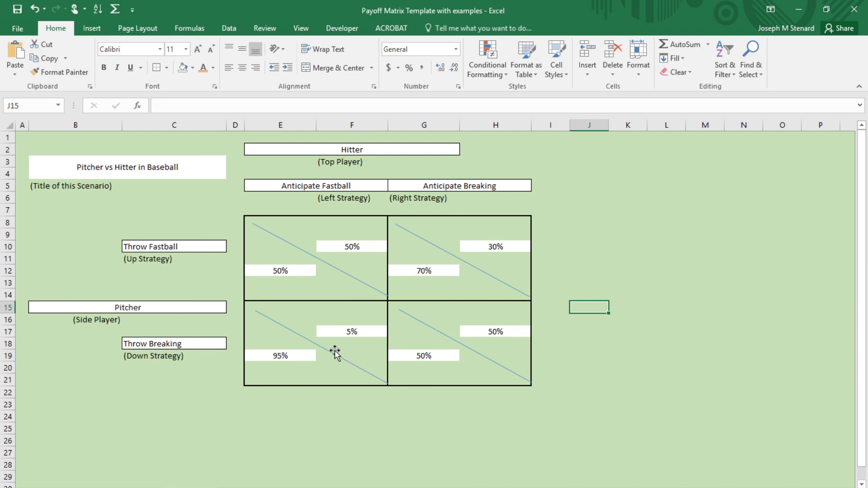
mouse_move(347, 333)
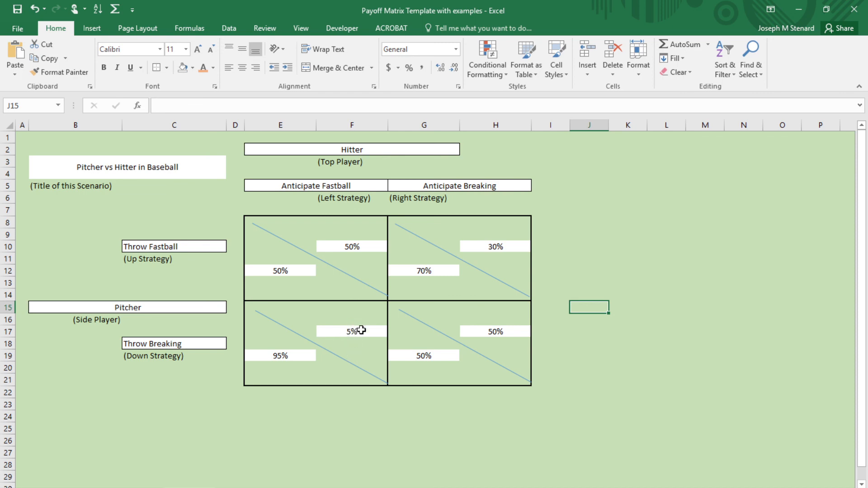
mouse_move(392, 235)
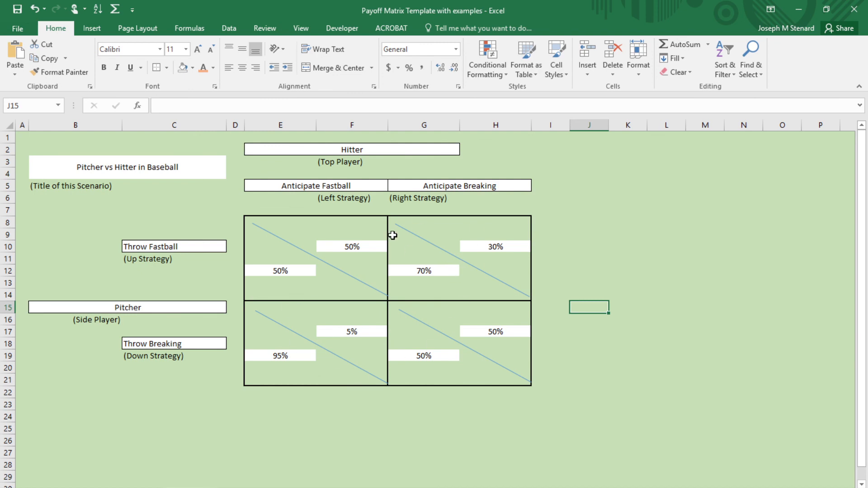
mouse_move(395, 315)
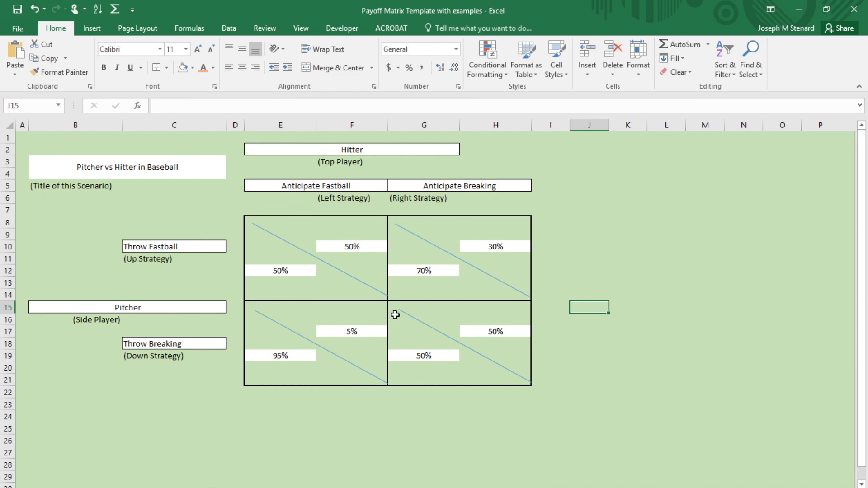
mouse_move(399, 349)
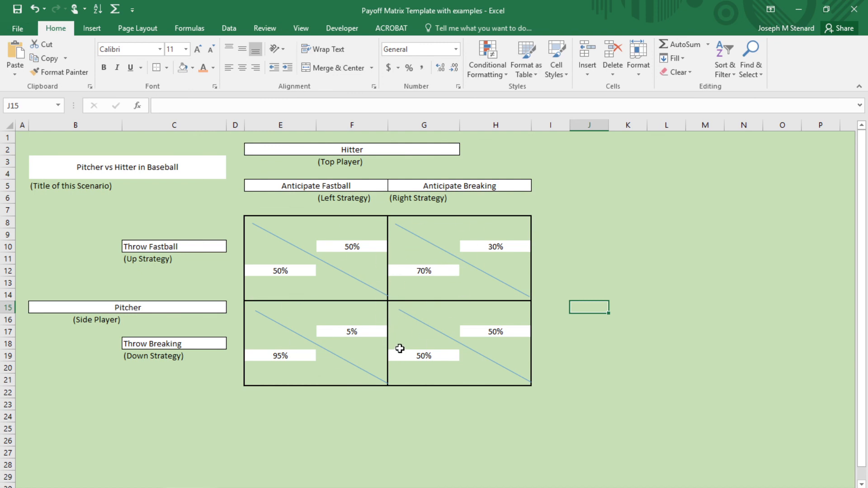
mouse_move(449, 390)
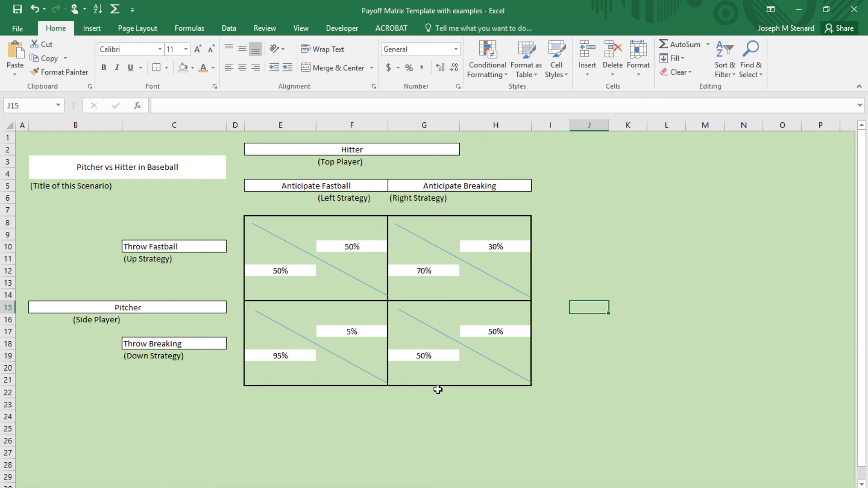
mouse_move(303, 255)
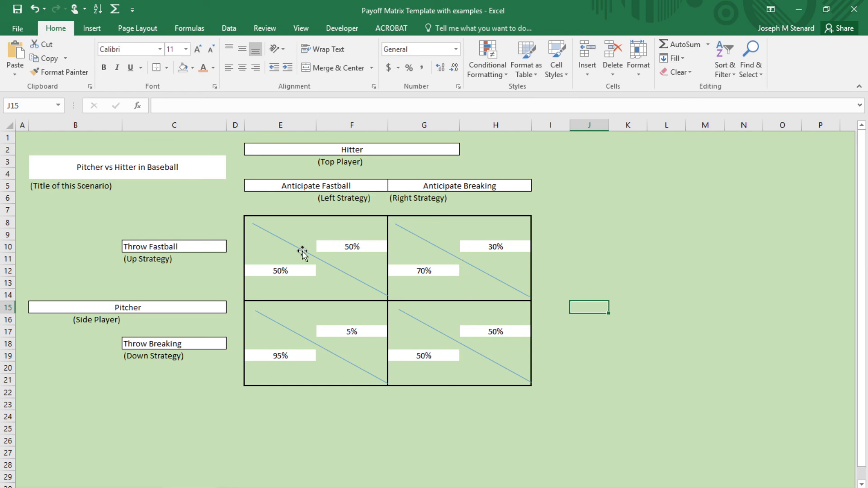
mouse_move(423, 250)
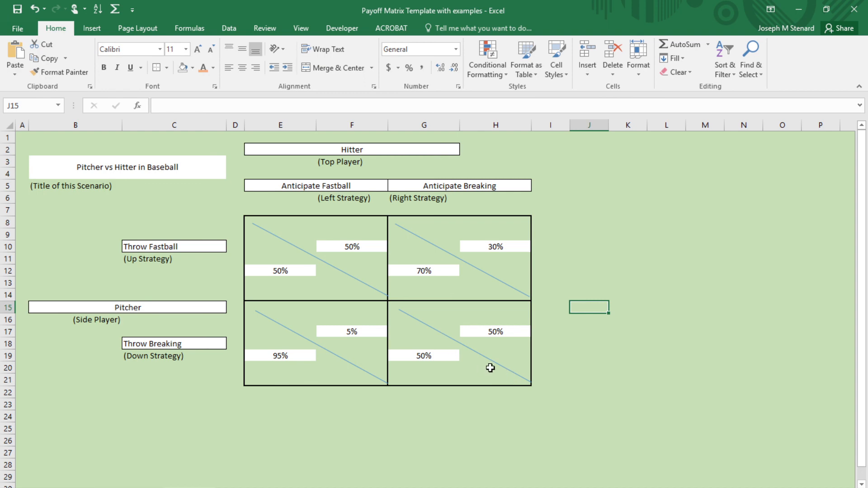
mouse_move(485, 363)
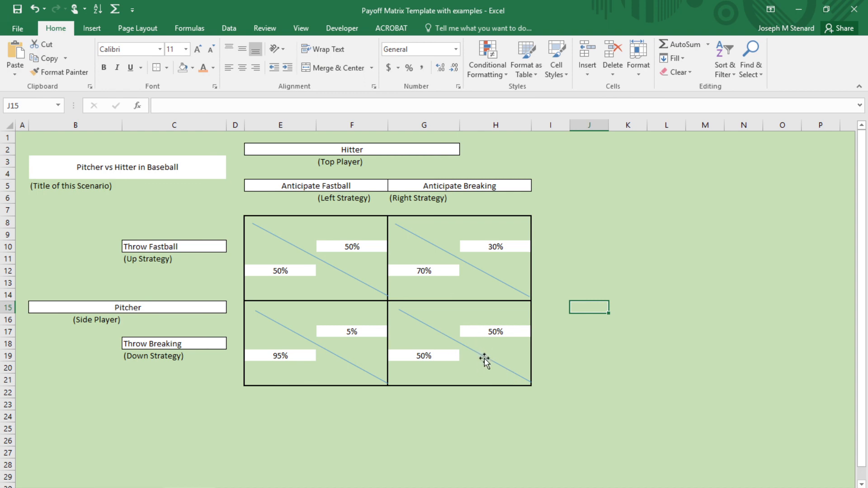
mouse_move(389, 173)
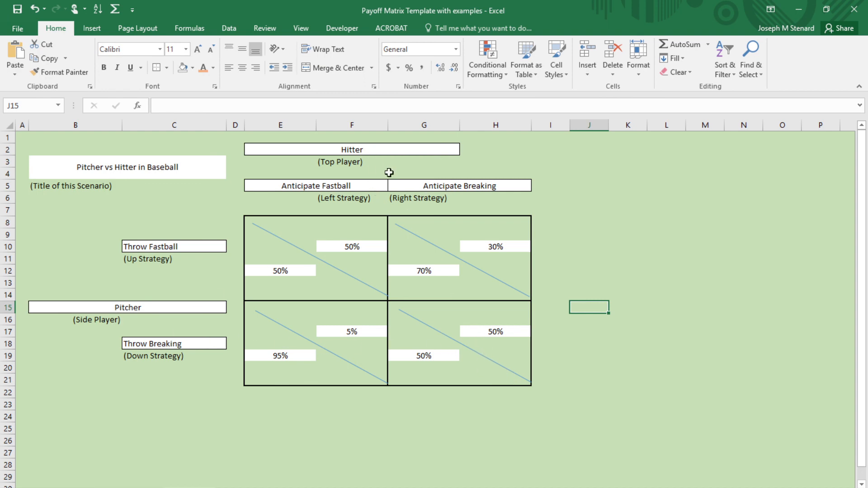
mouse_move(383, 324)
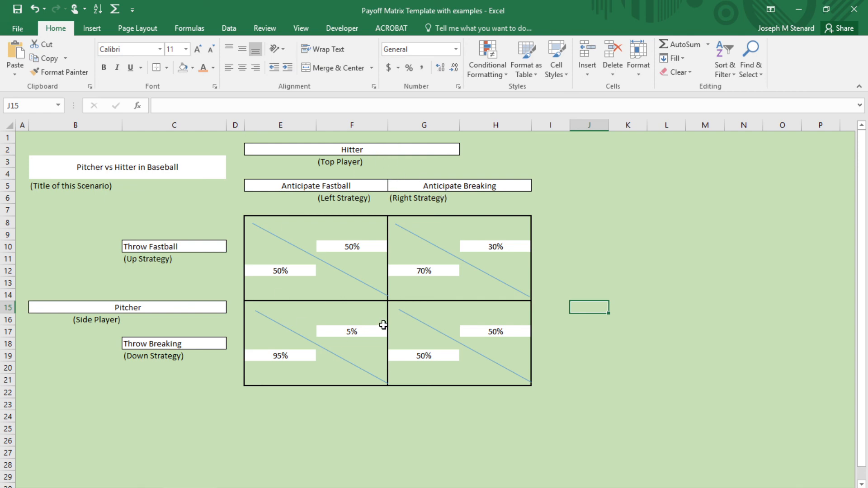
mouse_move(343, 453)
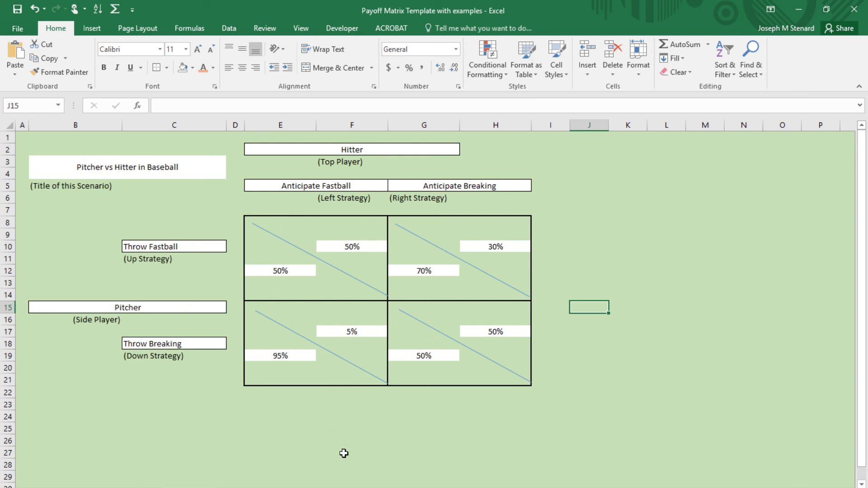
mouse_move(324, 327)
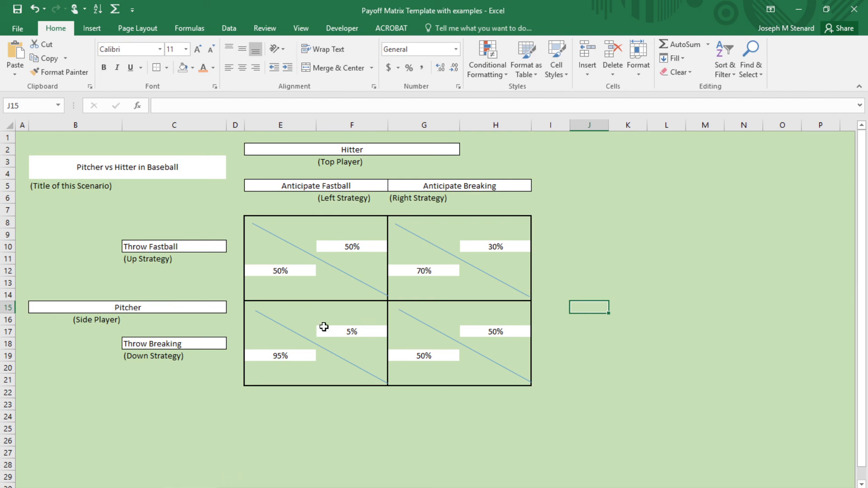
mouse_move(360, 367)
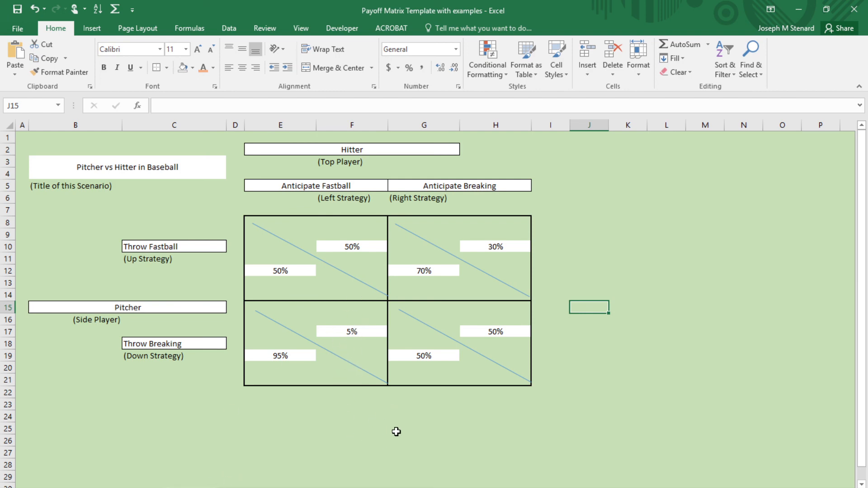
mouse_move(354, 424)
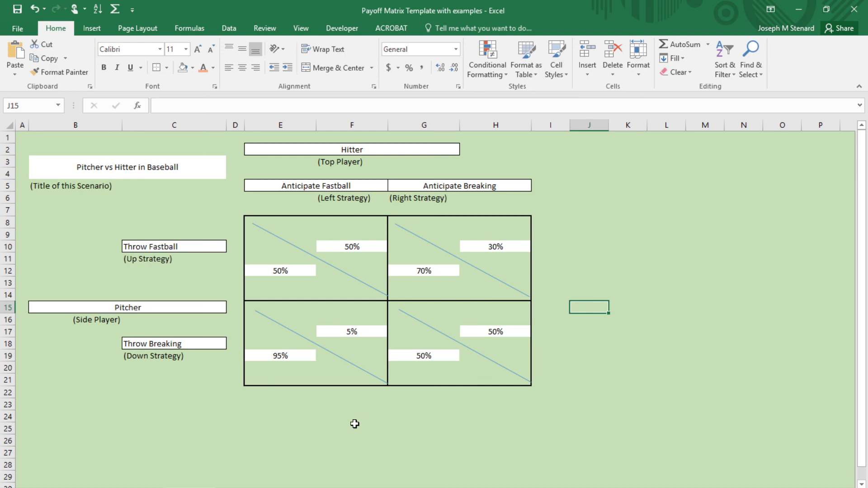
mouse_move(143, 311)
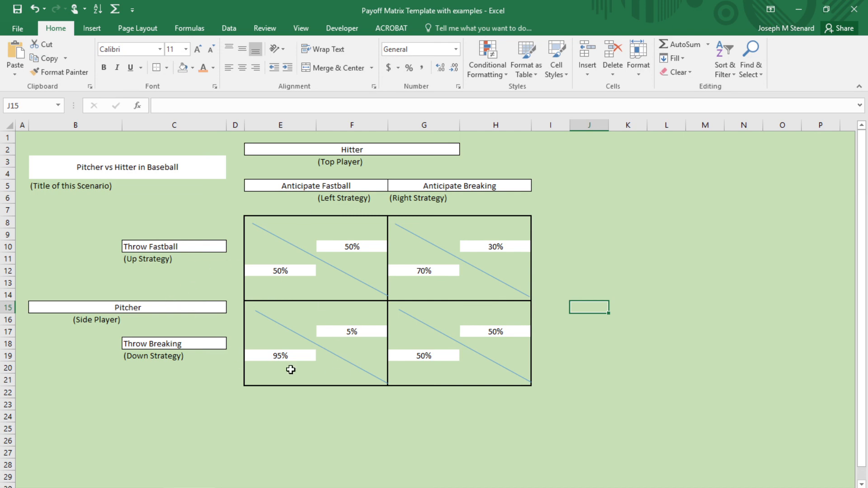
mouse_move(194, 465)
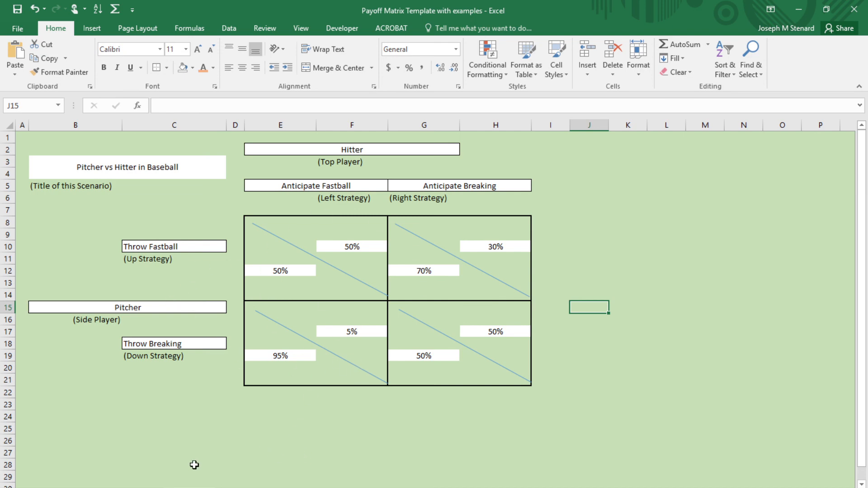